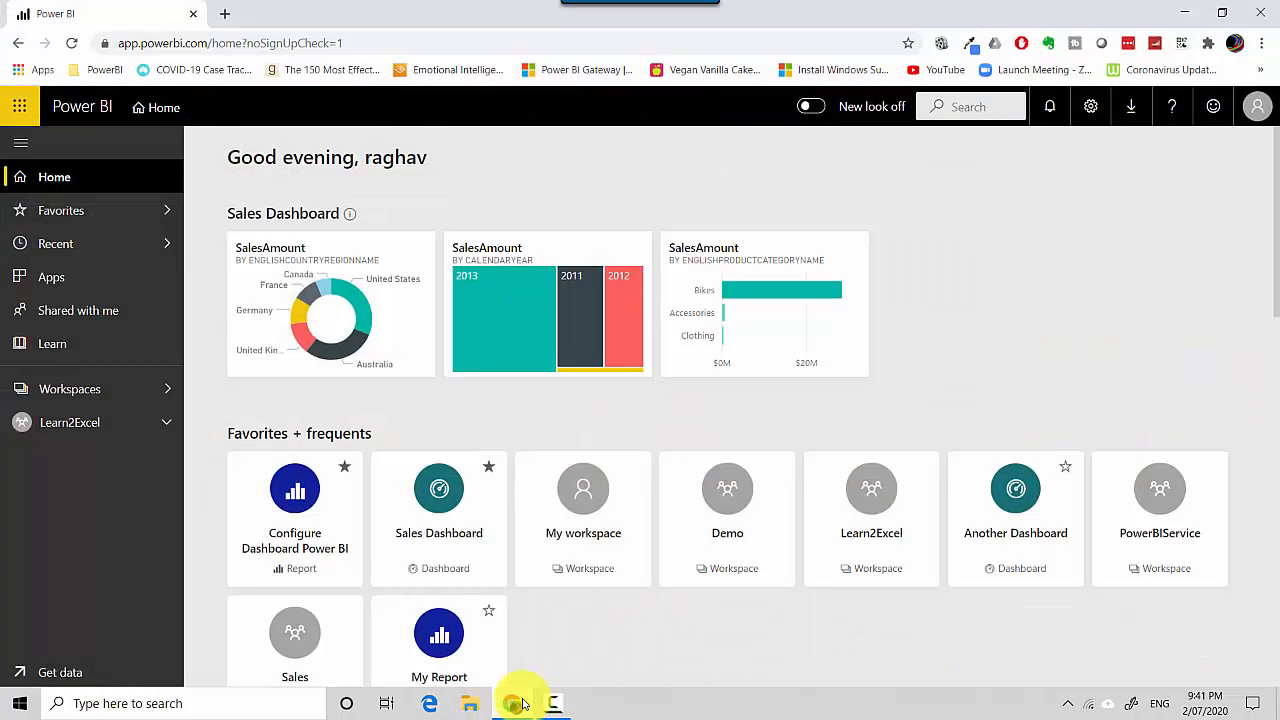
{"action": "mouse_move", "coordinate": [70, 422]}
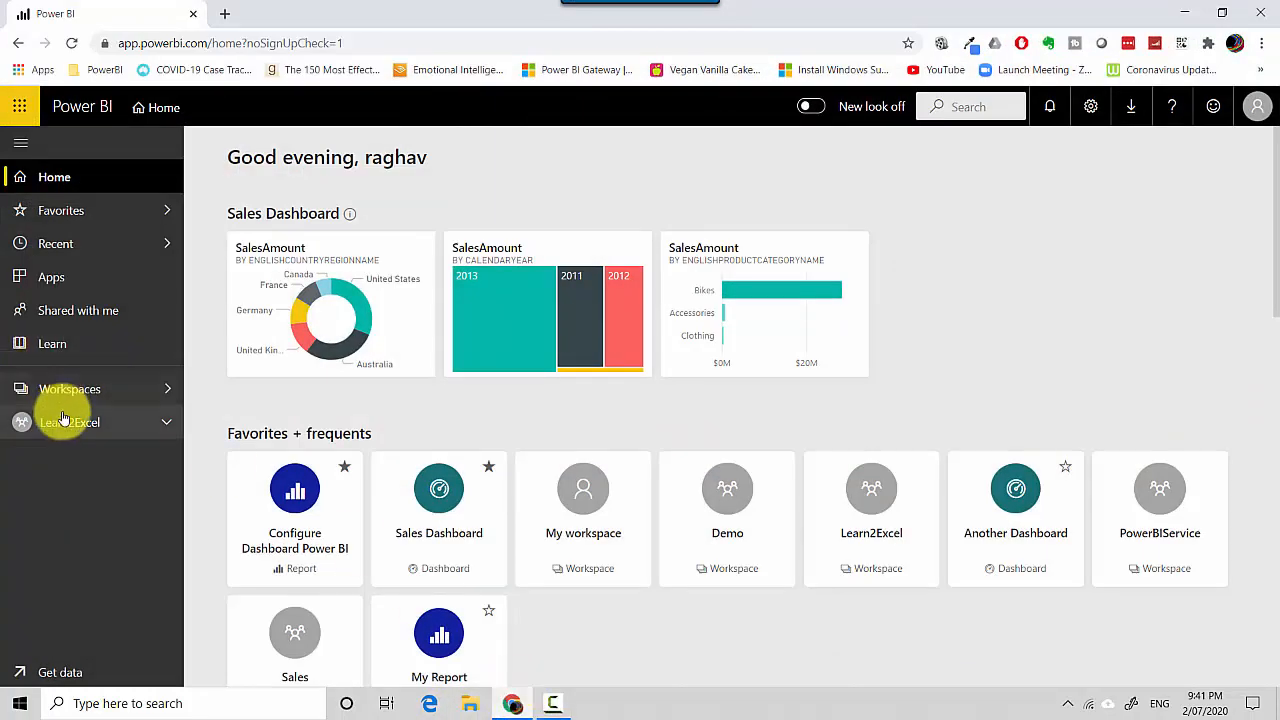
Step: Open Sales Dashboard from the Learn2Excel workspace's Dashboards list
{"action": "left_click", "coordinate": [70, 422]}
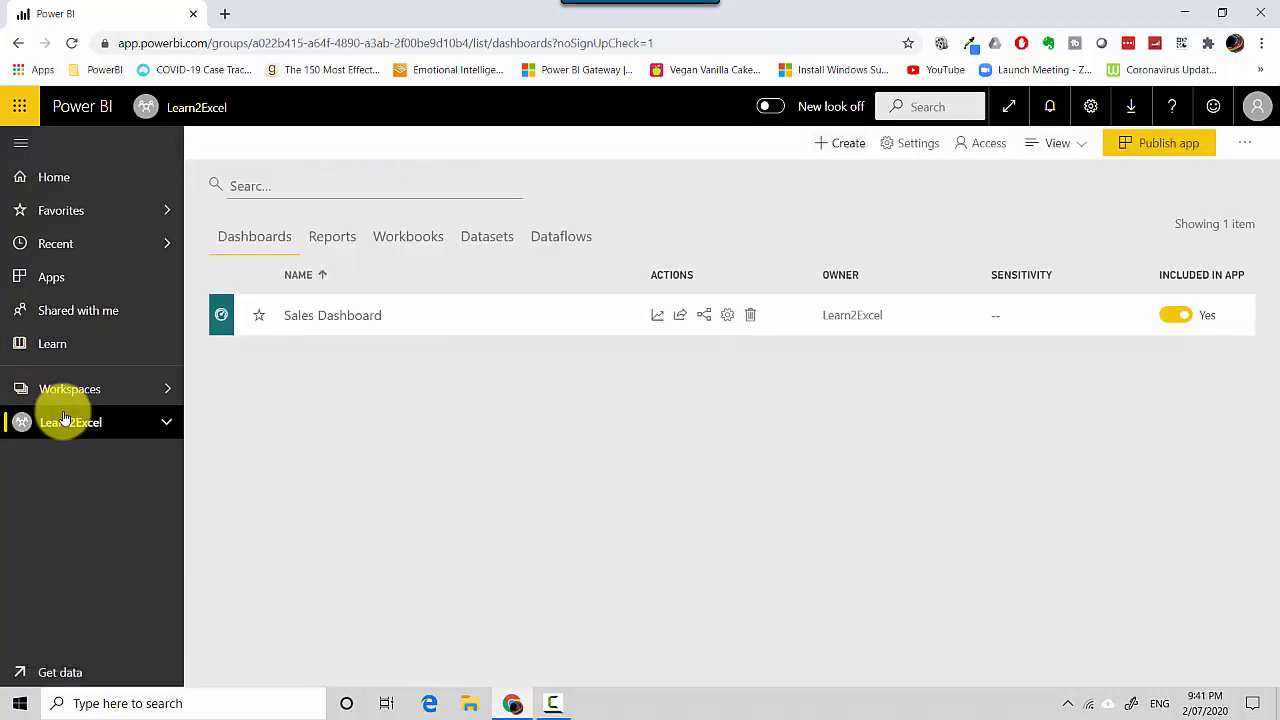
{"action": "mouse_move", "coordinate": [332, 315]}
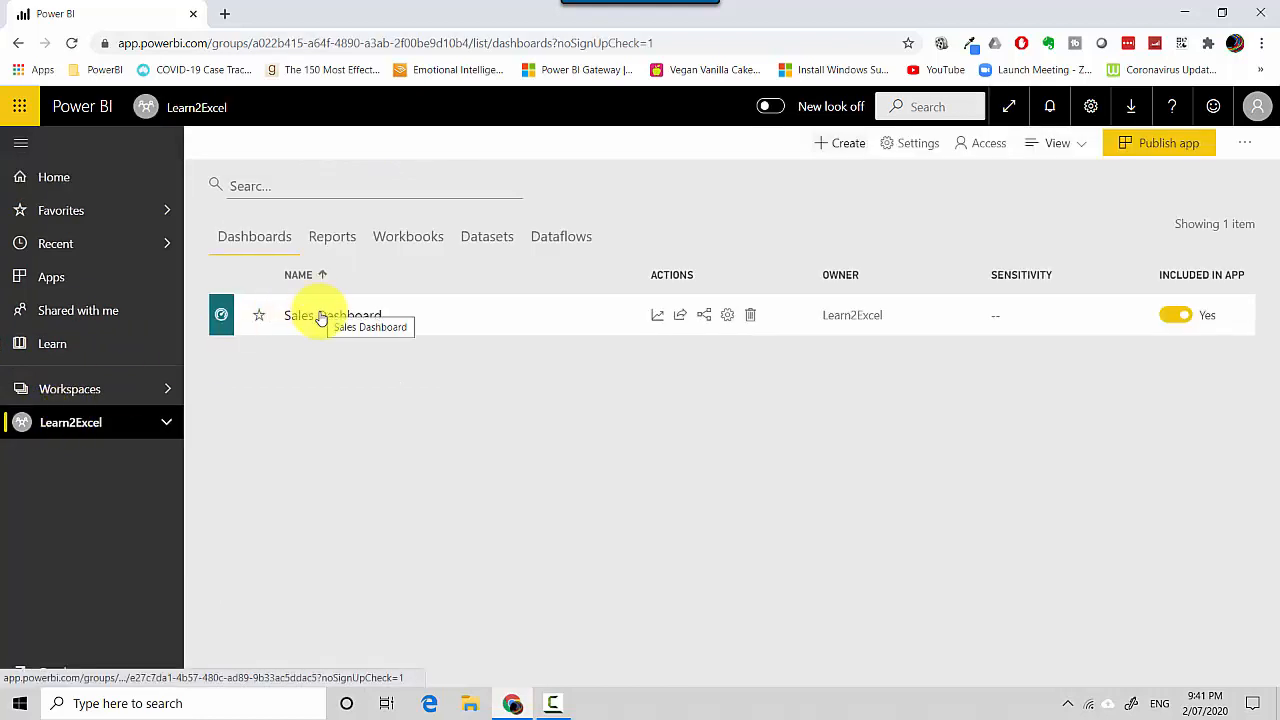
{"action": "left_click", "coordinate": [332, 315]}
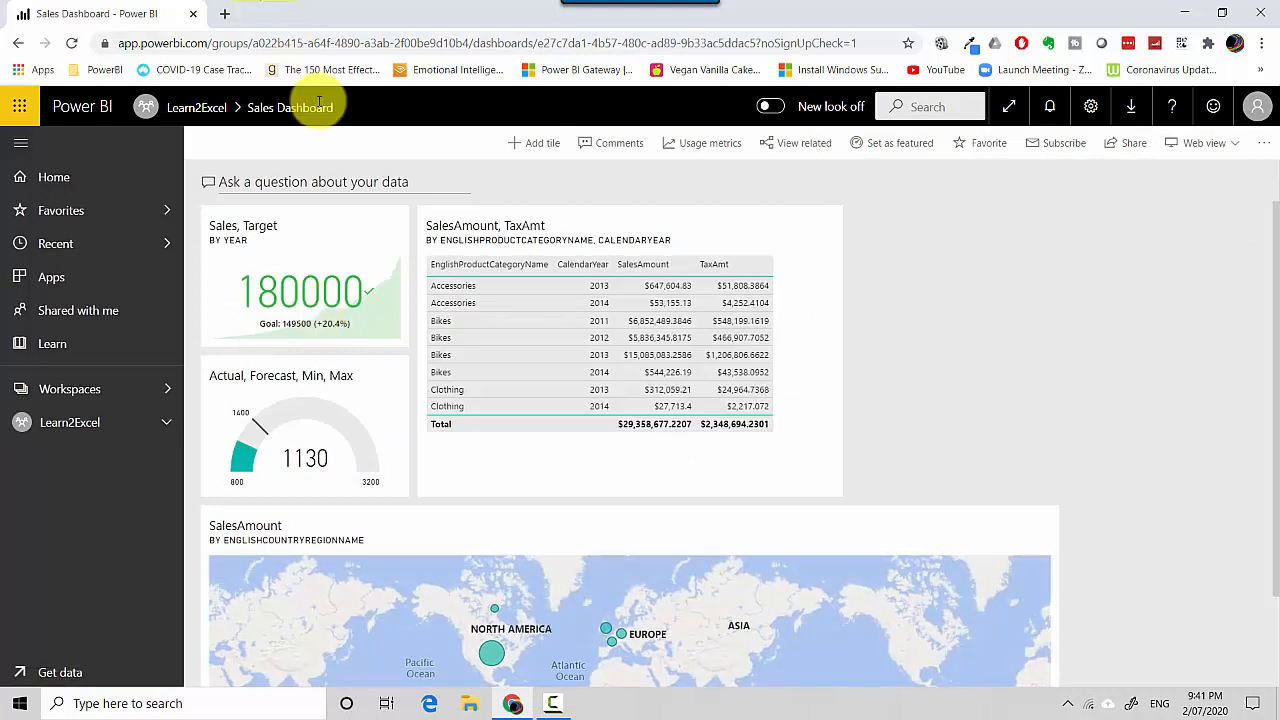
{"action": "mouse_move", "coordinate": [660, 328]}
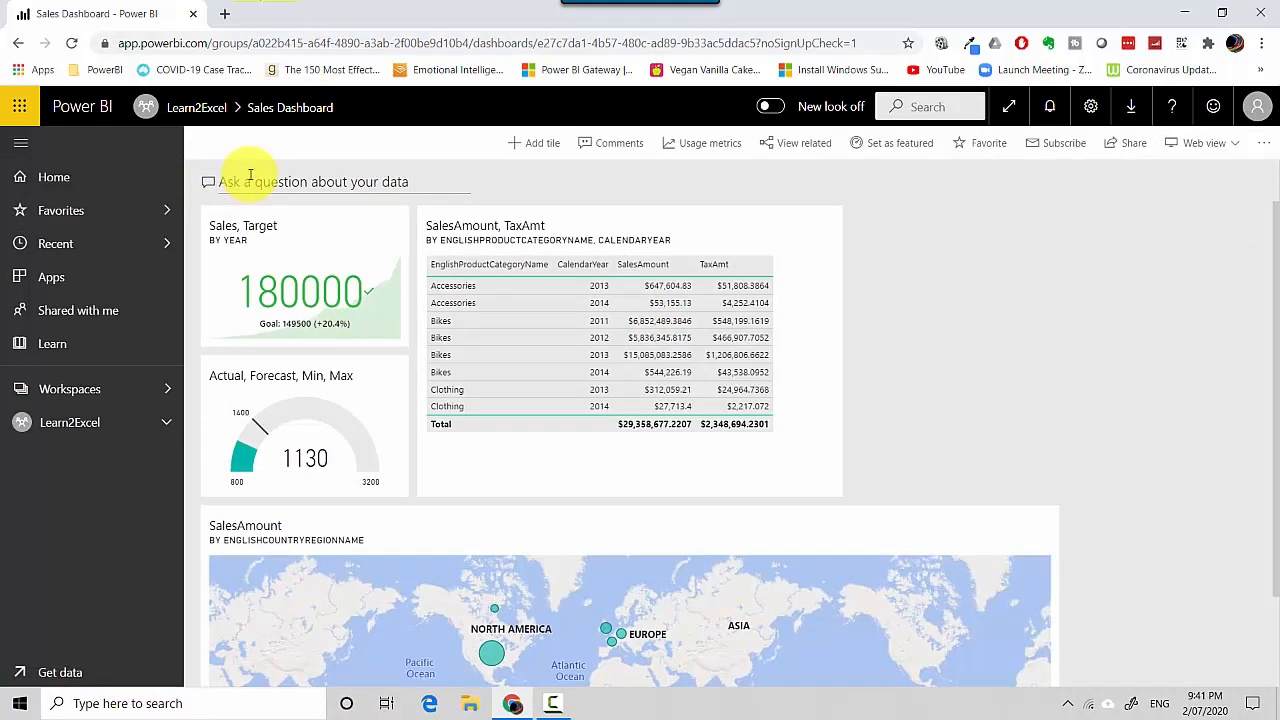
{"action": "left_click", "coordinate": [313, 181]}
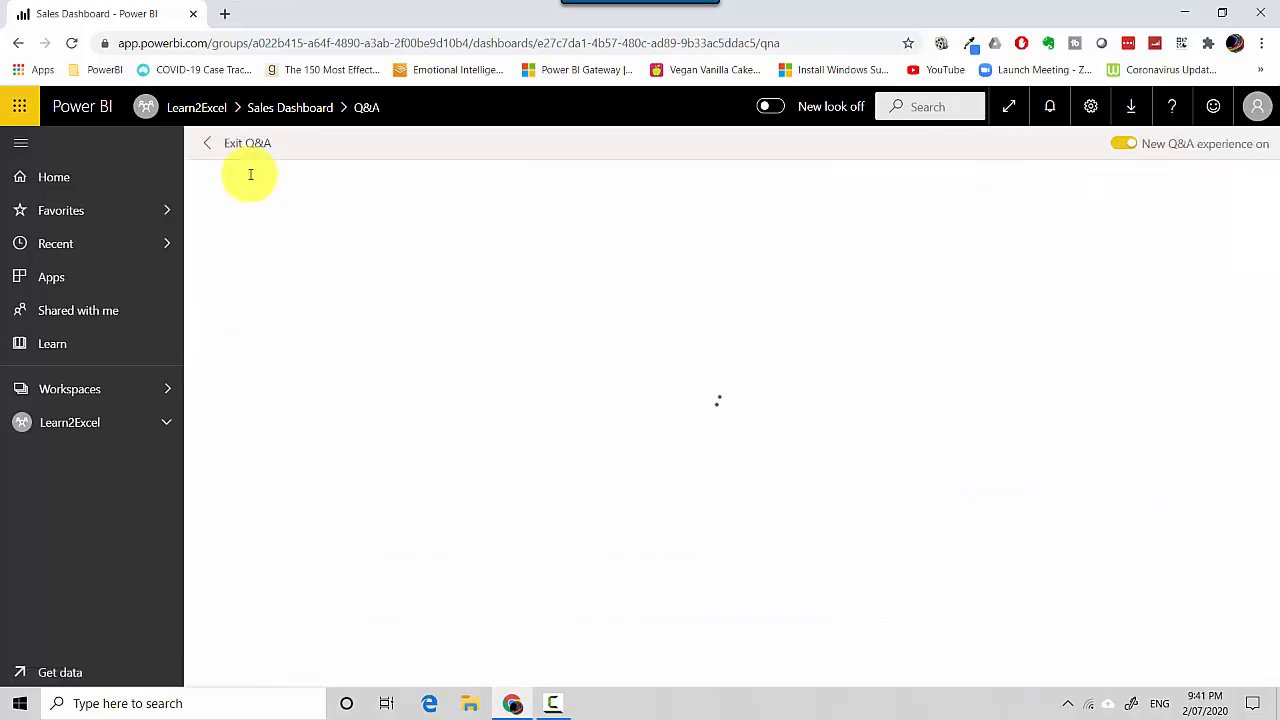
{"action": "left_click", "coordinate": [247, 142]}
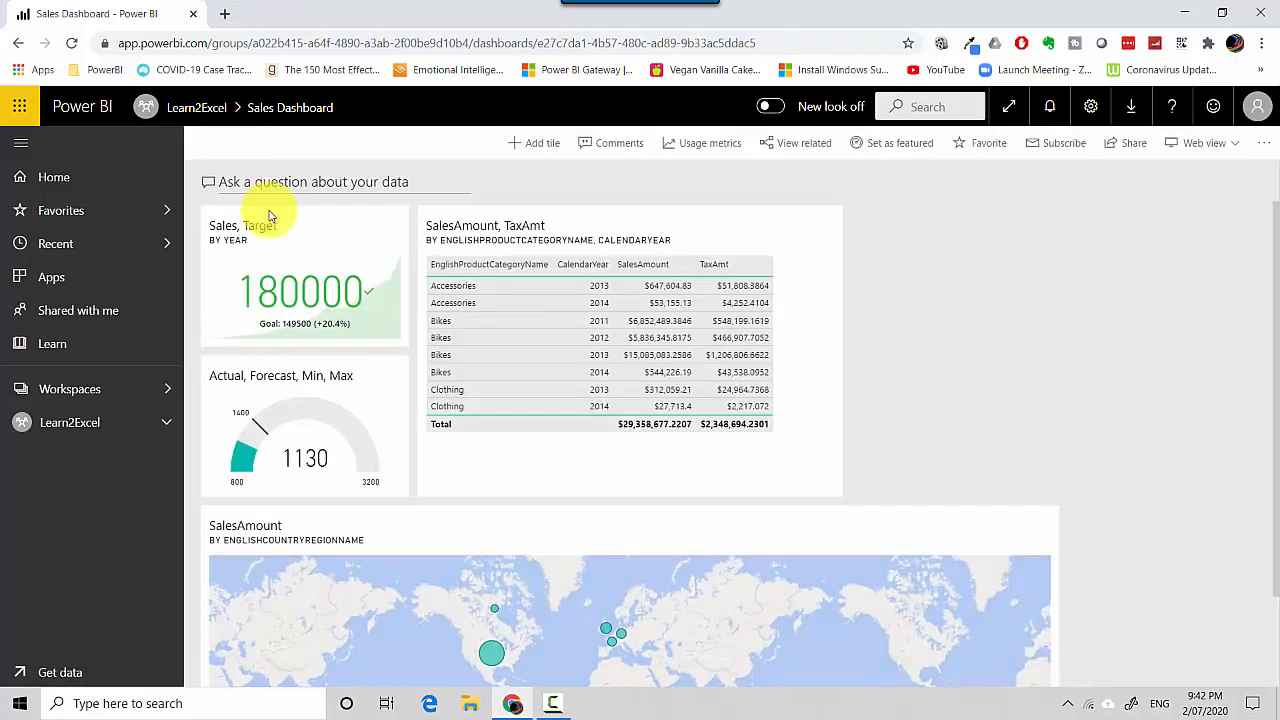
{"action": "left_click", "coordinate": [313, 182]}
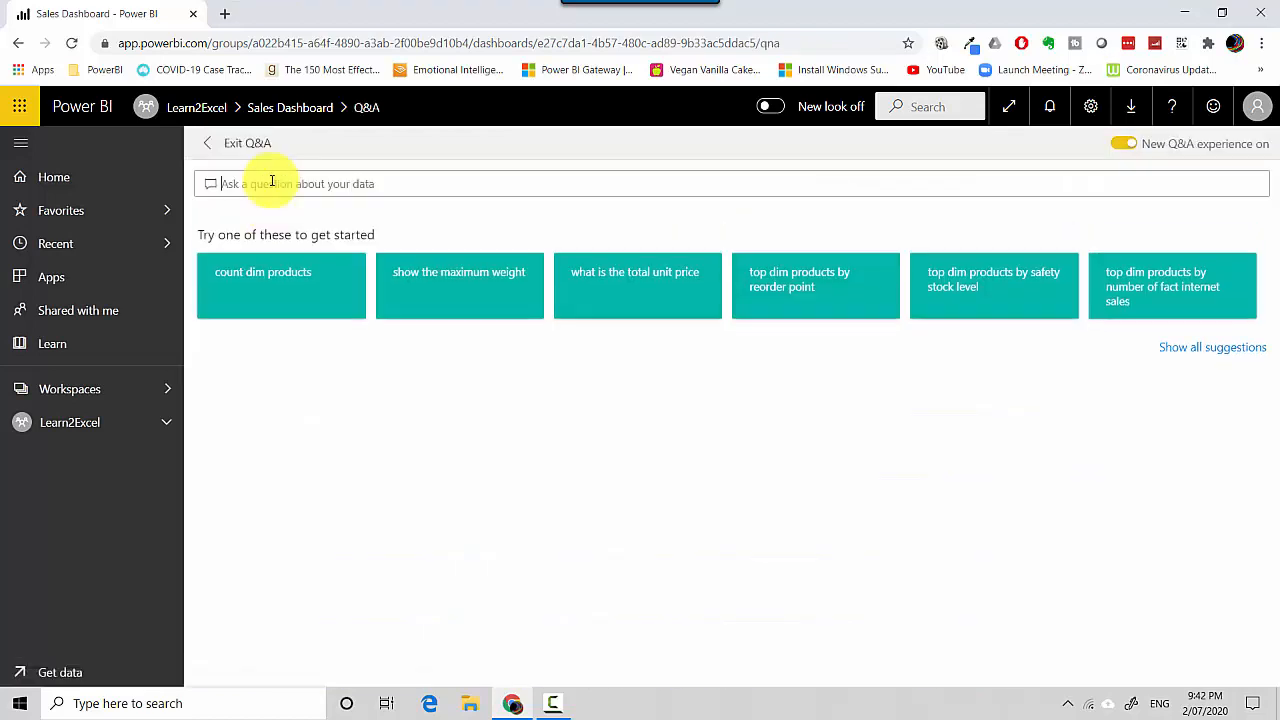
{"action": "type", "text": "sa"}
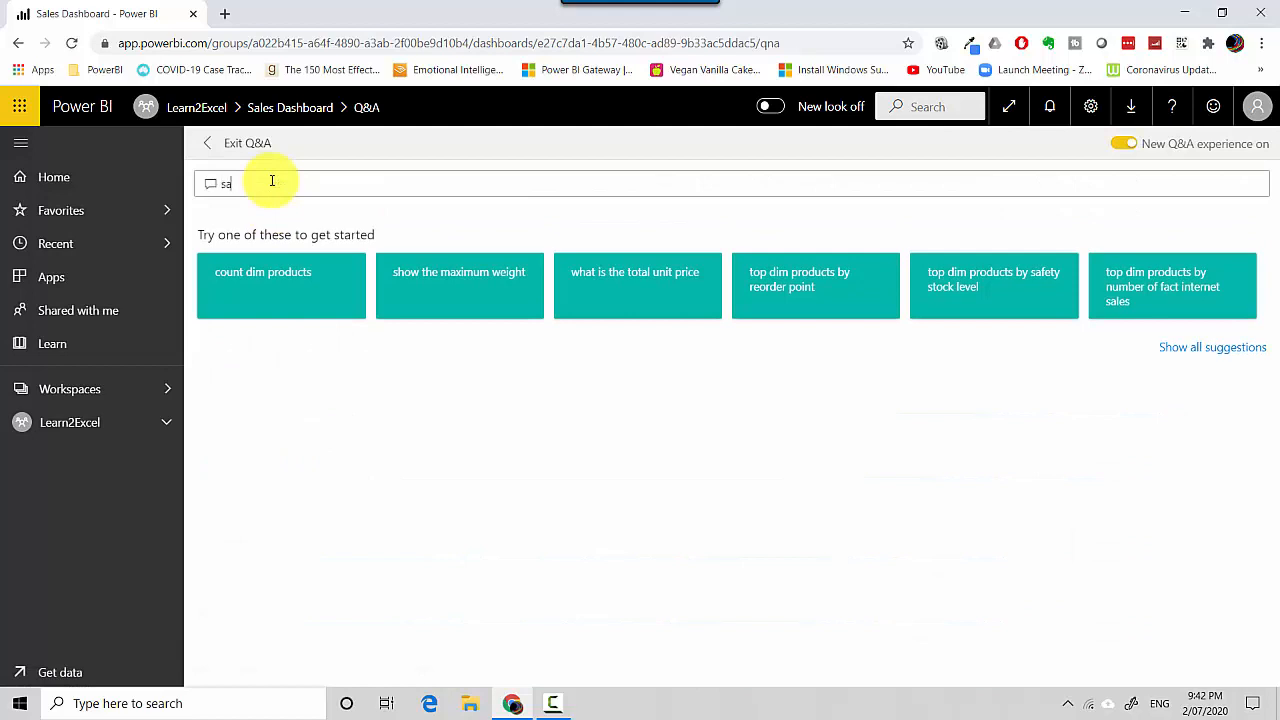
{"action": "type", "text": "les by year"}
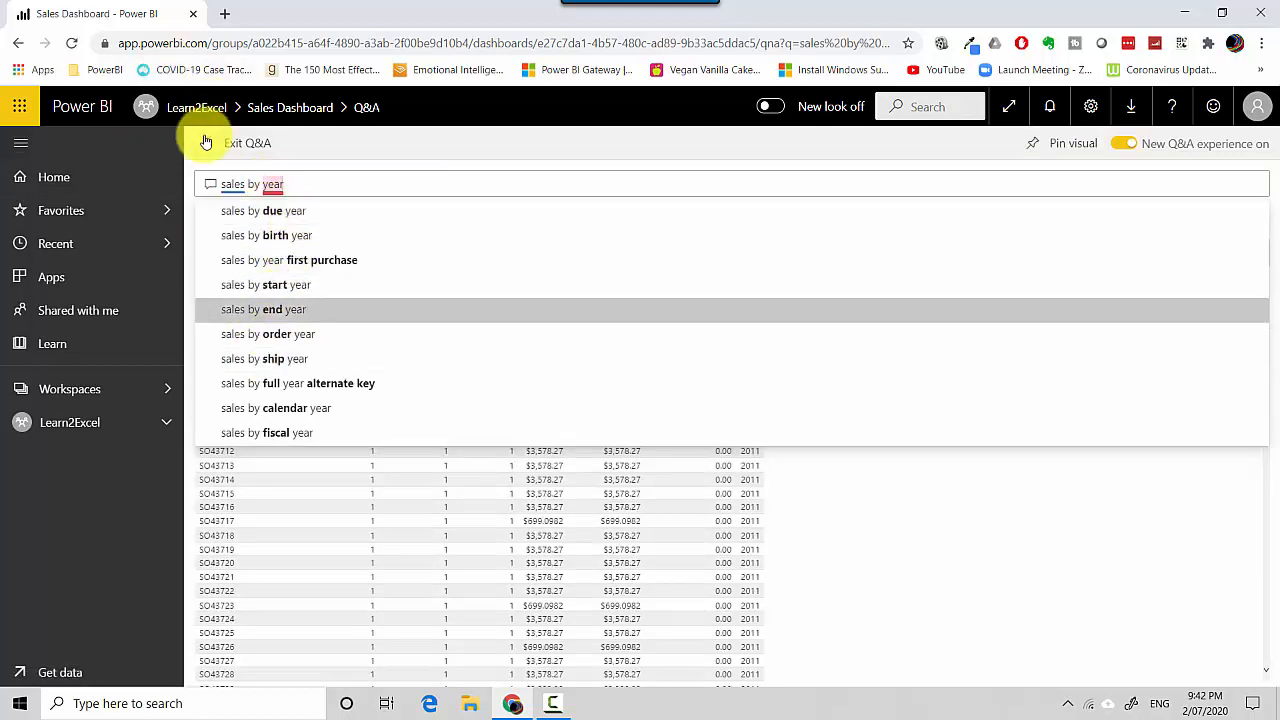
{"action": "left_click", "coordinate": [247, 142]}
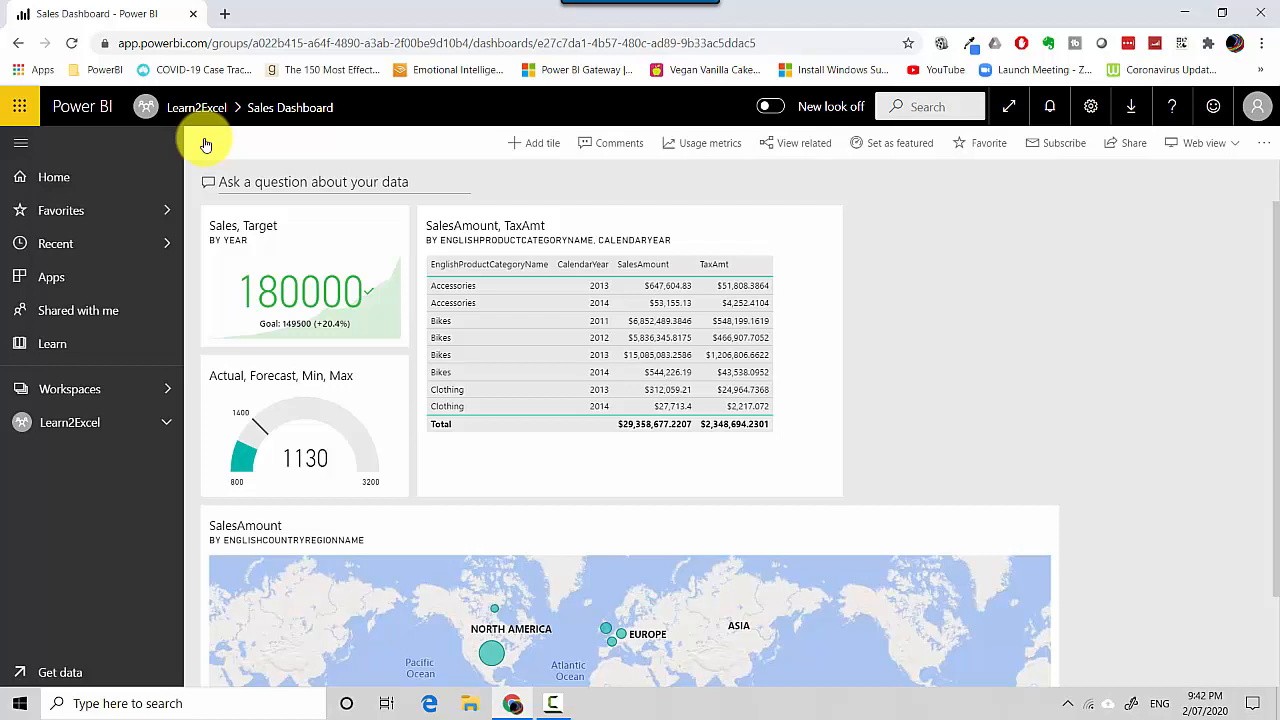
{"action": "mouse_move", "coordinate": [542, 142]}
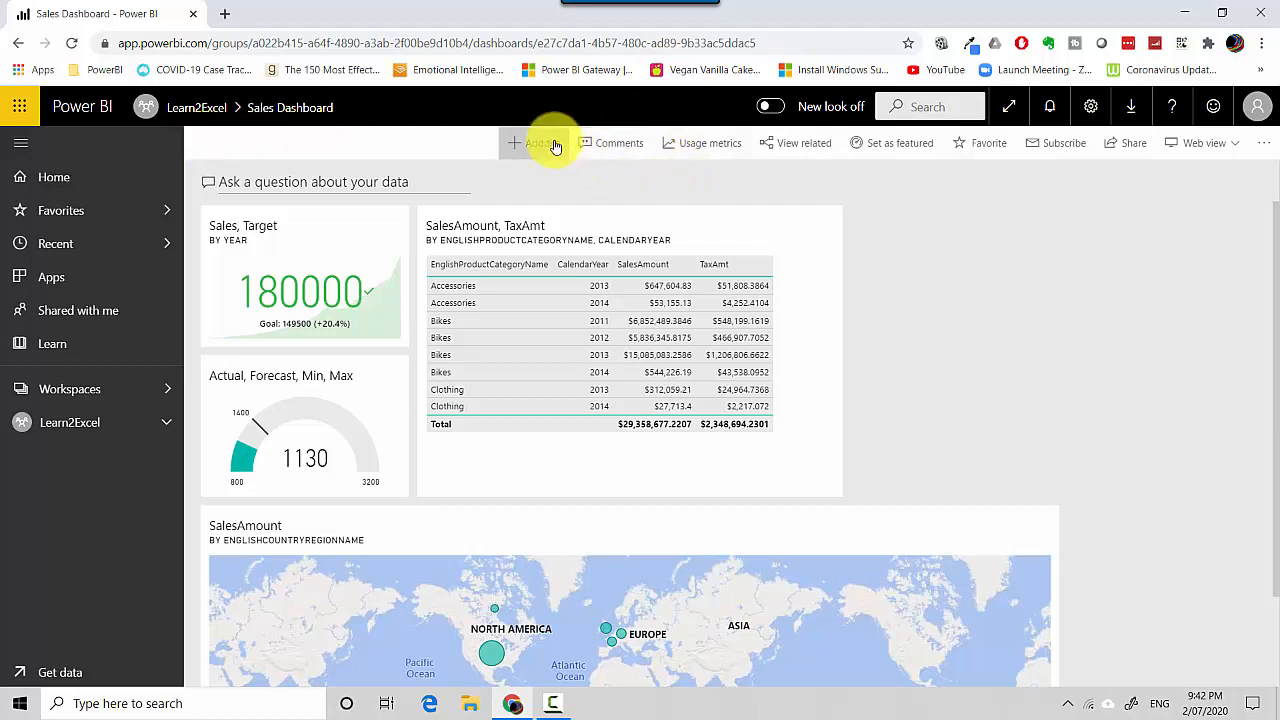
{"action": "mouse_move", "coordinate": [540, 142]}
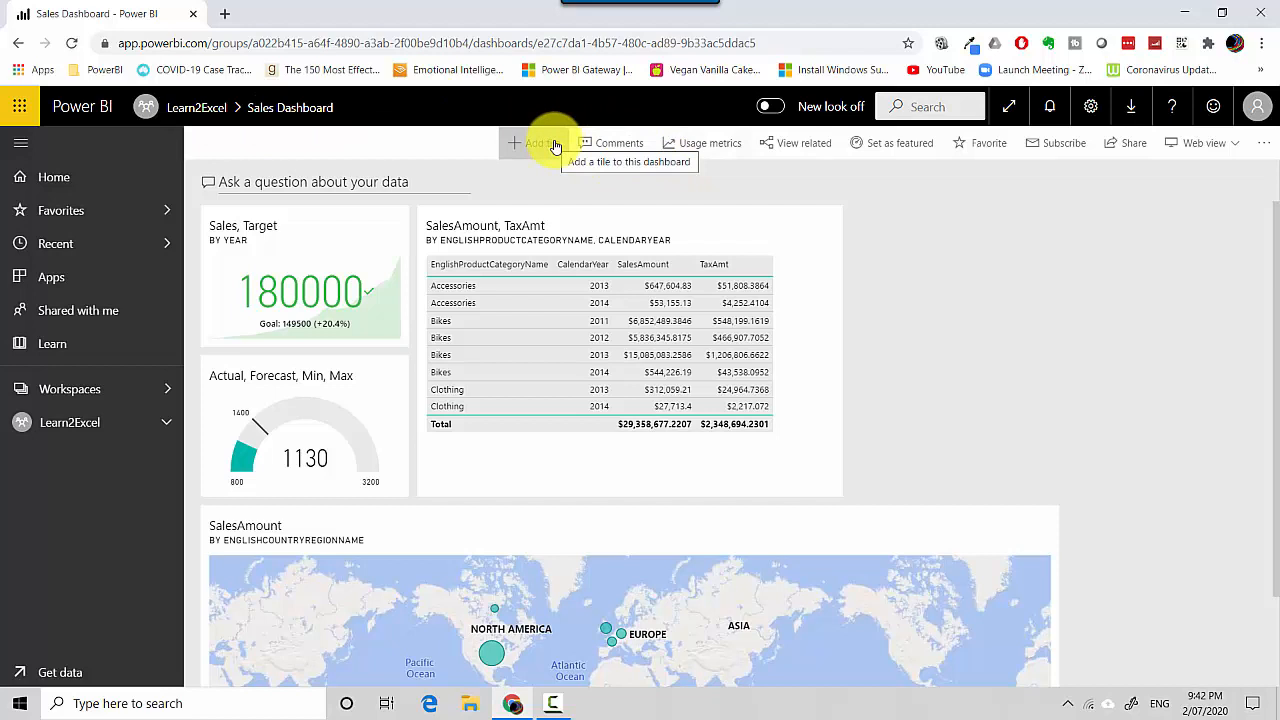
{"action": "left_click", "coordinate": [534, 143]}
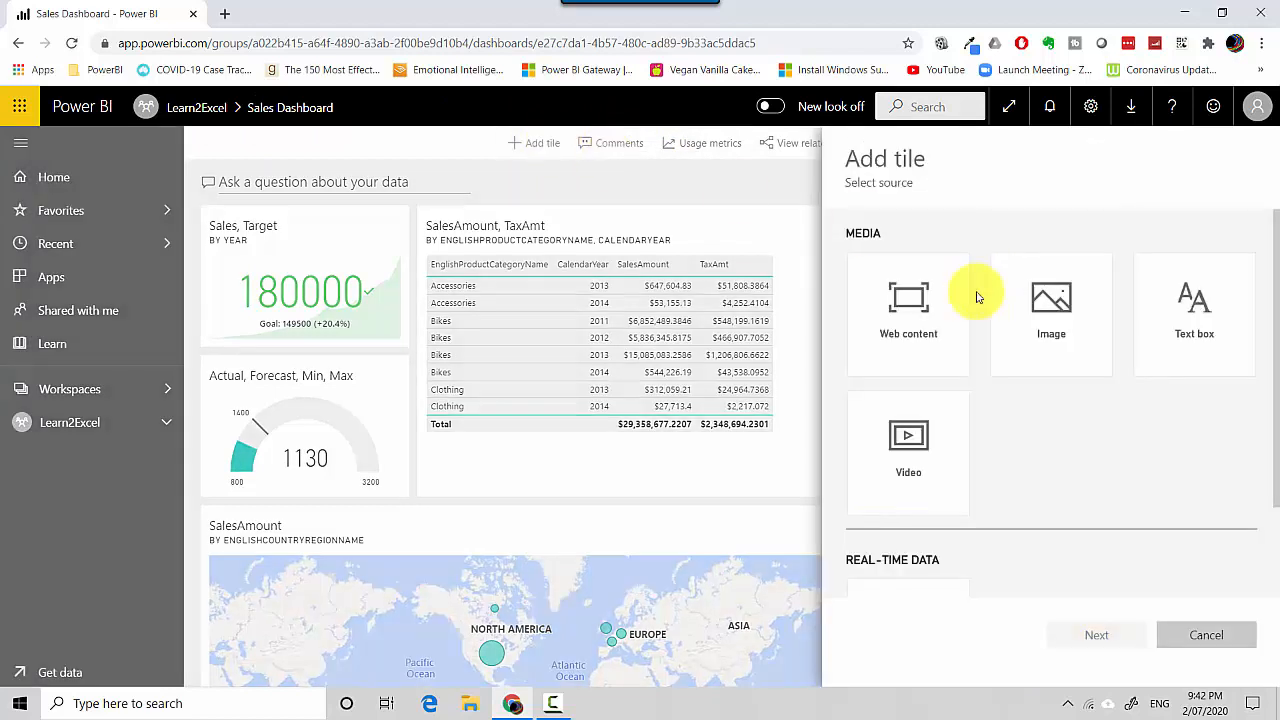
{"action": "mouse_move", "coordinate": [925, 310]}
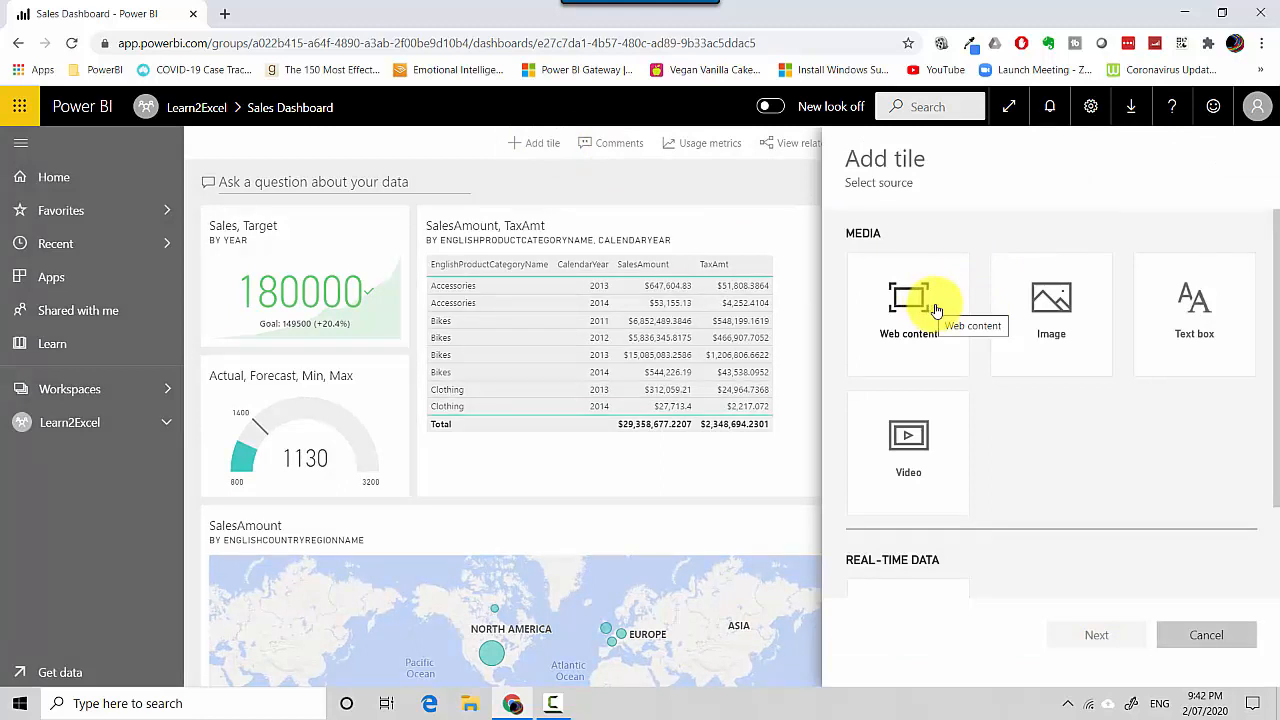
{"action": "mouse_move", "coordinate": [1073, 325]}
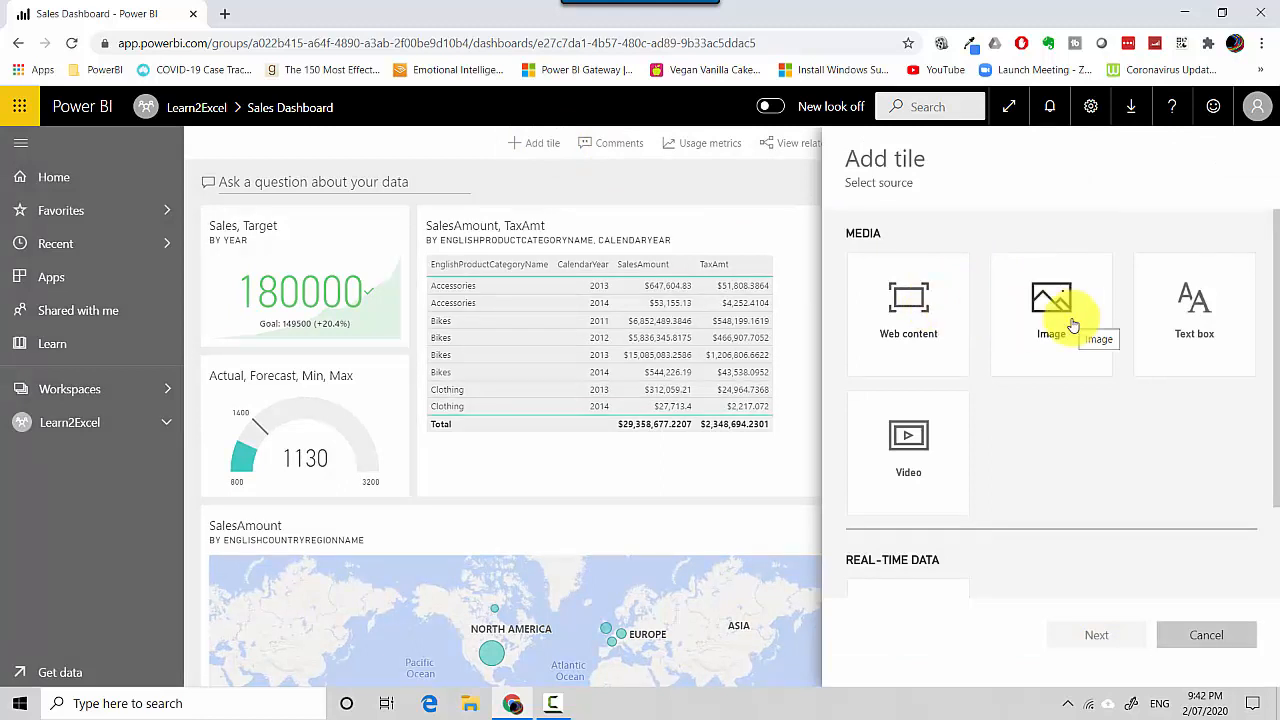
{"action": "mouse_move", "coordinate": [1194, 300]}
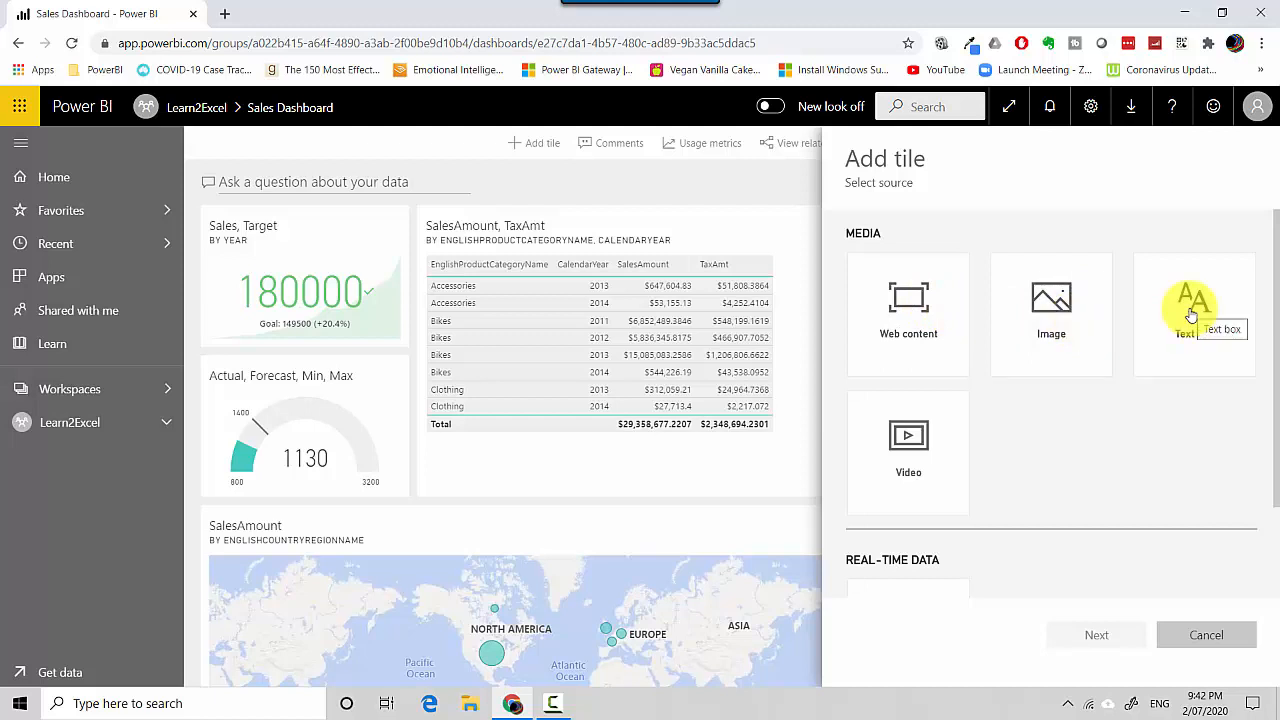
{"action": "mouse_move", "coordinate": [908, 435]}
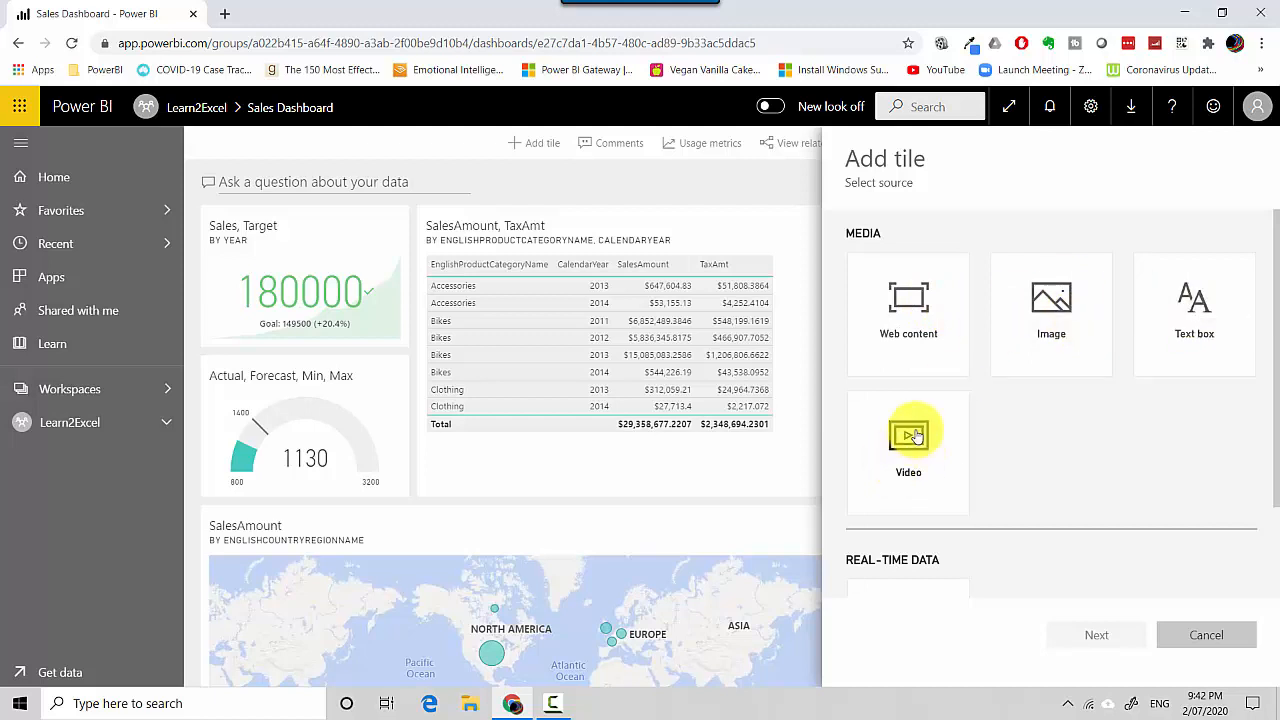
{"action": "mouse_move", "coordinate": [908, 435]}
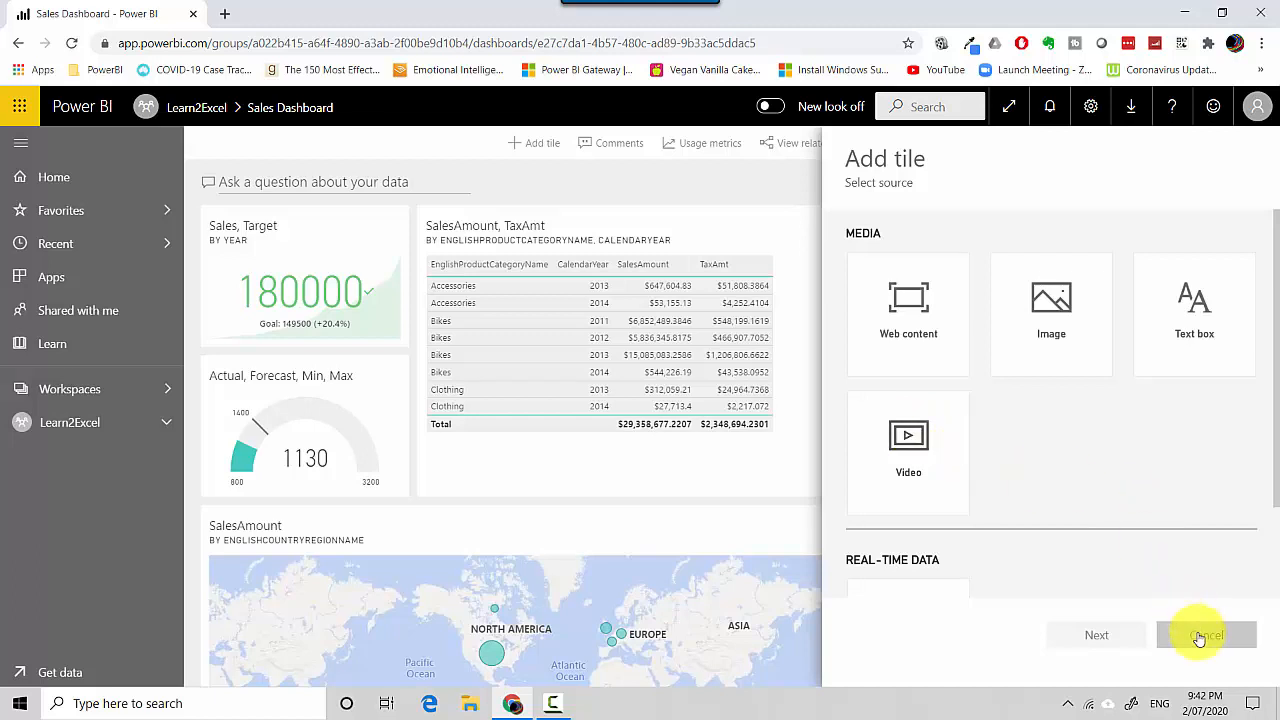
{"action": "left_click", "coordinate": [1205, 634]}
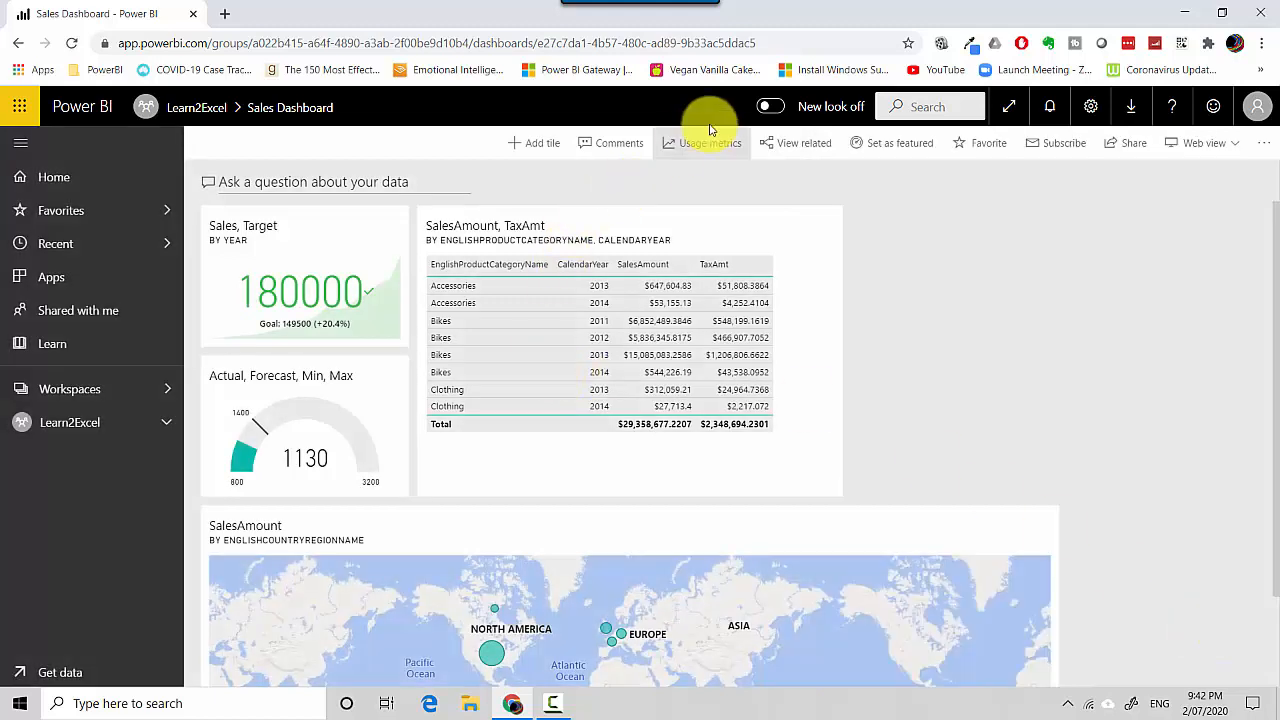
{"action": "mouse_move", "coordinate": [612, 142]}
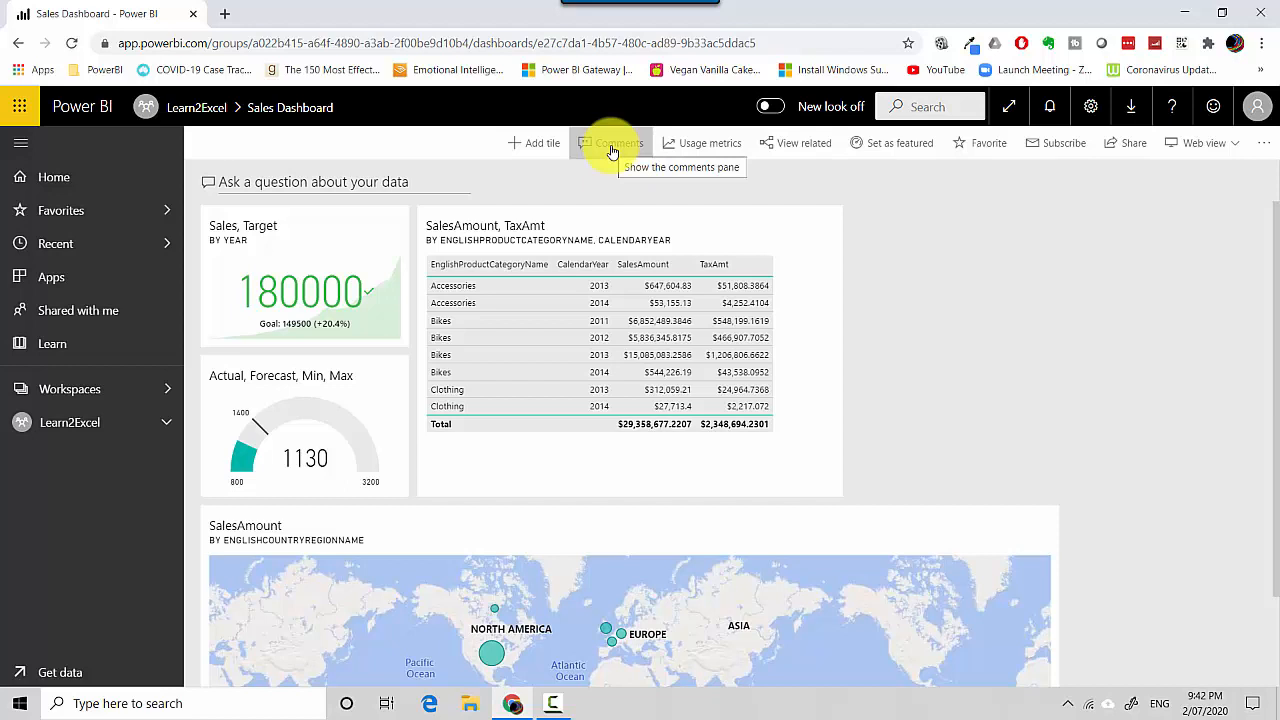
{"action": "left_click", "coordinate": [611, 142]}
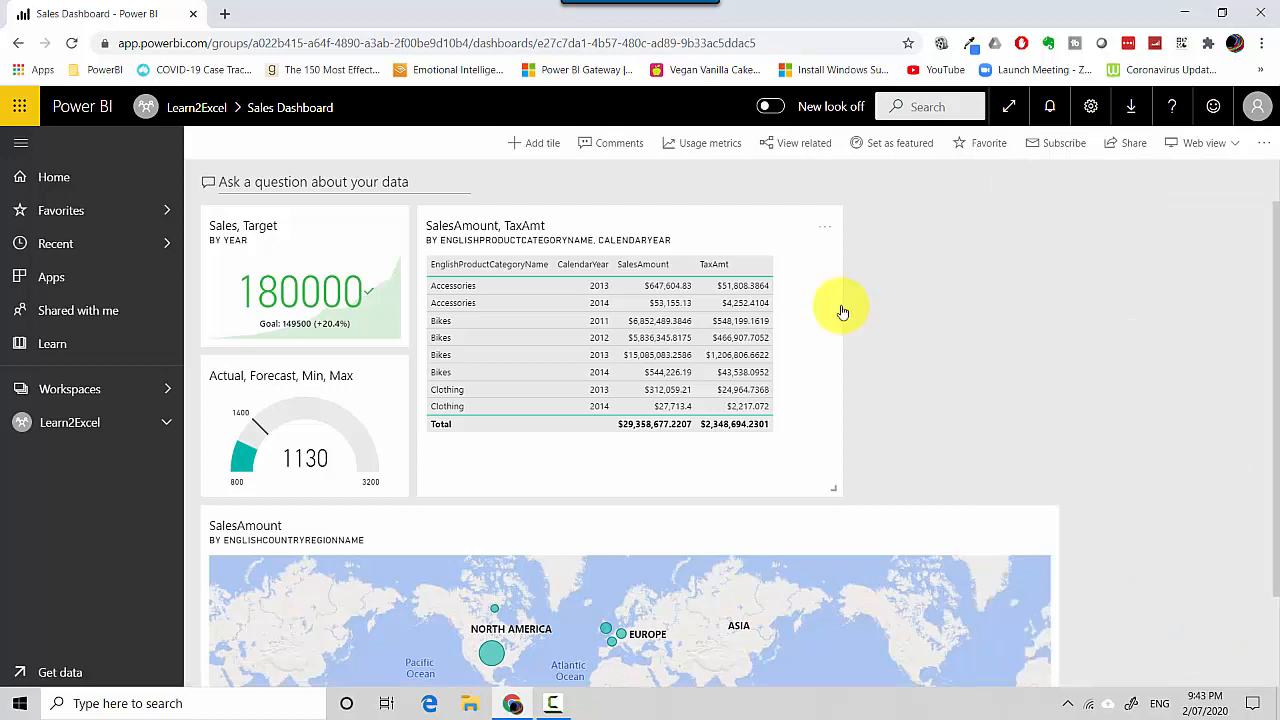
{"action": "mouse_move", "coordinate": [575, 108]}
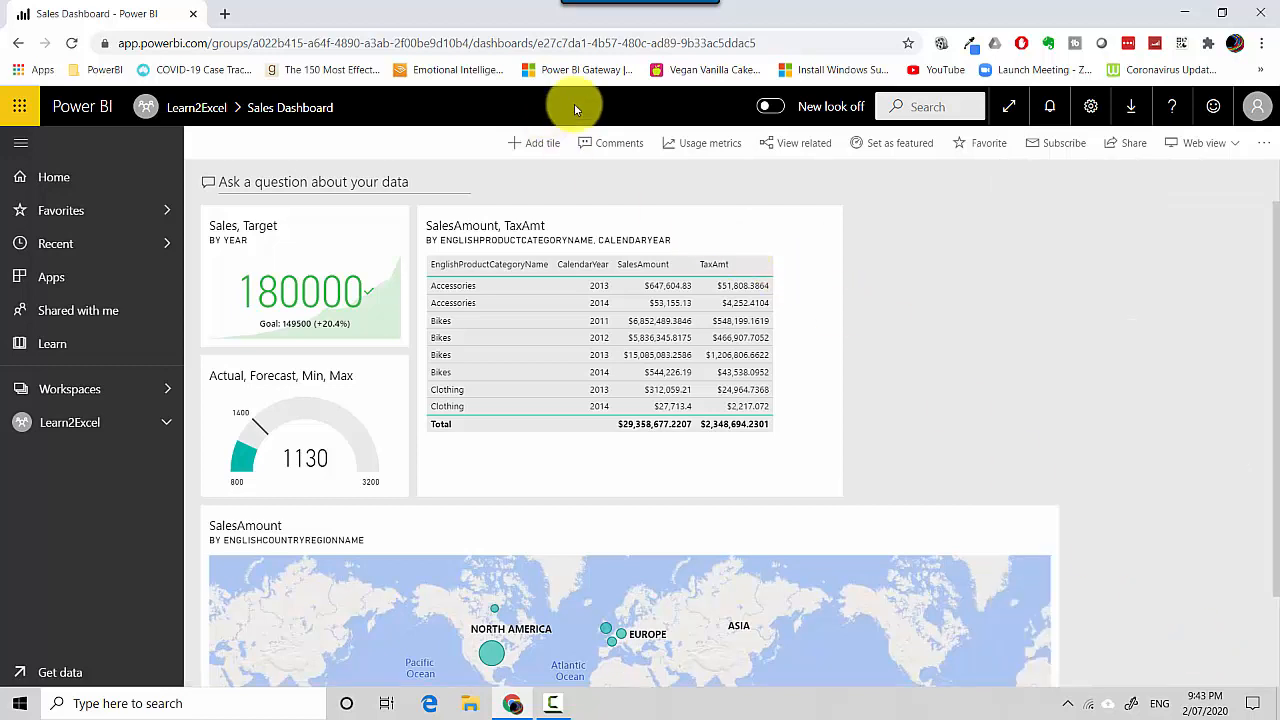
{"action": "mouse_move", "coordinate": [700, 142]}
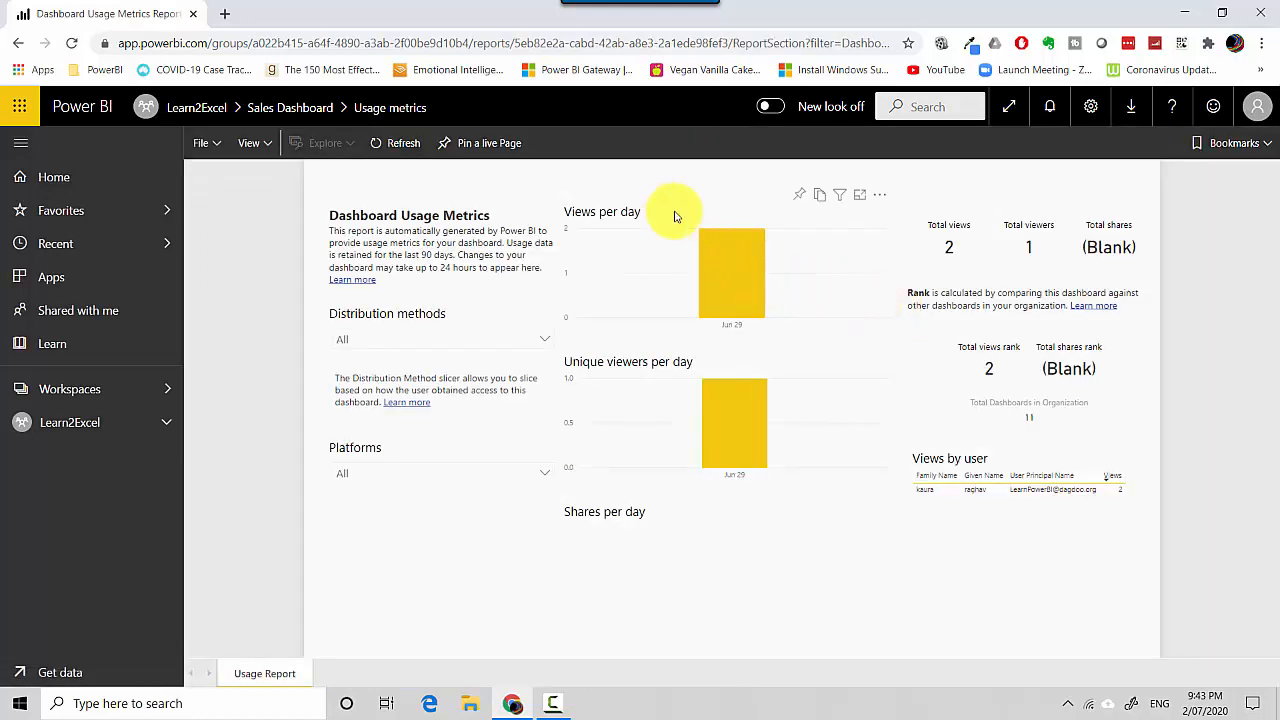
{"action": "mouse_move", "coordinate": [745, 280]}
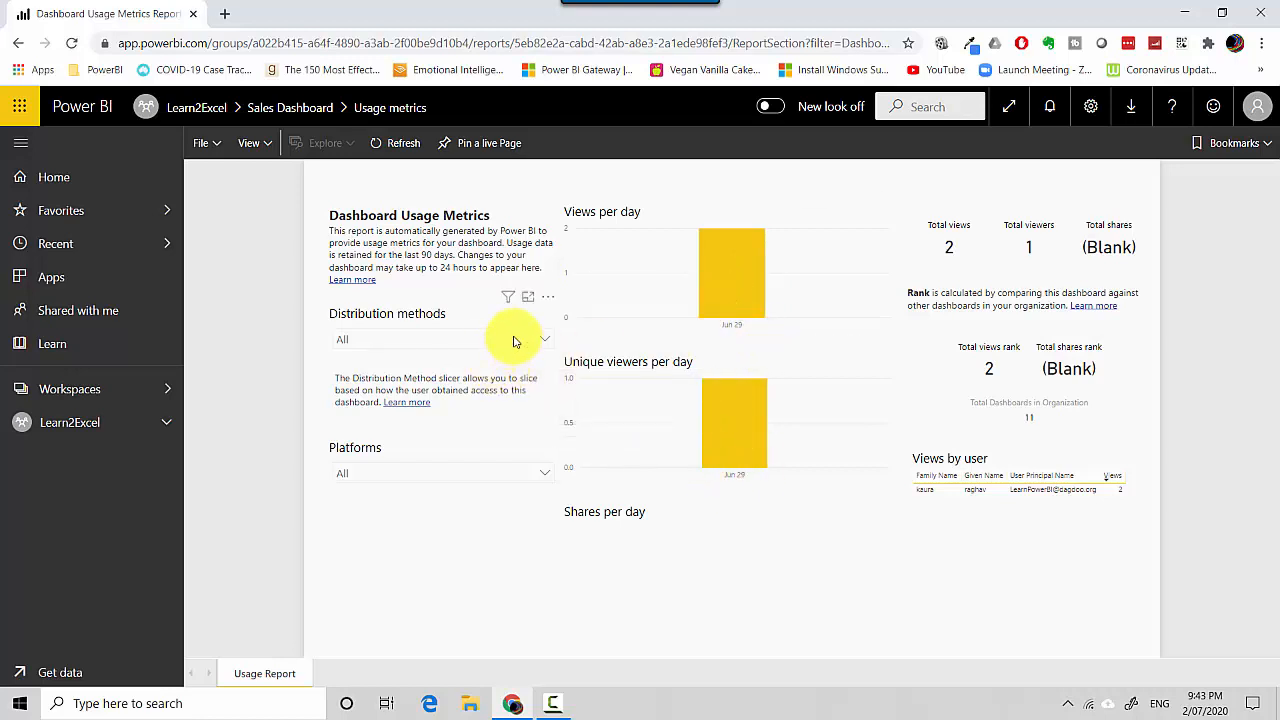
Step: Check the distribution methods filter choices in the usage metrics report
{"action": "left_click", "coordinate": [544, 339]}
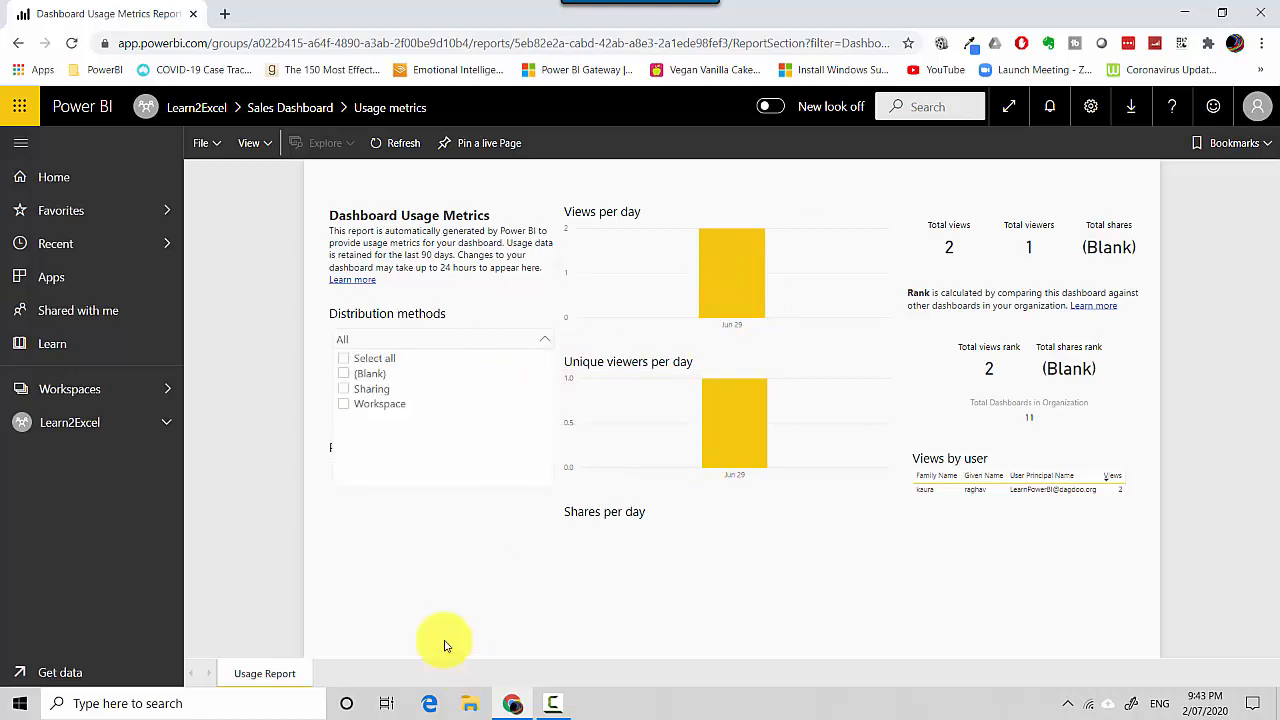
{"action": "left_click", "coordinate": [545, 339]}
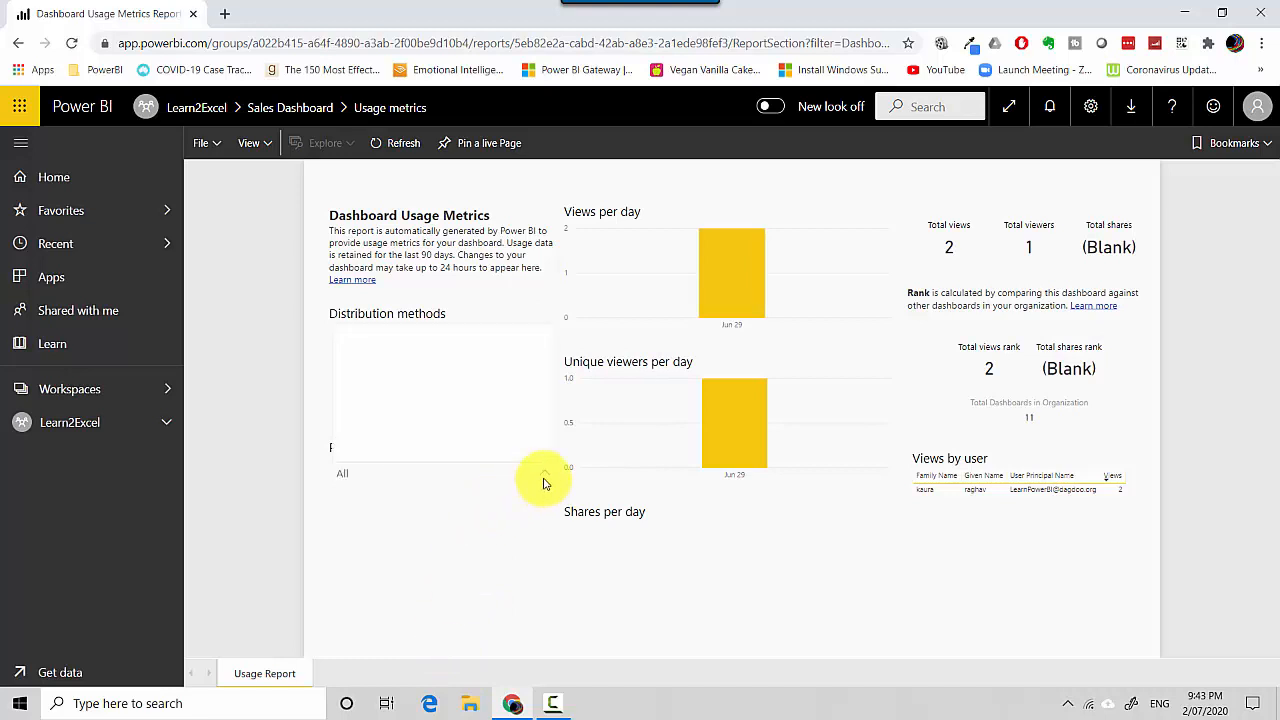
{"action": "left_click", "coordinate": [544, 475]}
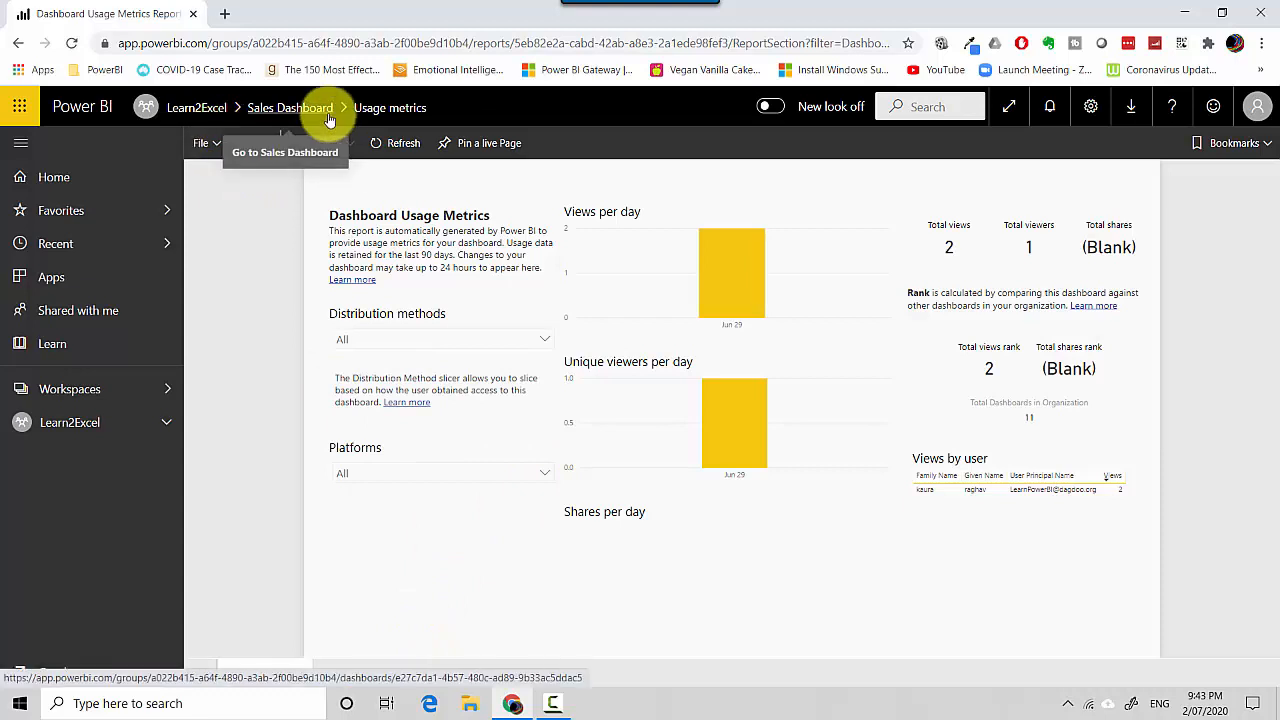
{"action": "mouse_move", "coordinate": [290, 115]}
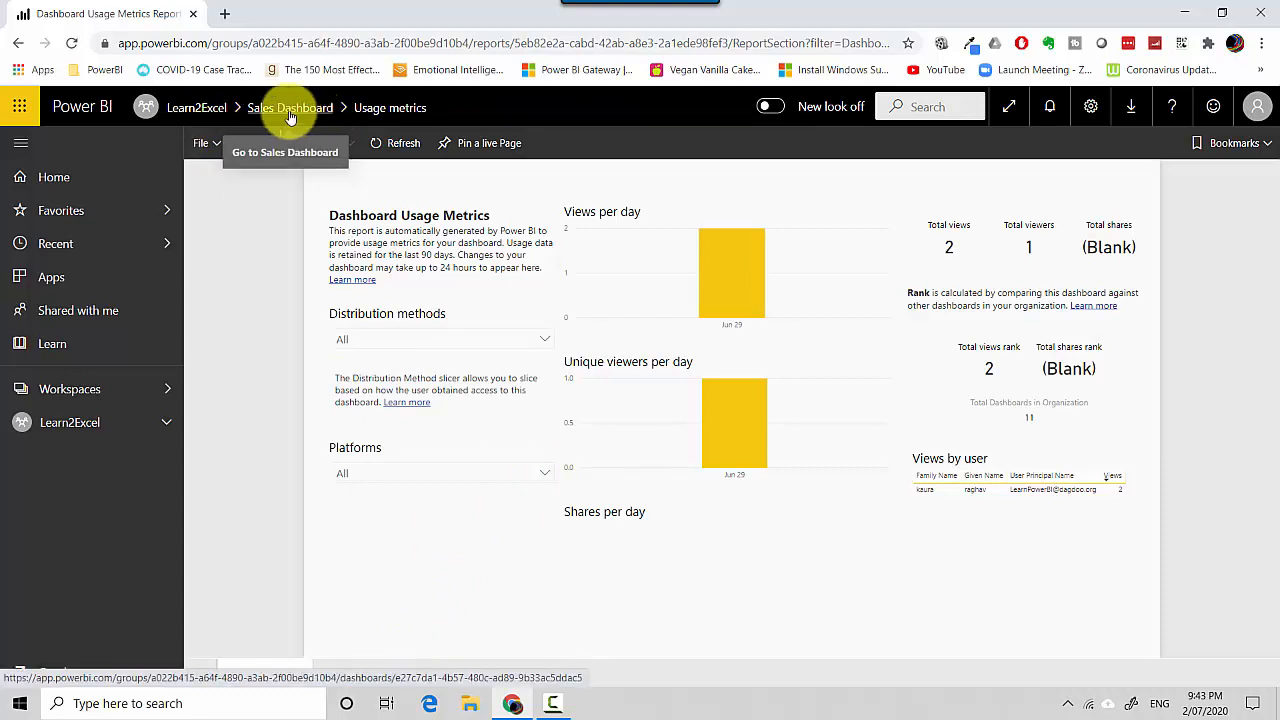
Step: Return to Sales Dashboard and list related reports My Report and Trend Analysis
{"action": "left_click", "coordinate": [290, 107]}
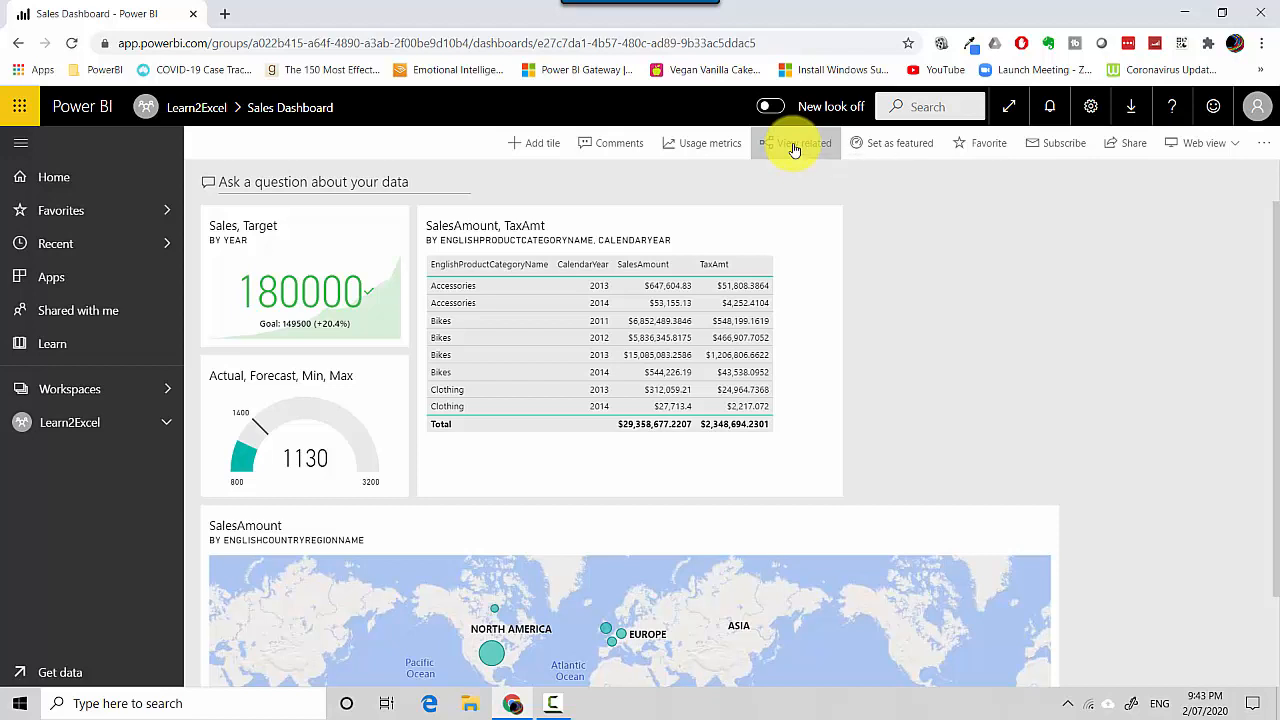
{"action": "left_click", "coordinate": [796, 142]}
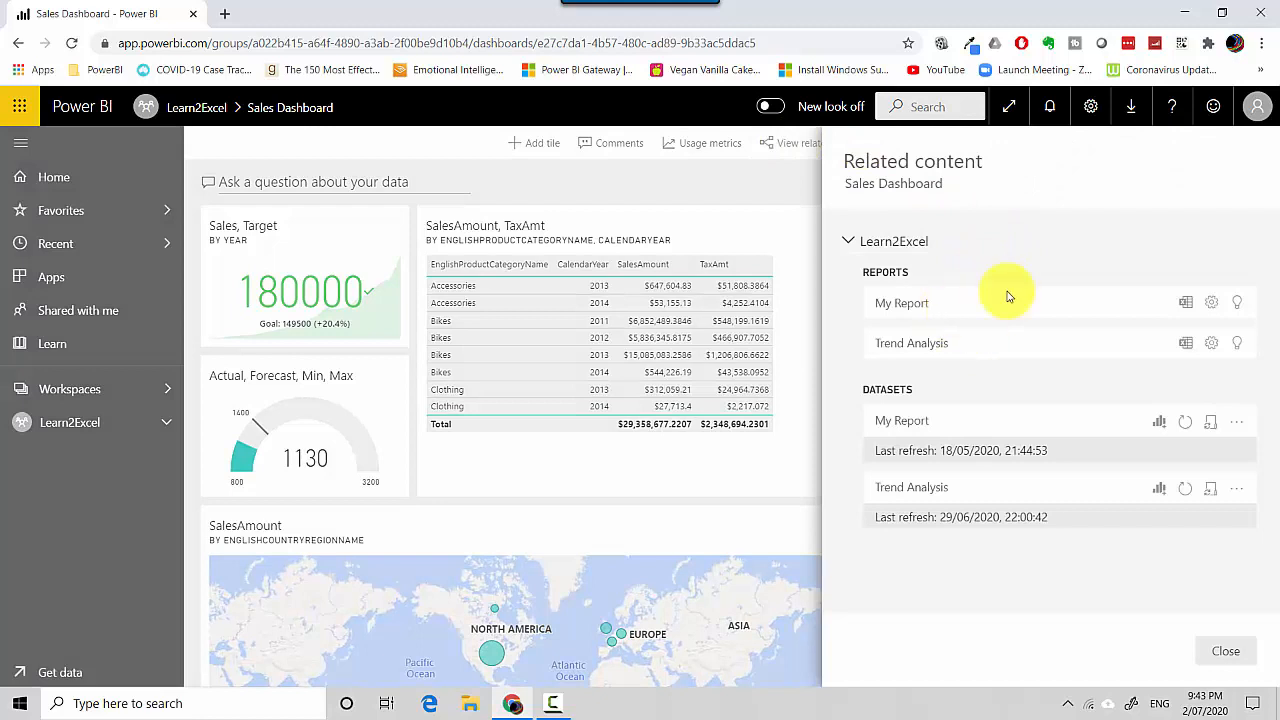
{"action": "mouse_move", "coordinate": [1058, 415]}
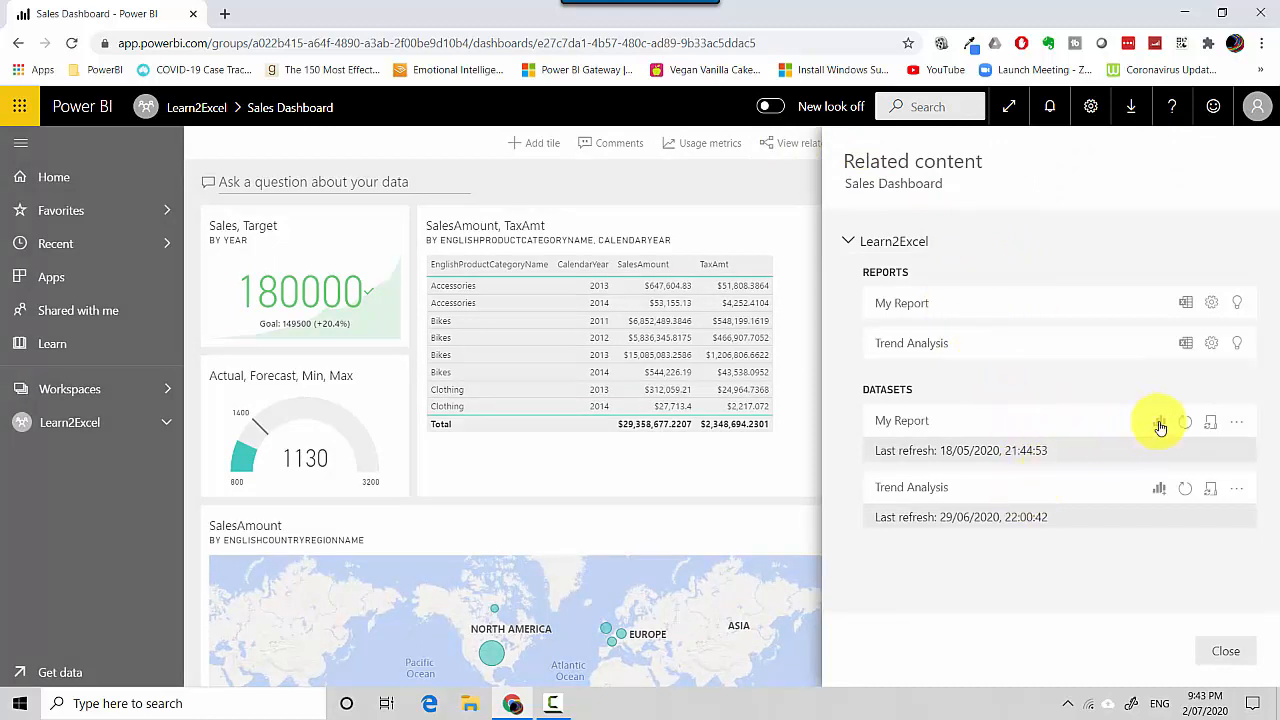
{"action": "mouse_move", "coordinate": [1160, 422]}
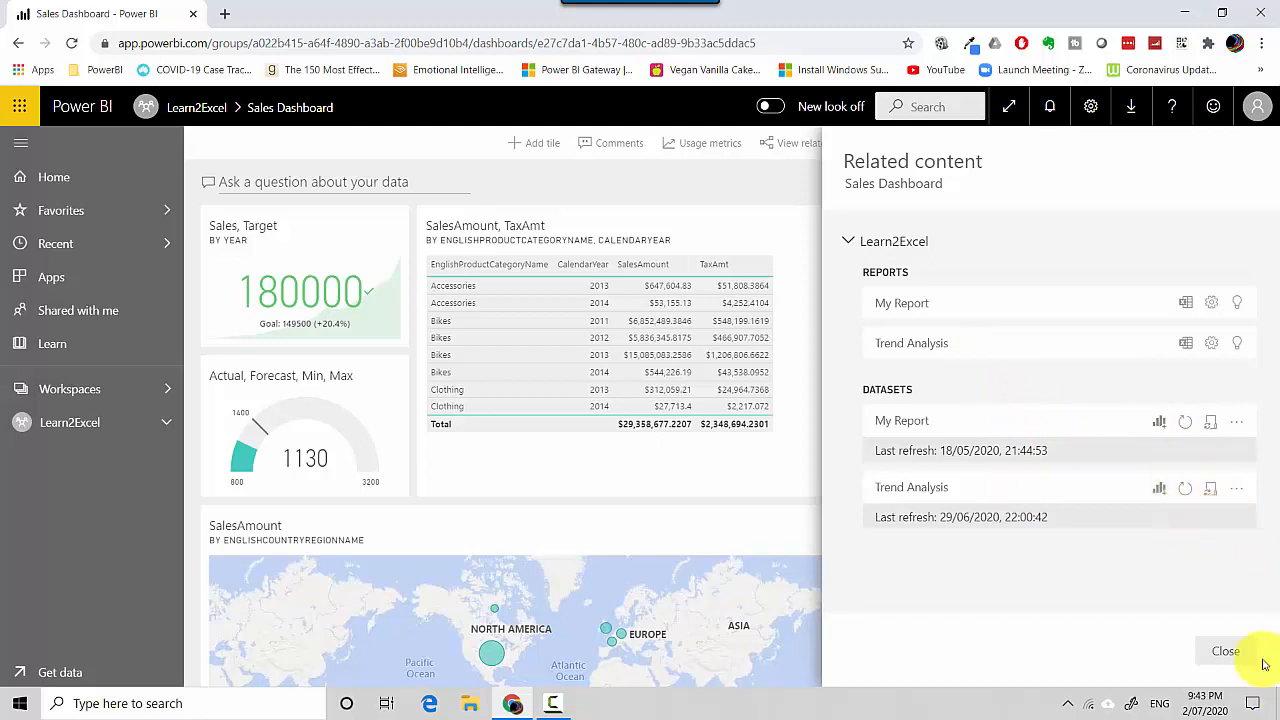
{"action": "mouse_move", "coordinate": [1218, 456]}
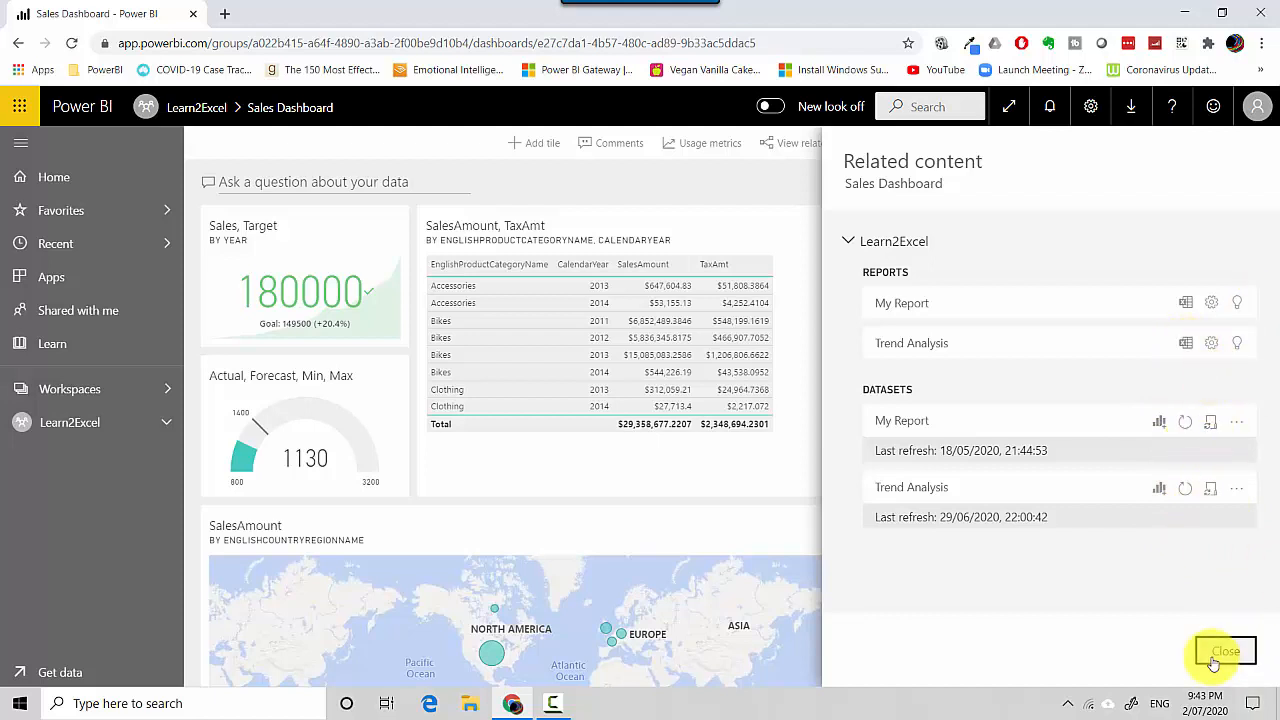
Step: Close related content, view Sales Dashboard in Favorites, then go back to the dashboard
{"action": "left_click", "coordinate": [1224, 651]}
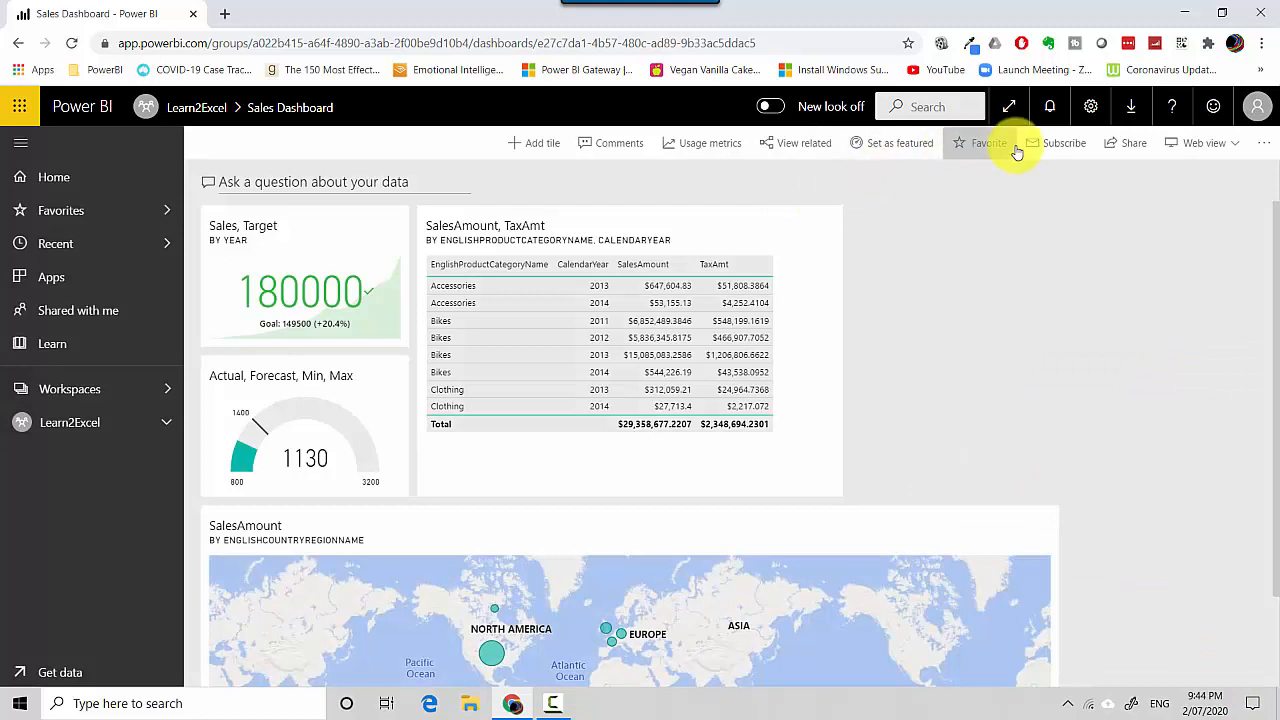
{"action": "mouse_move", "coordinate": [888, 142]}
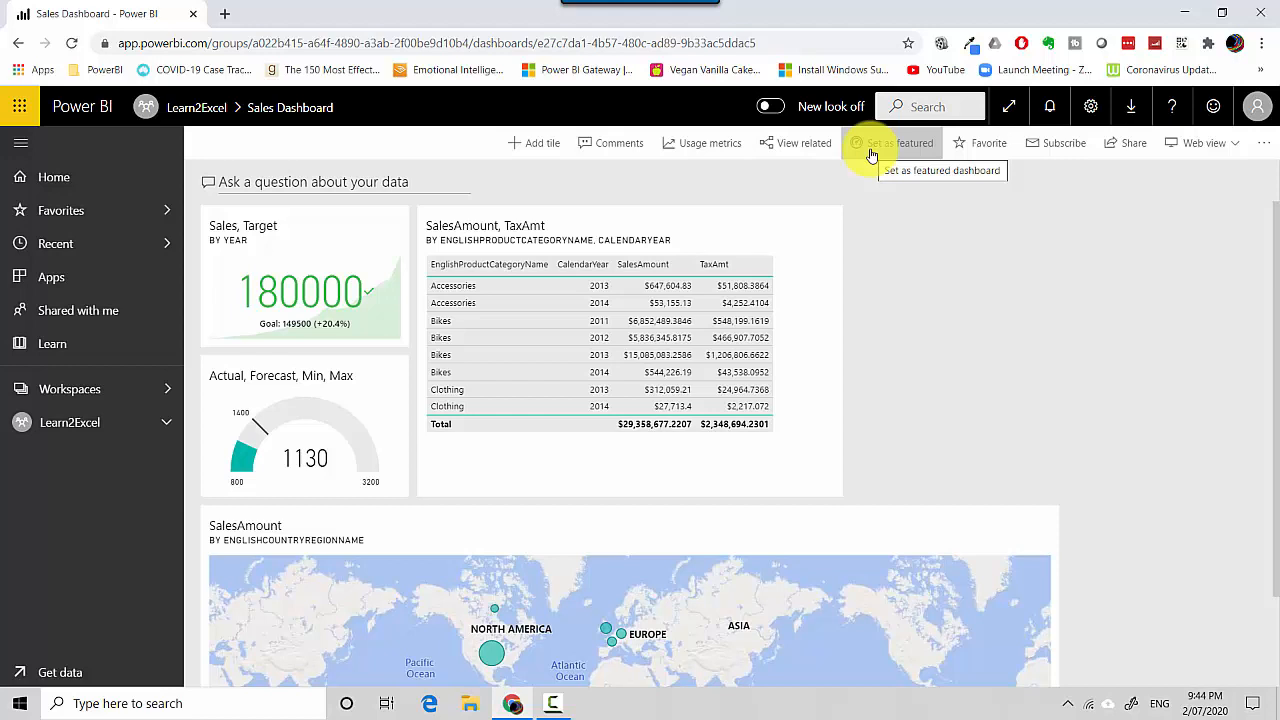
{"action": "mouse_move", "coordinate": [984, 143]}
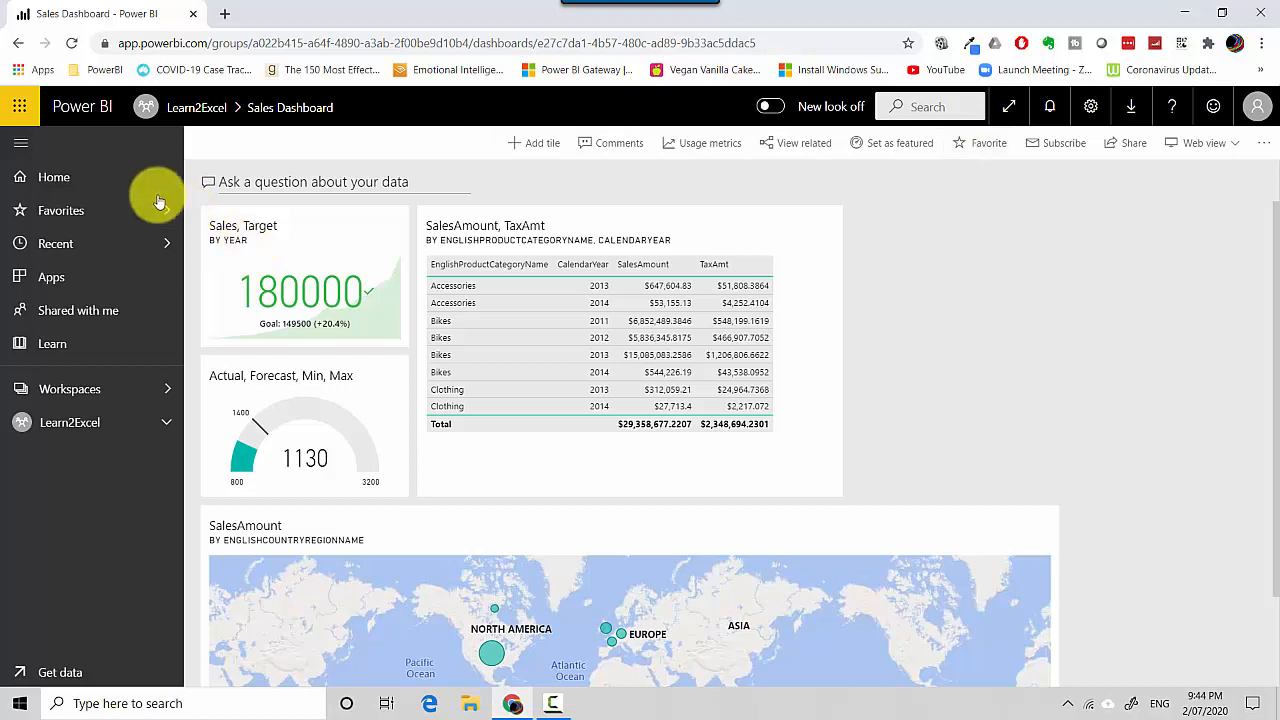
{"action": "left_click", "coordinate": [60, 210]}
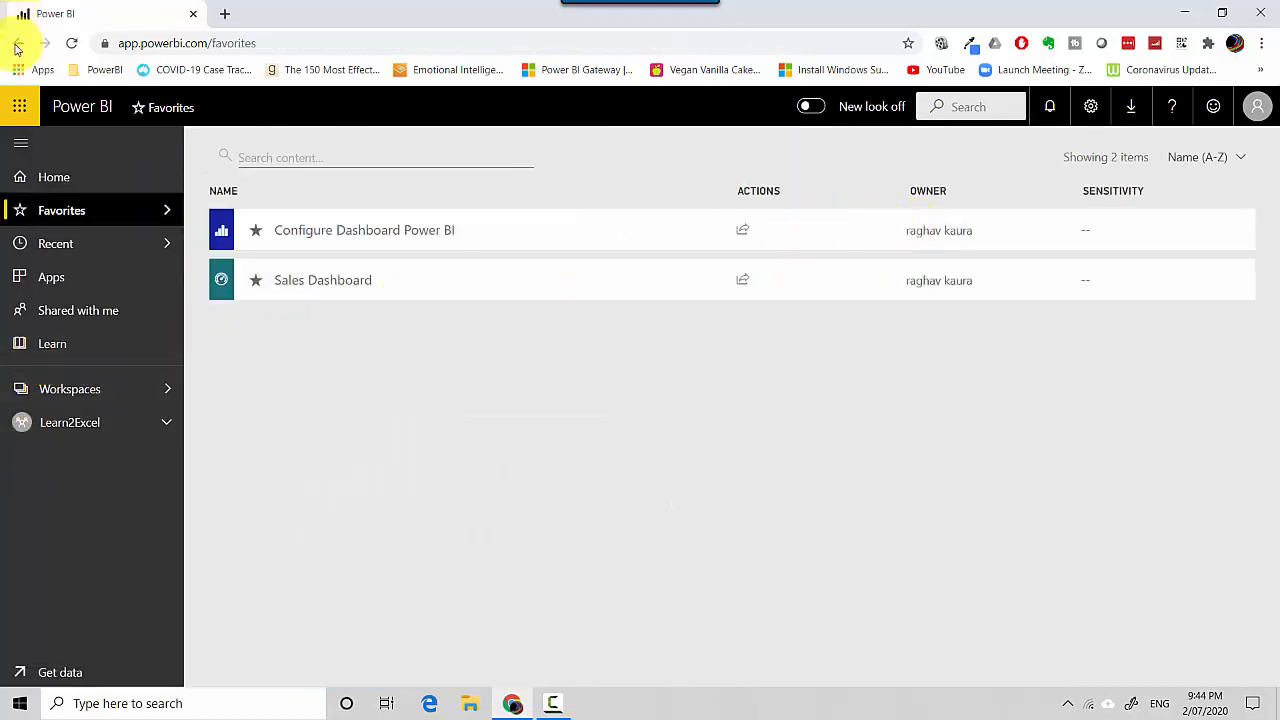
{"action": "left_click", "coordinate": [322, 279]}
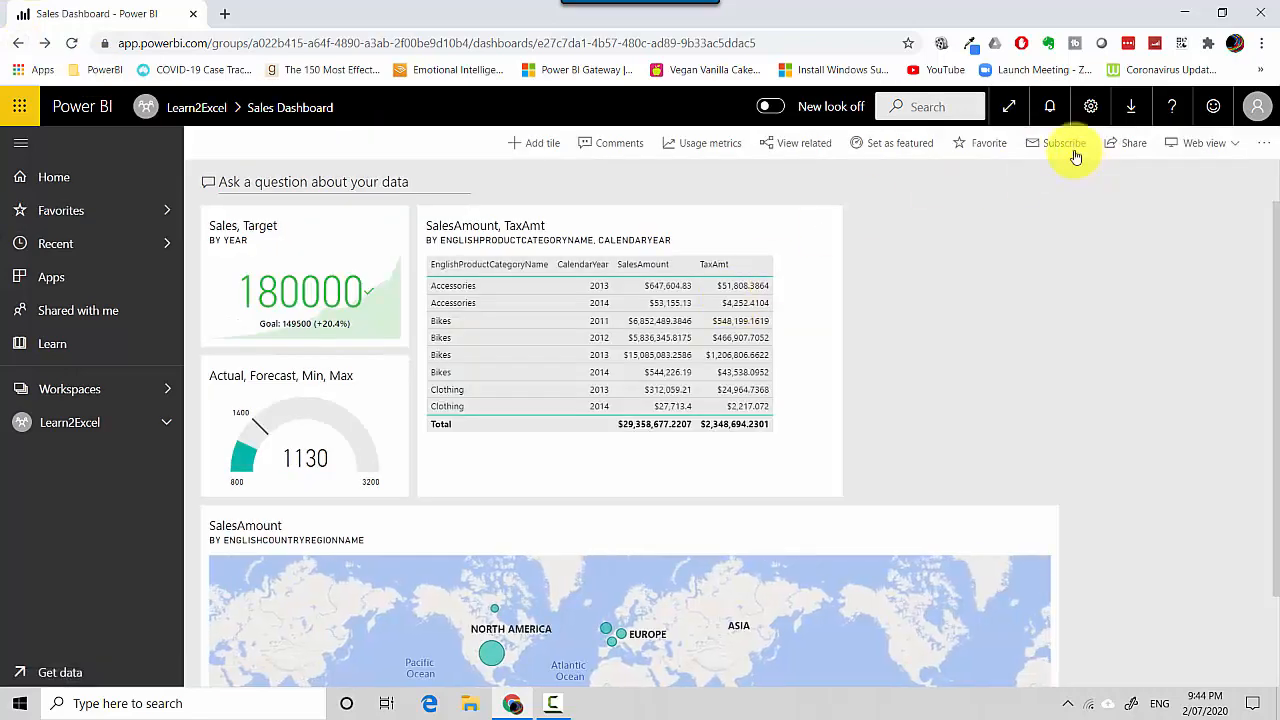
Step: Start a new Sales Dashboard email subscription with Daily frequency
{"action": "left_click", "coordinate": [1064, 142]}
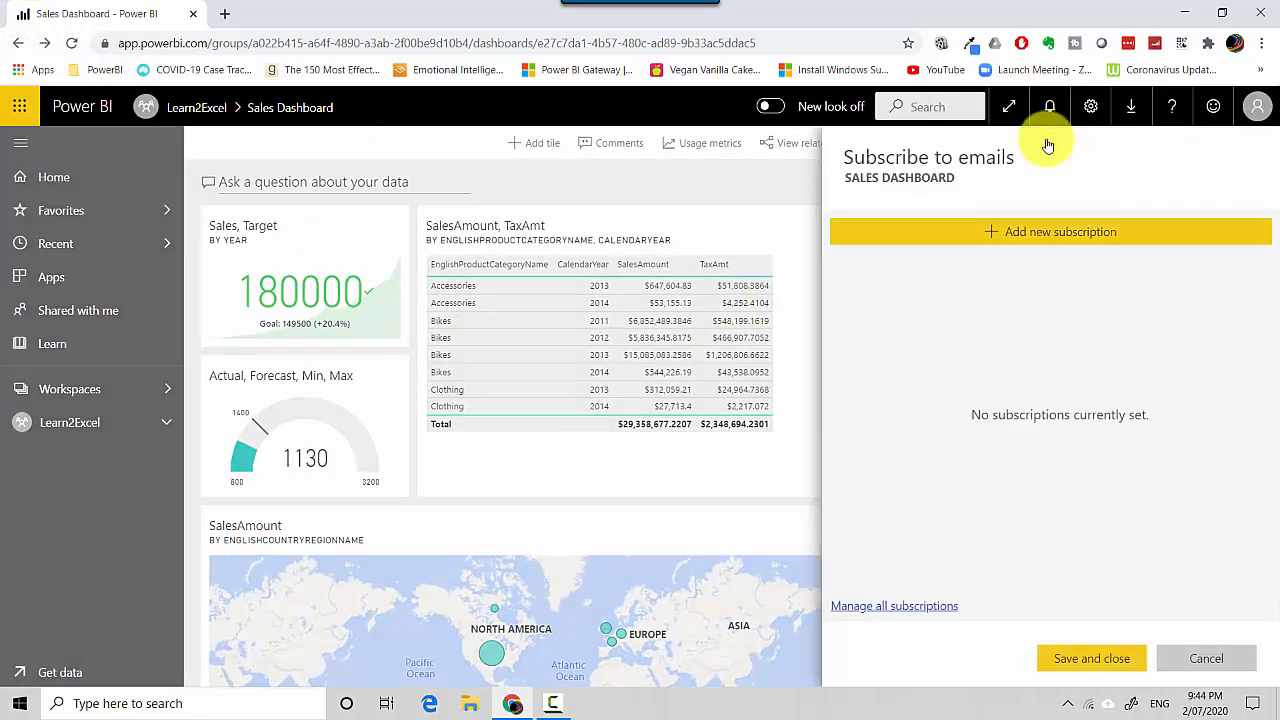
{"action": "left_click", "coordinate": [1060, 231]}
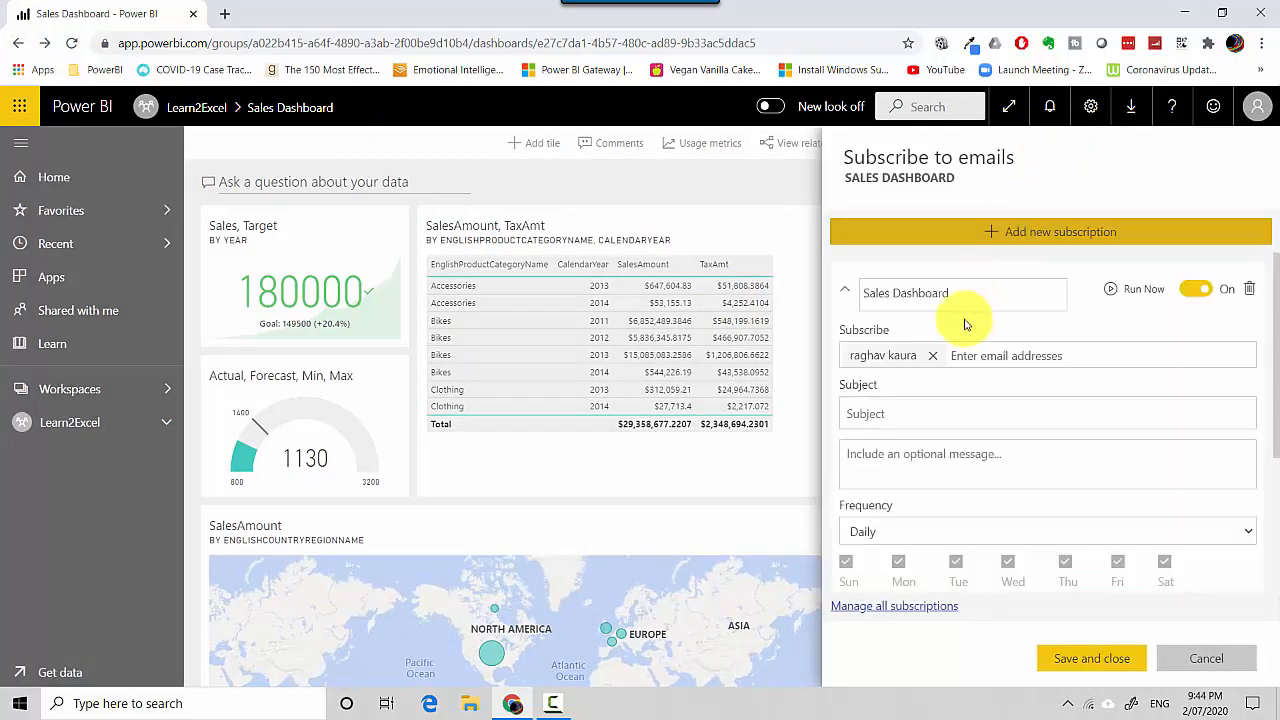
{"action": "mouse_move", "coordinate": [978, 426]}
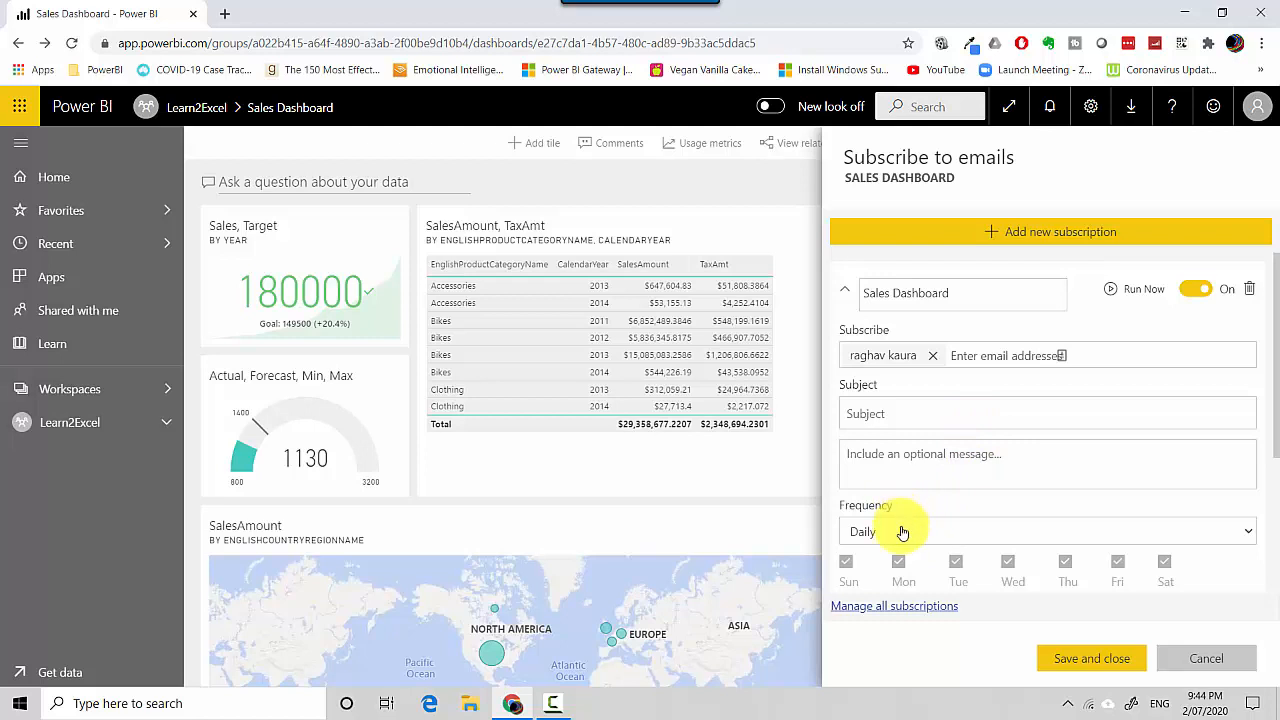
{"action": "left_click", "coordinate": [1046, 531]}
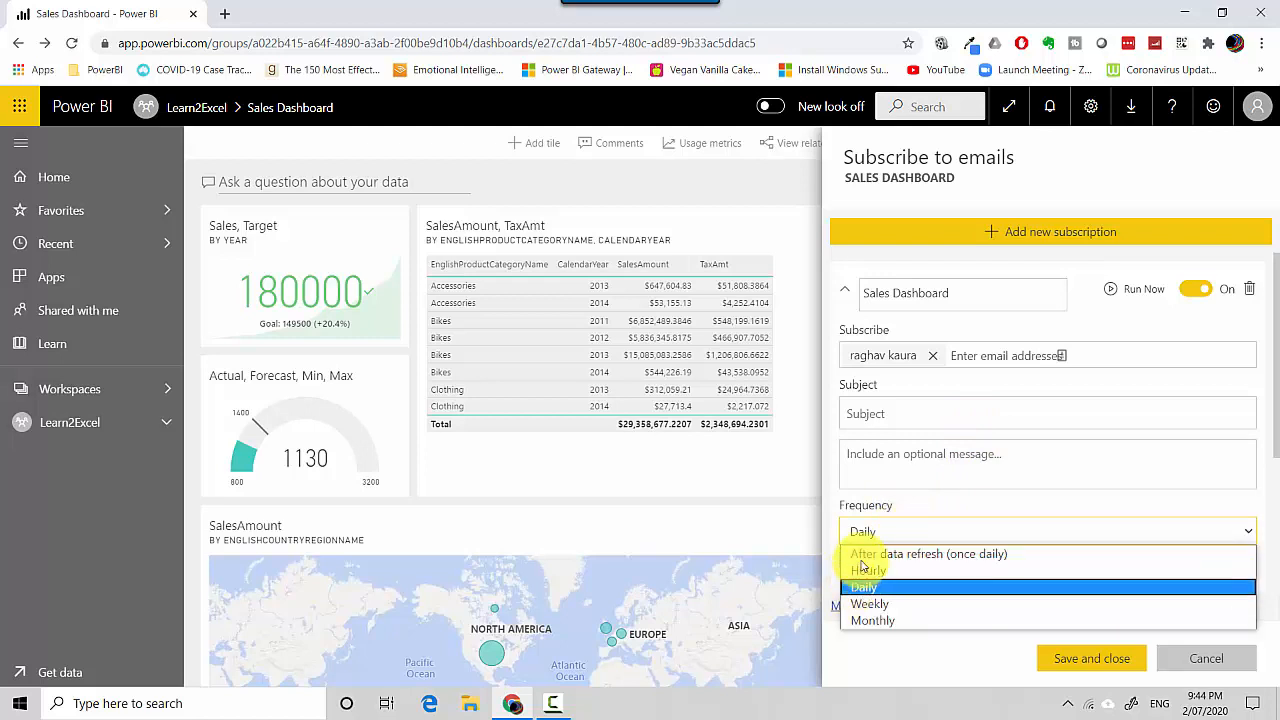
{"action": "left_click", "coordinate": [863, 587]}
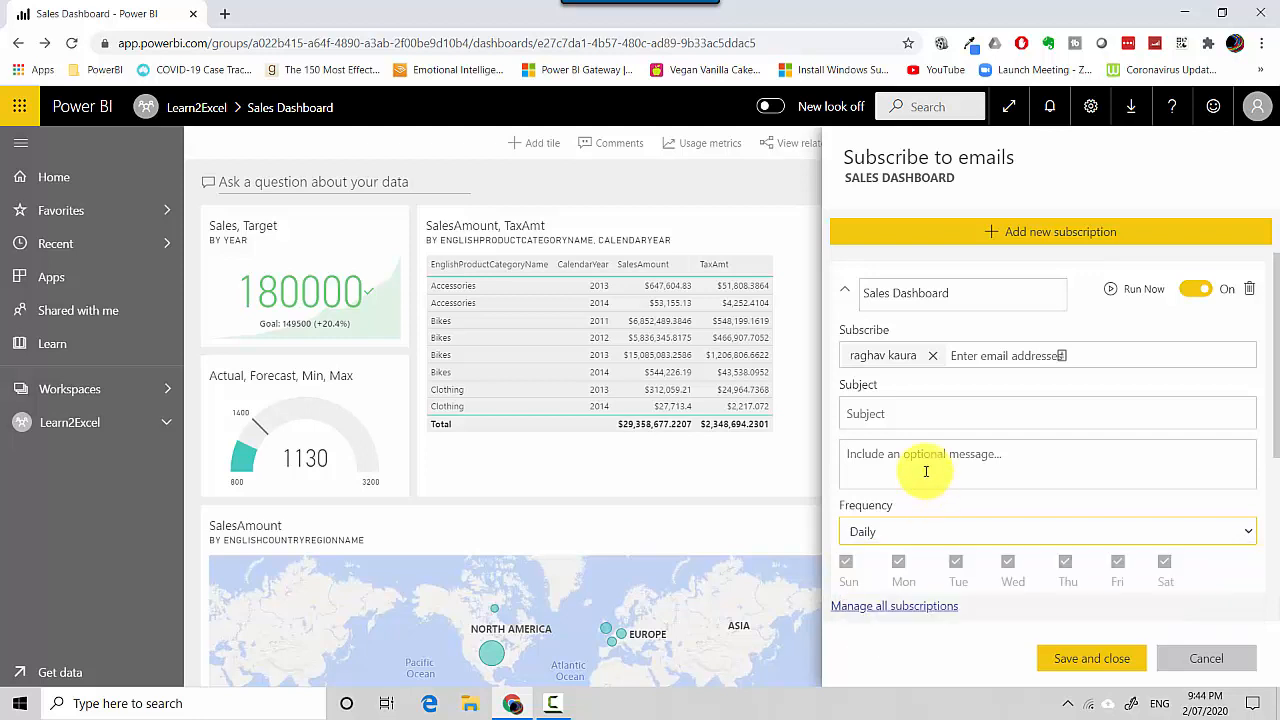
{"action": "mouse_move", "coordinate": [1206, 658]}
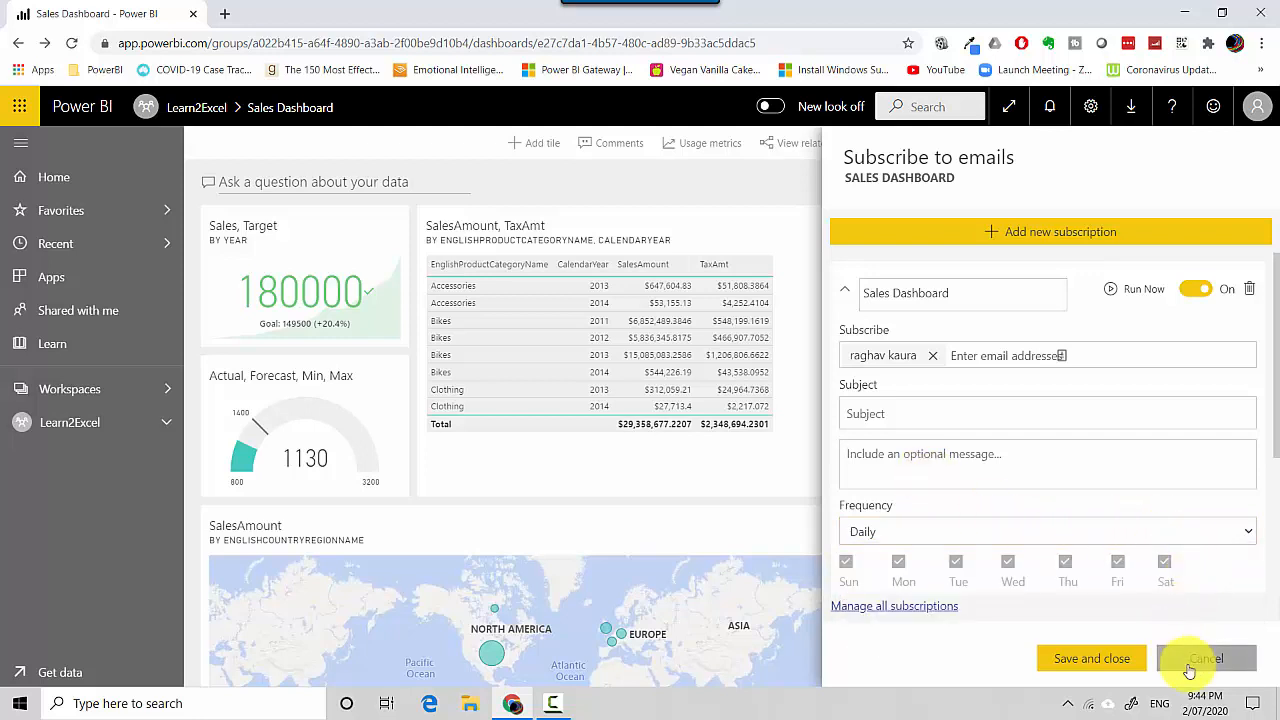
Step: Cancel the subscription draft and bring up the Share dashboard form
{"action": "left_click", "coordinate": [1205, 658]}
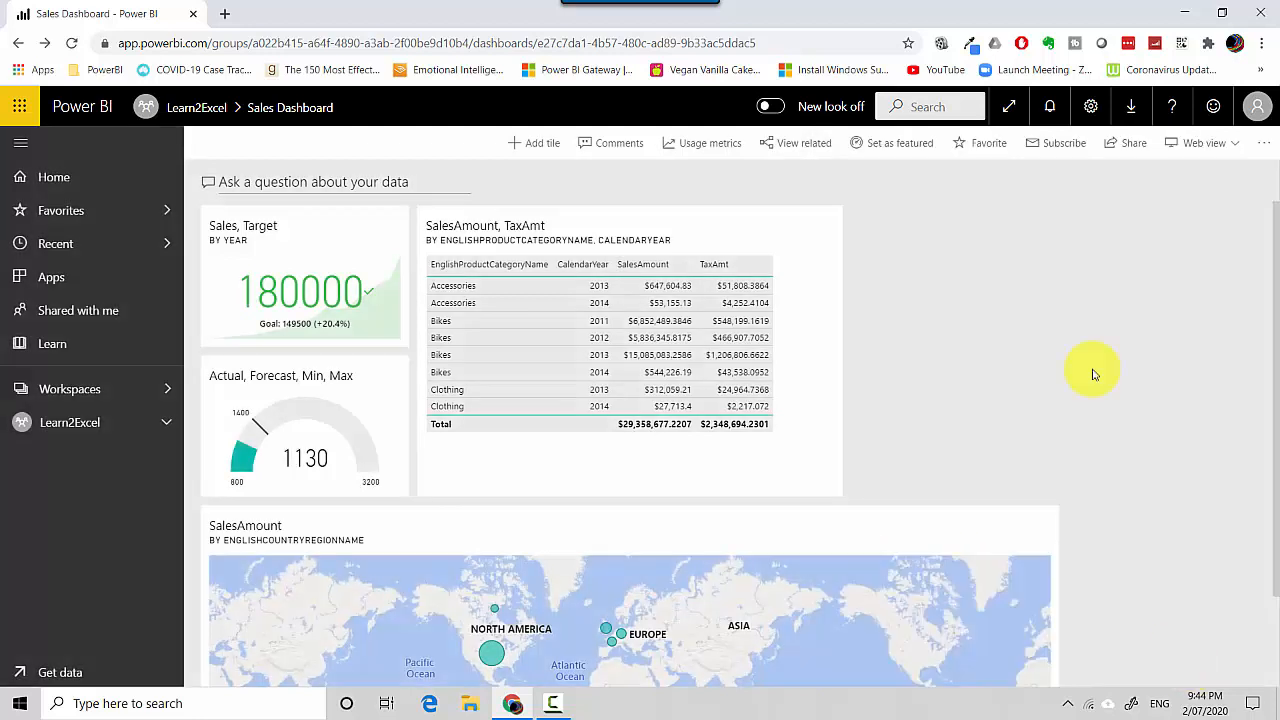
{"action": "mouse_move", "coordinate": [1124, 142]}
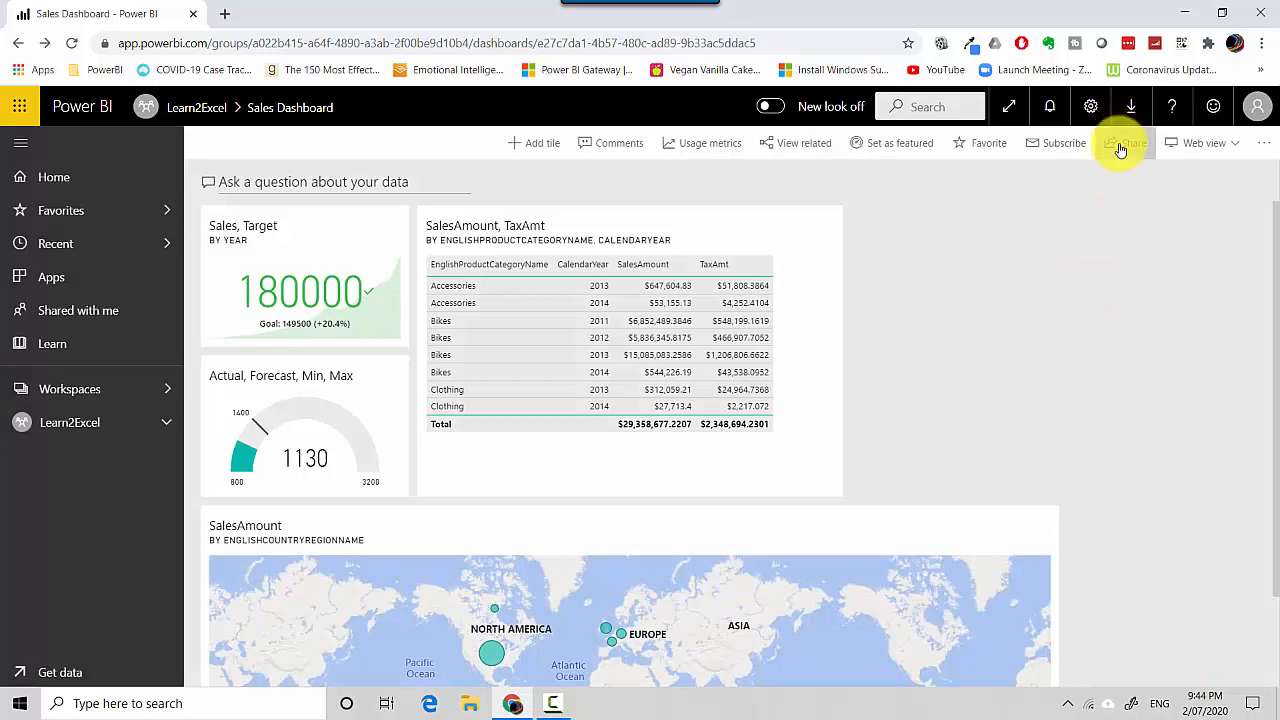
{"action": "left_click", "coordinate": [1124, 142]}
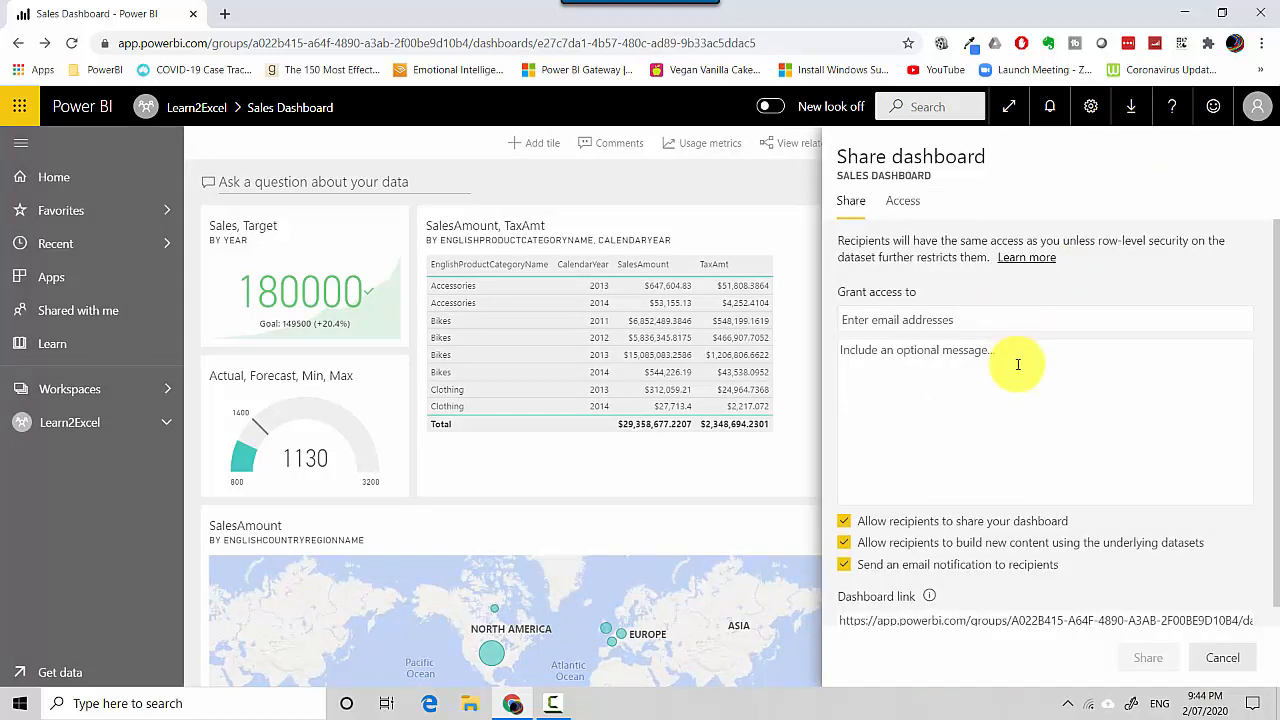
{"action": "mouse_move", "coordinate": [1222, 657]}
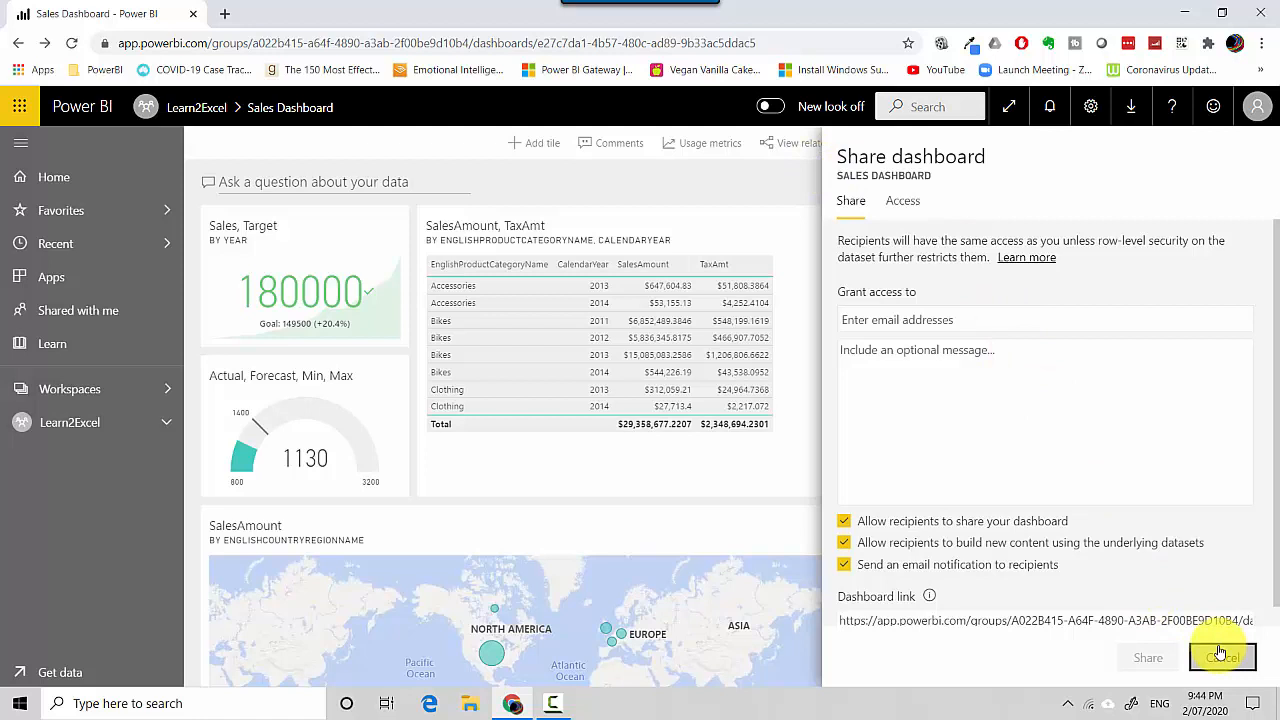
Step: Cancel sharing, preview the Phone view layout, then return to Web view
{"action": "left_click", "coordinate": [1221, 657]}
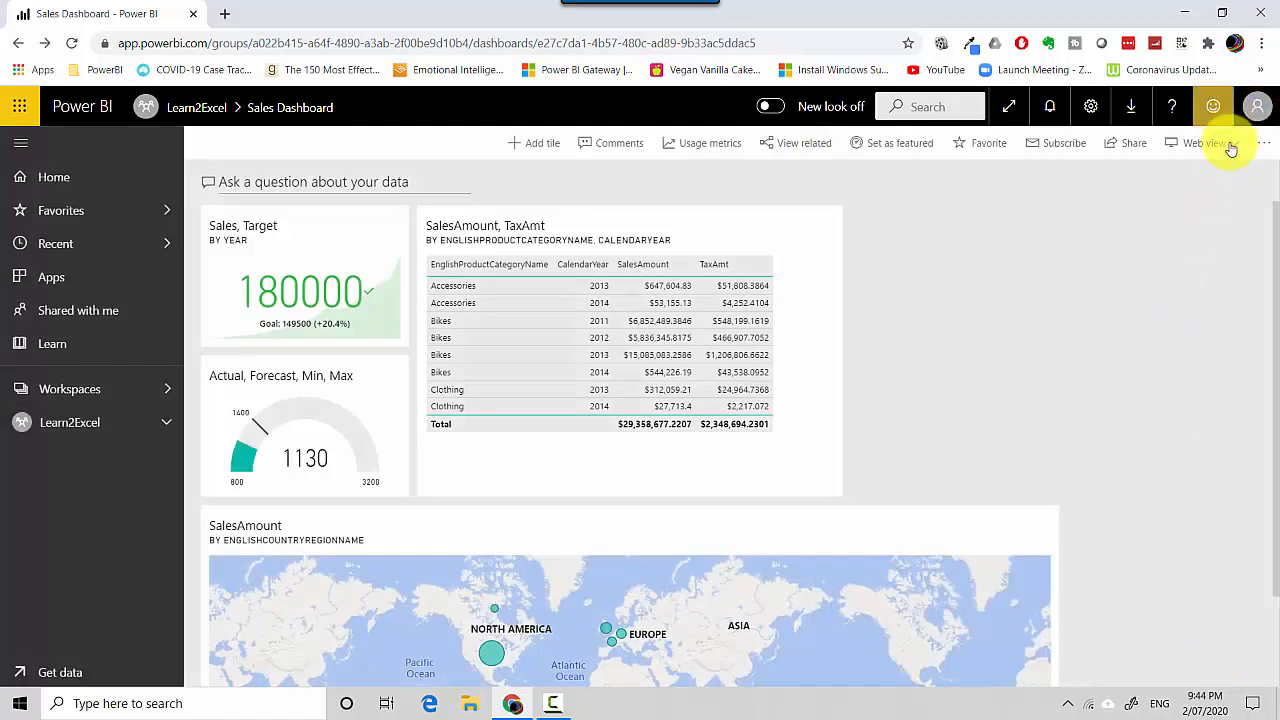
{"action": "left_click", "coordinate": [1200, 143]}
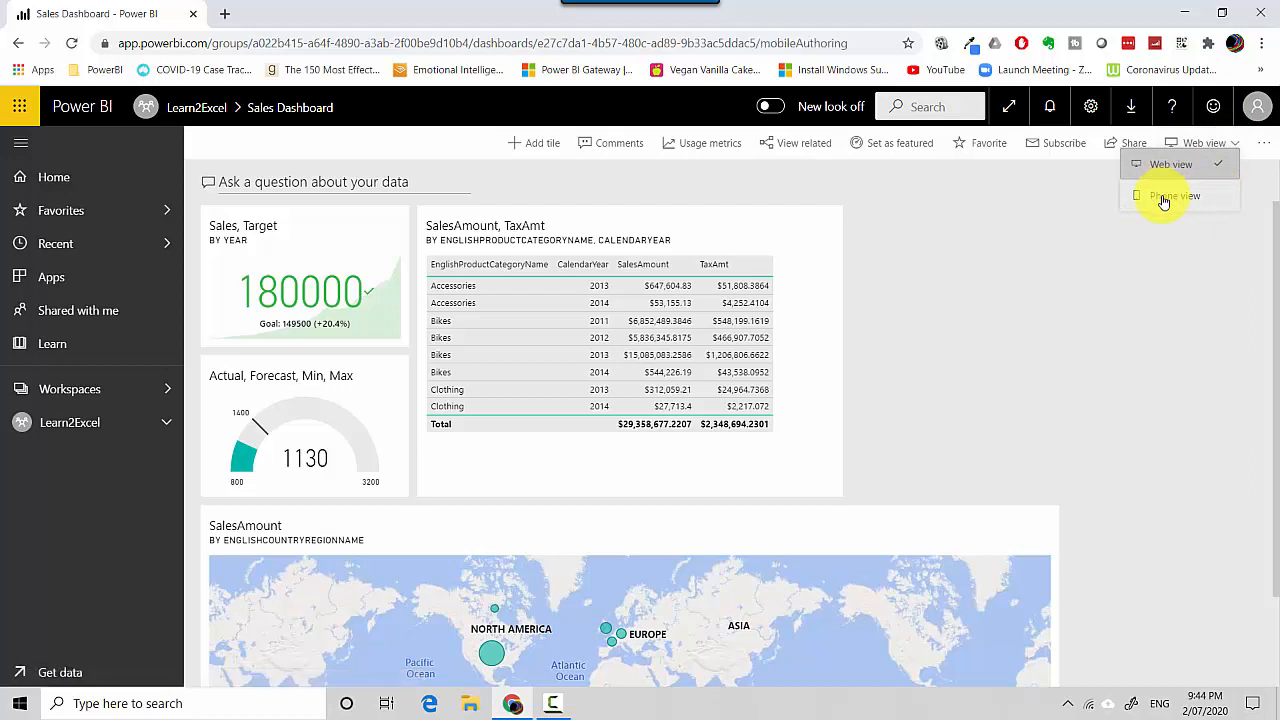
{"action": "left_click", "coordinate": [1174, 195]}
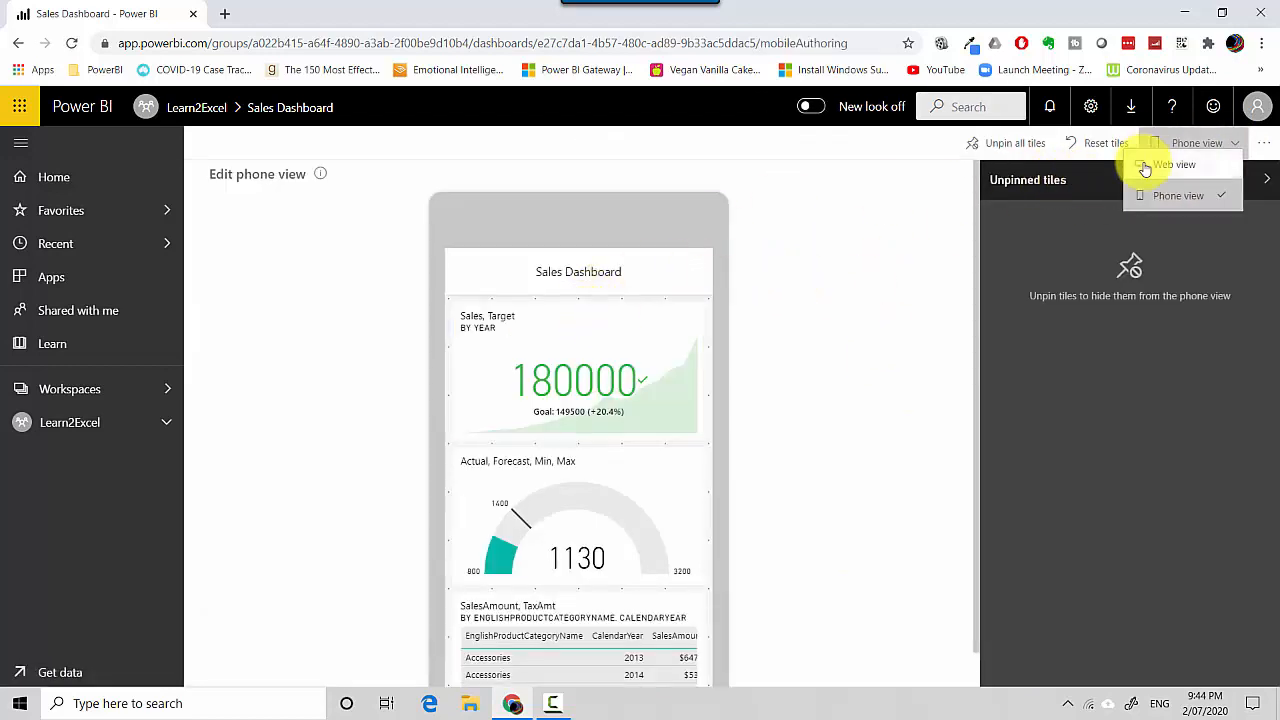
{"action": "left_click", "coordinate": [1172, 164]}
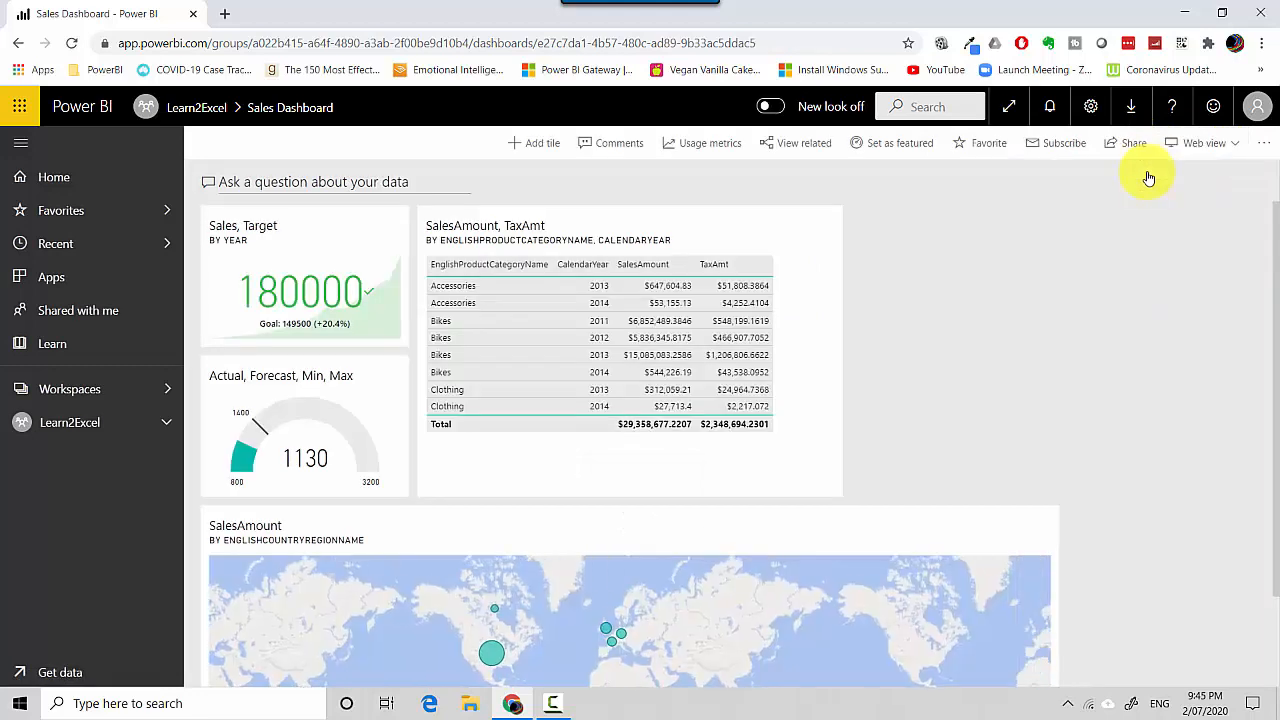
Step: Save Dark as the Sales Dashboard theme, after previewing Color-blind friendly
{"action": "left_click", "coordinate": [1263, 143]}
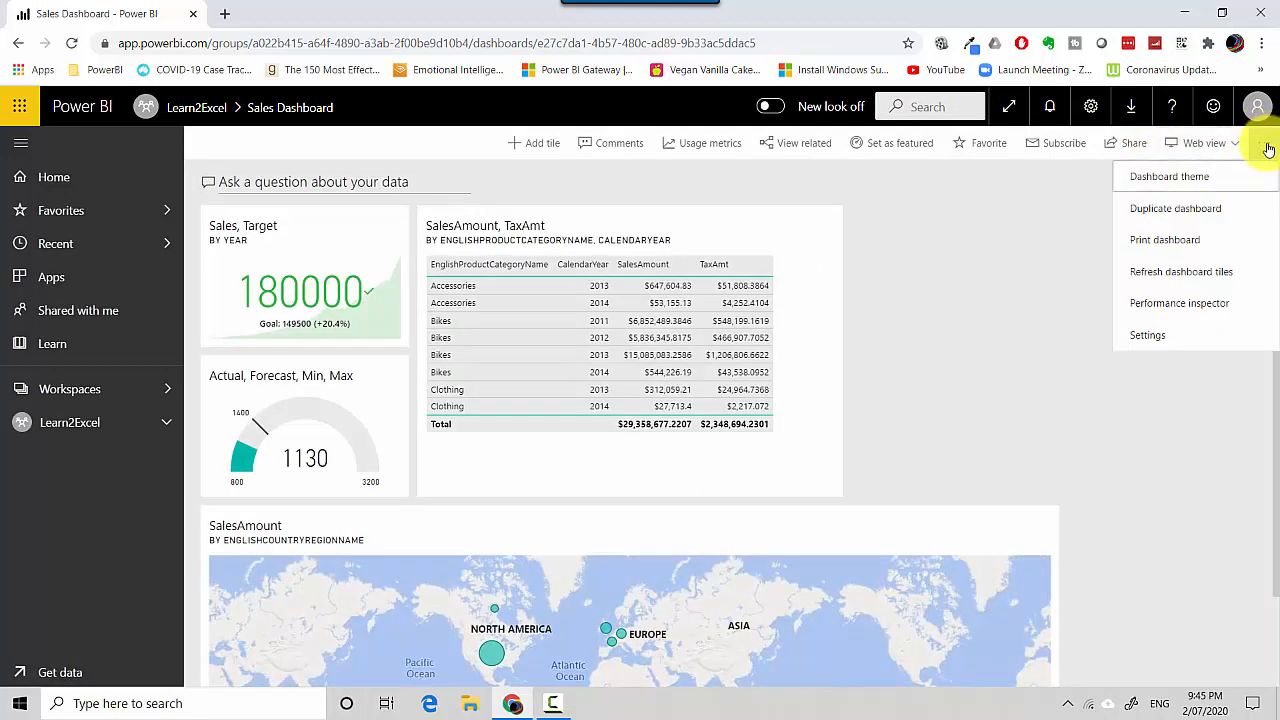
{"action": "mouse_move", "coordinate": [1192, 176]}
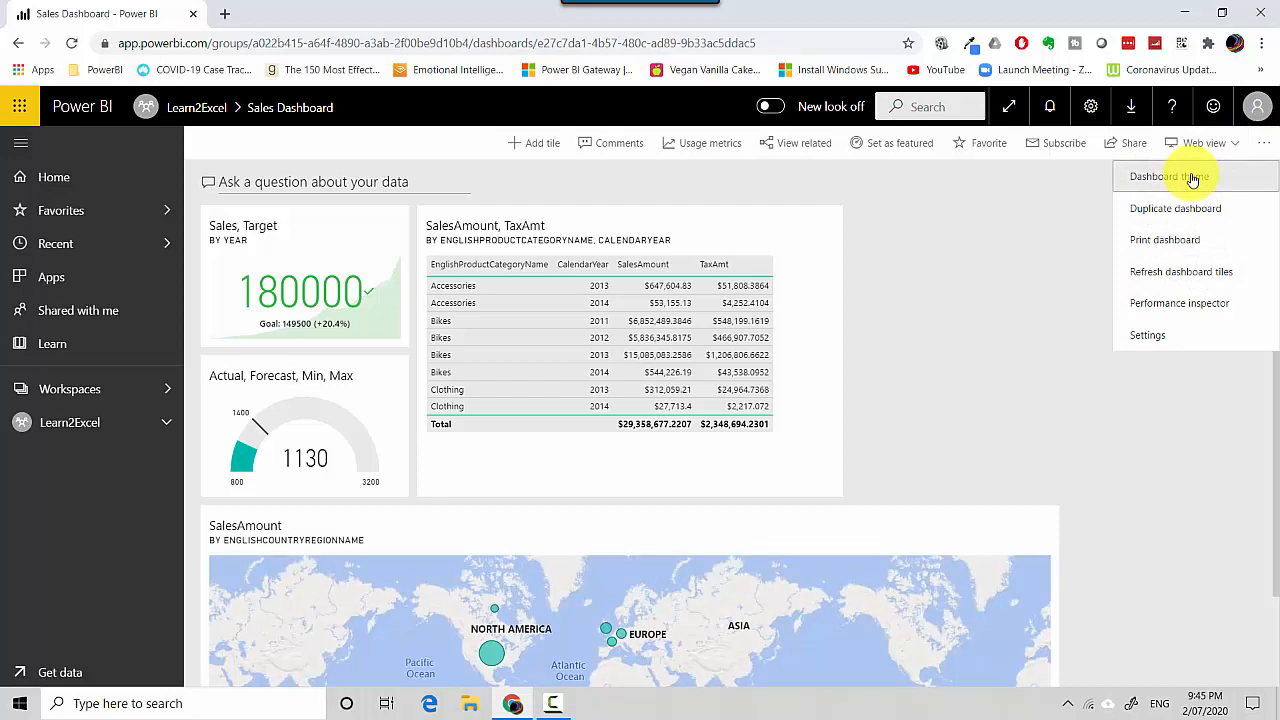
{"action": "left_click", "coordinate": [1168, 176]}
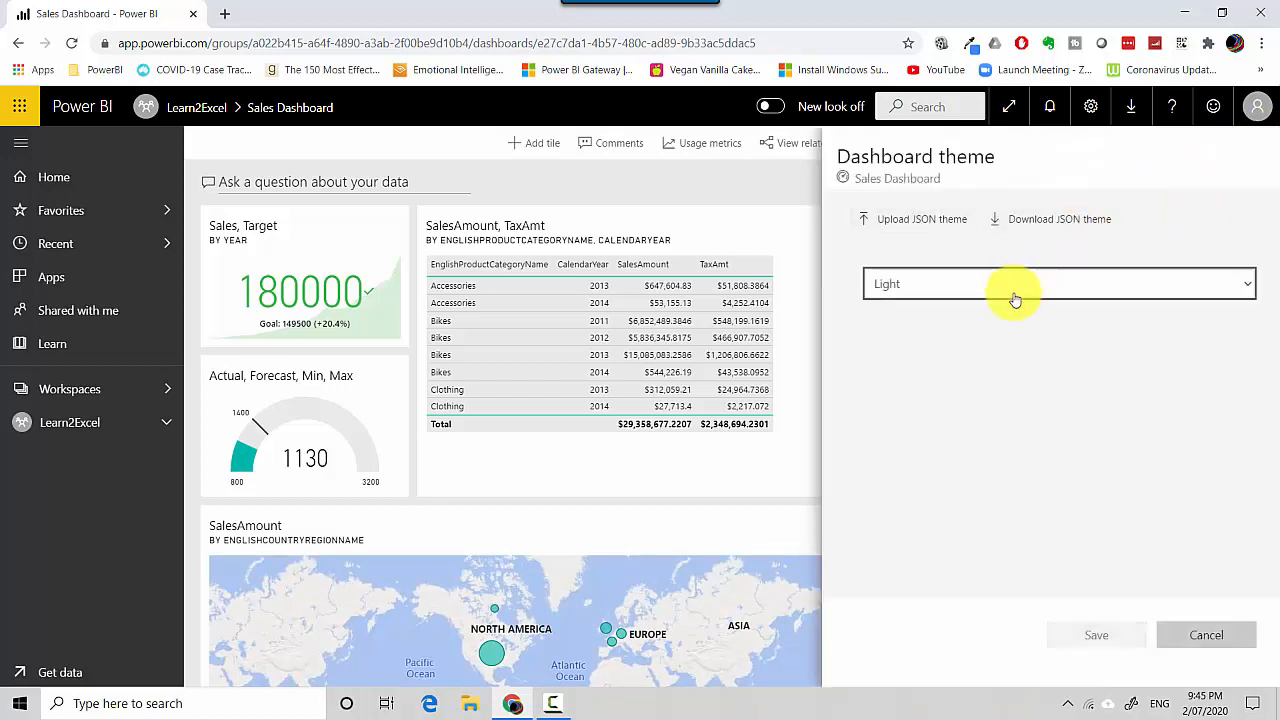
{"action": "left_click", "coordinate": [1057, 283]}
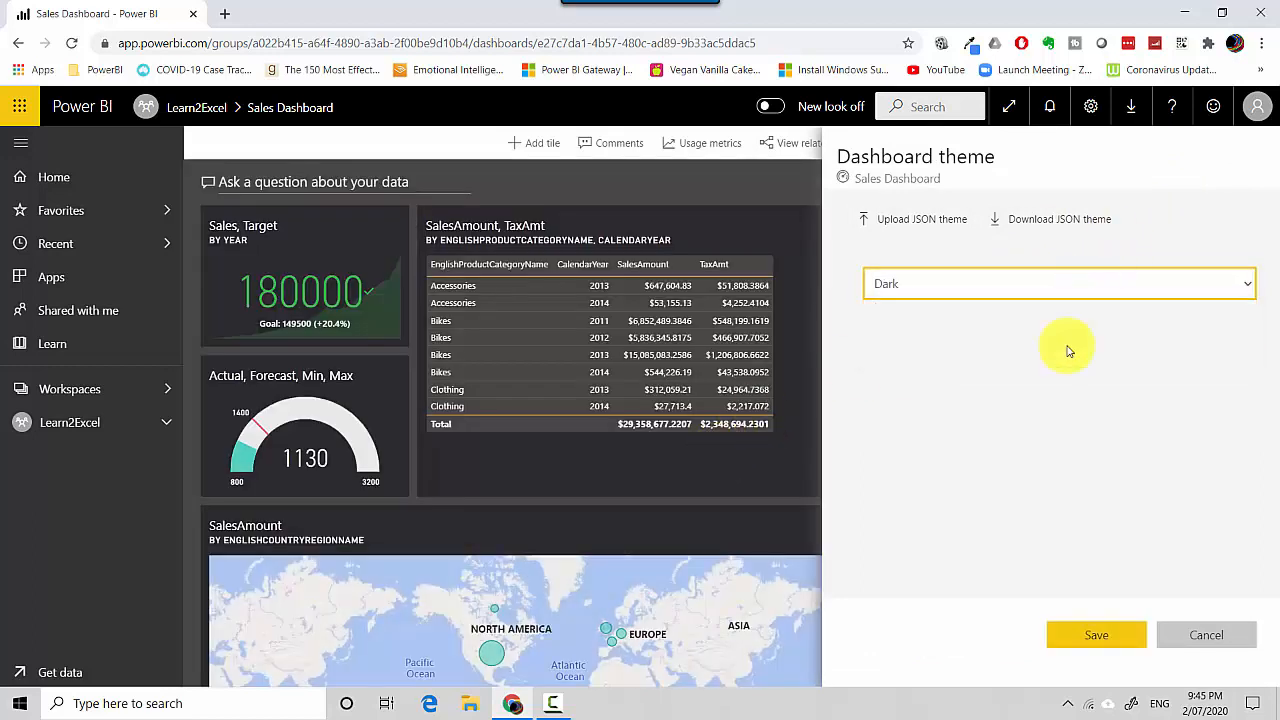
{"action": "left_click", "coordinate": [1059, 283]}
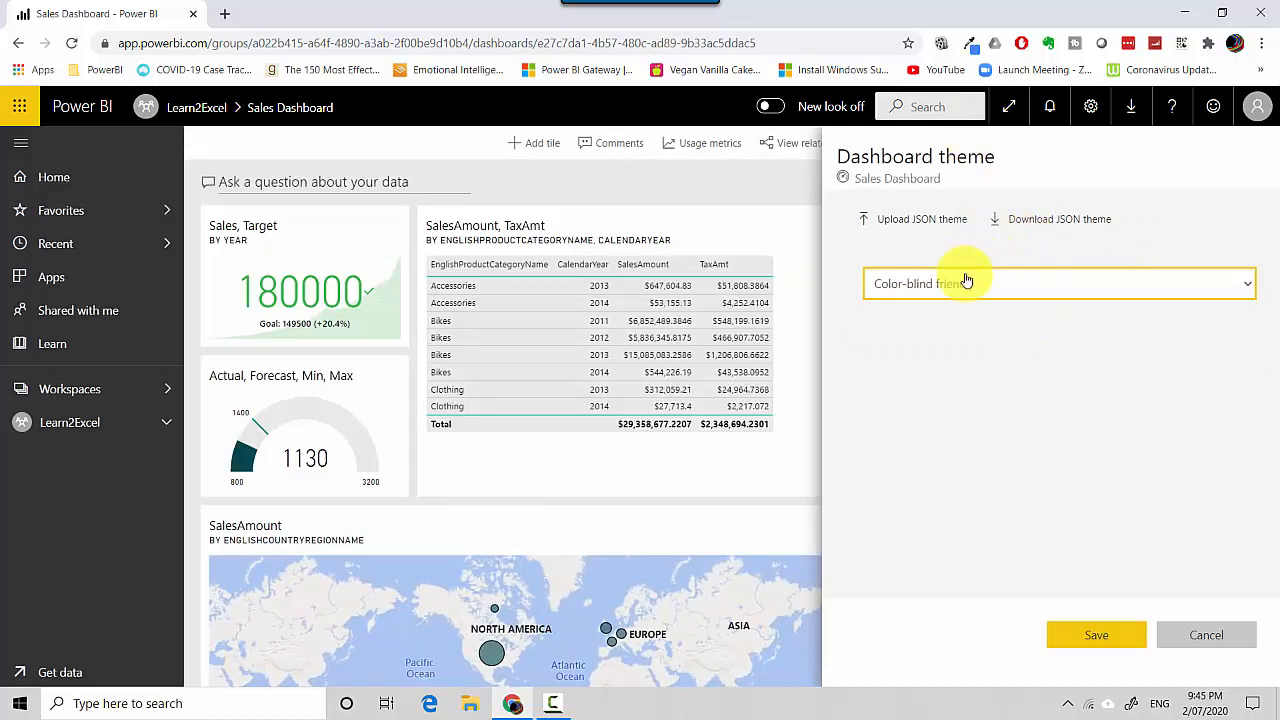
{"action": "left_click", "coordinate": [1057, 283]}
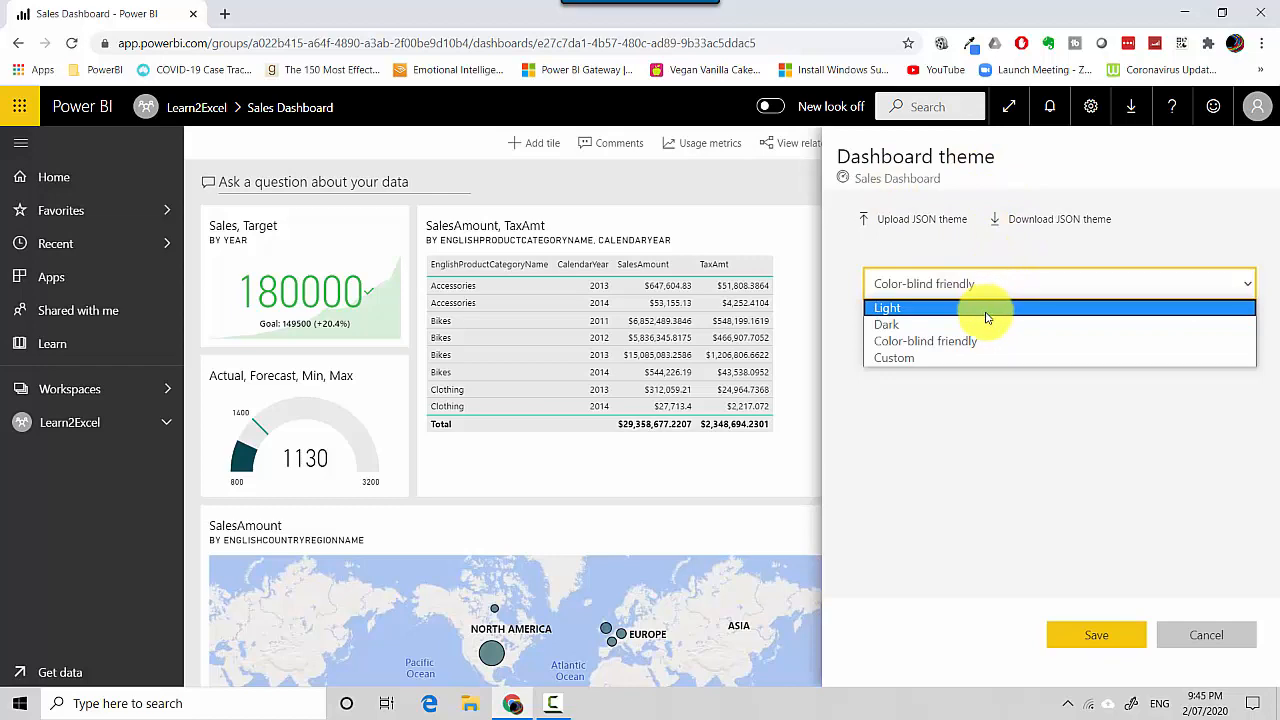
{"action": "left_click", "coordinate": [886, 324]}
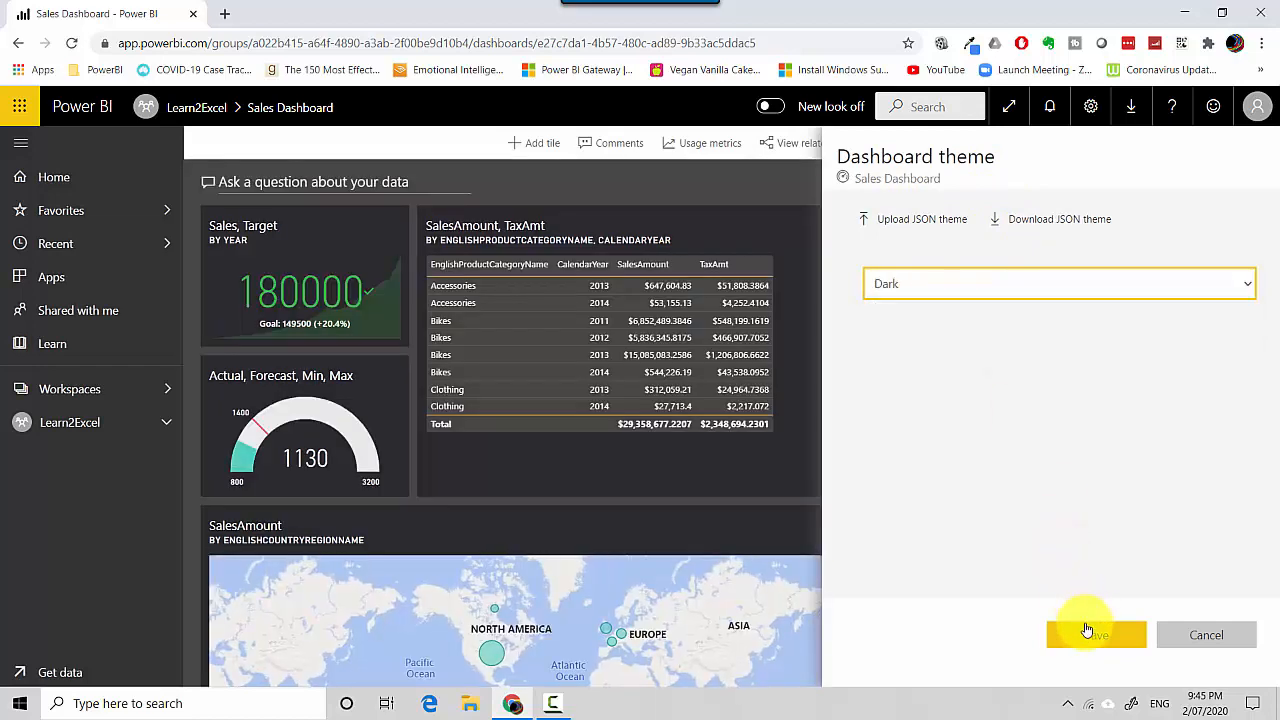
{"action": "left_click", "coordinate": [1096, 634]}
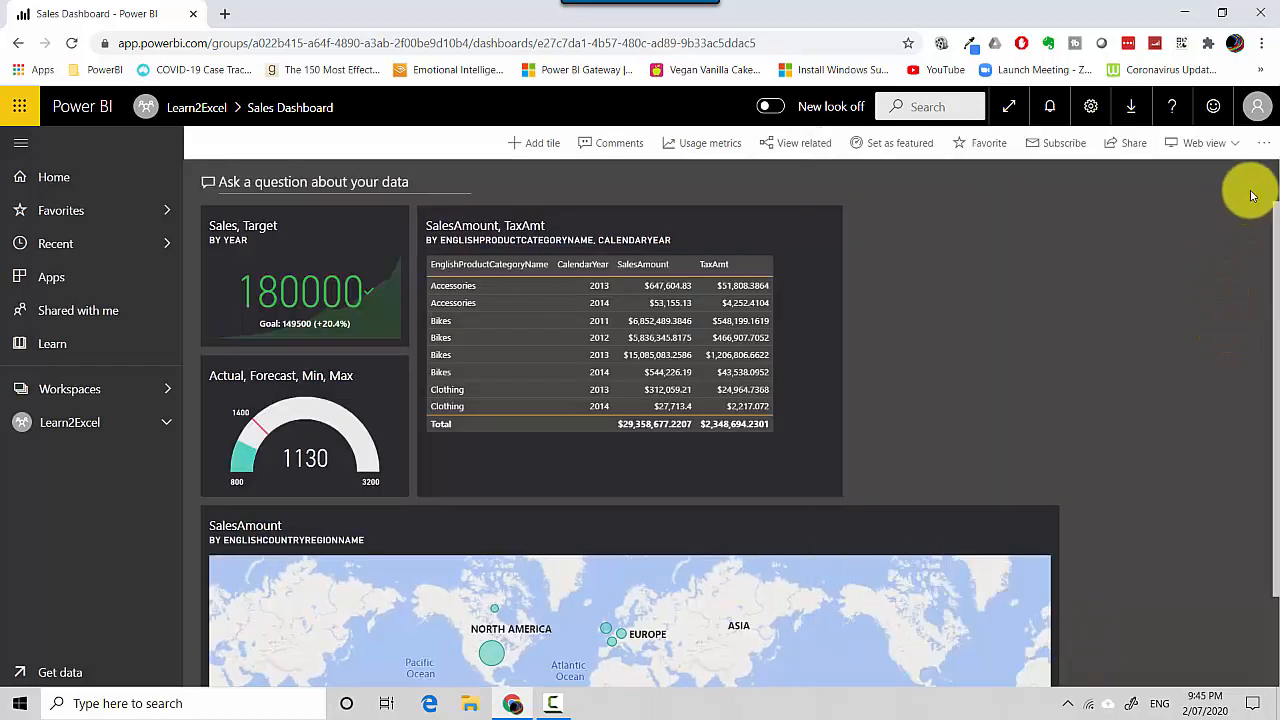
Step: Show the Sales Dashboard settings with owner Learn2Excel, name and contact fields
{"action": "left_click", "coordinate": [1263, 142]}
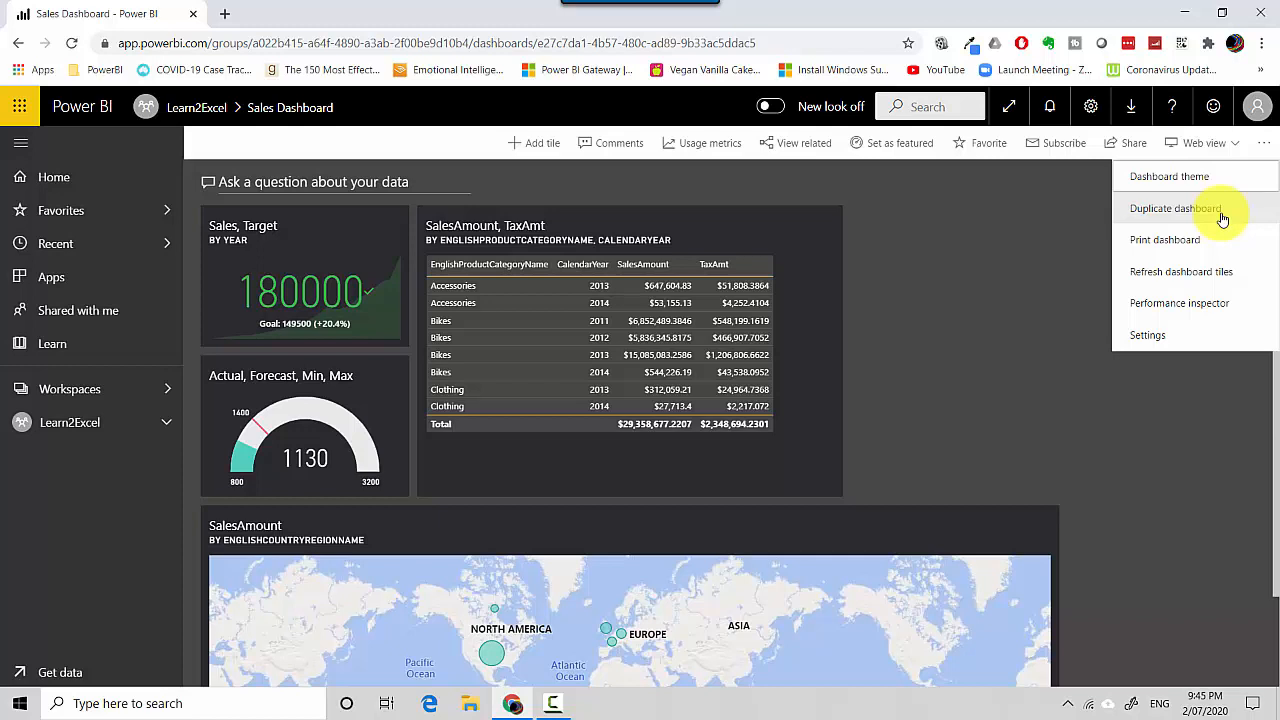
{"action": "mouse_move", "coordinate": [1143, 215]}
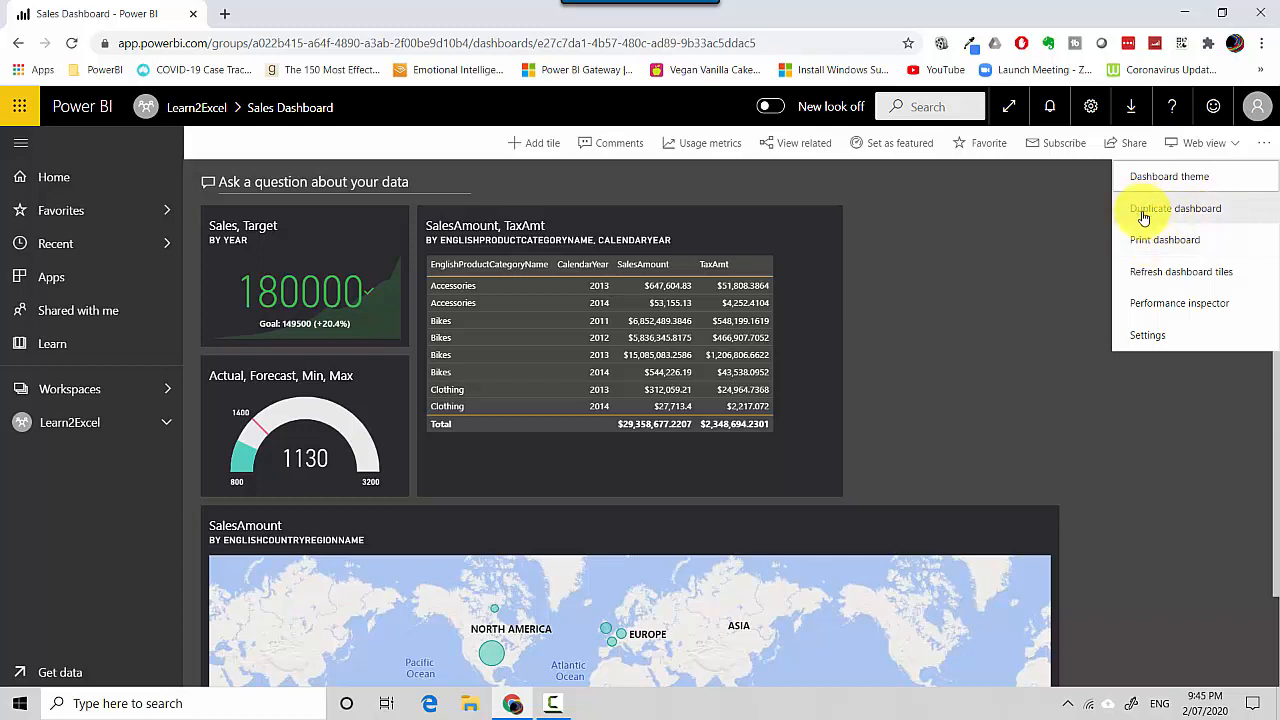
{"action": "mouse_move", "coordinate": [1143, 234]}
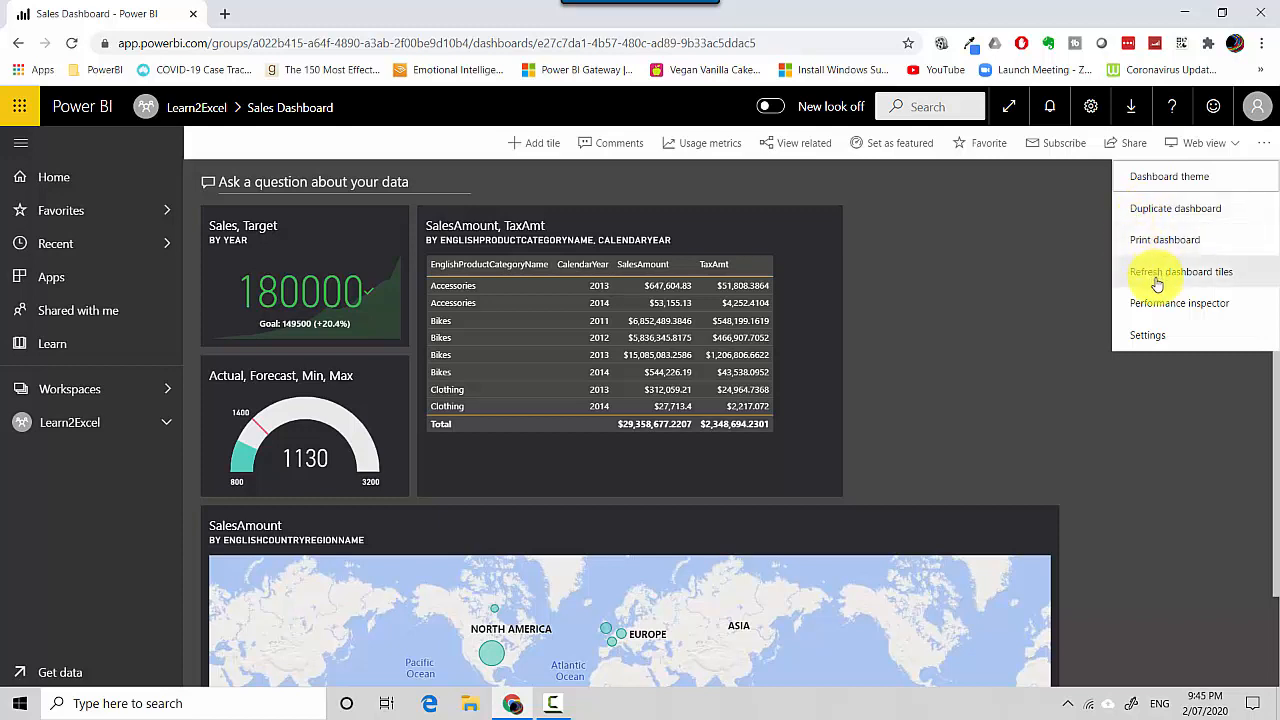
{"action": "mouse_move", "coordinate": [1150, 303]}
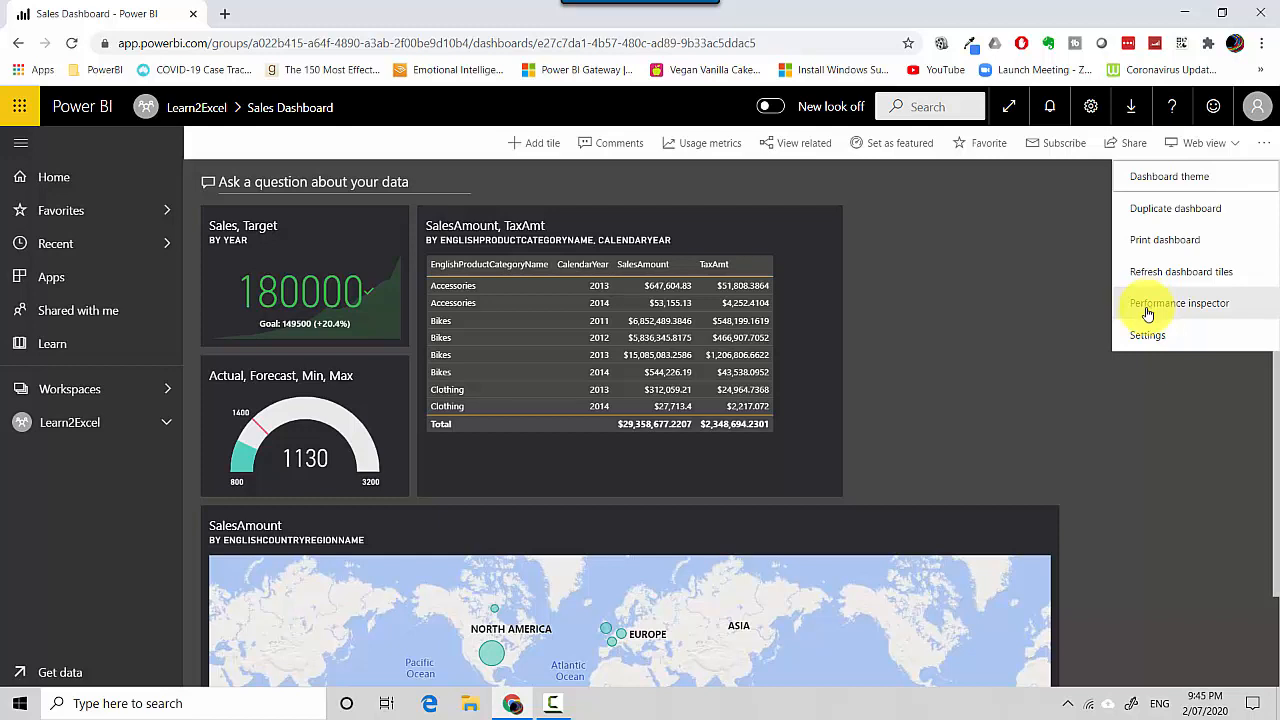
{"action": "left_click", "coordinate": [1147, 335]}
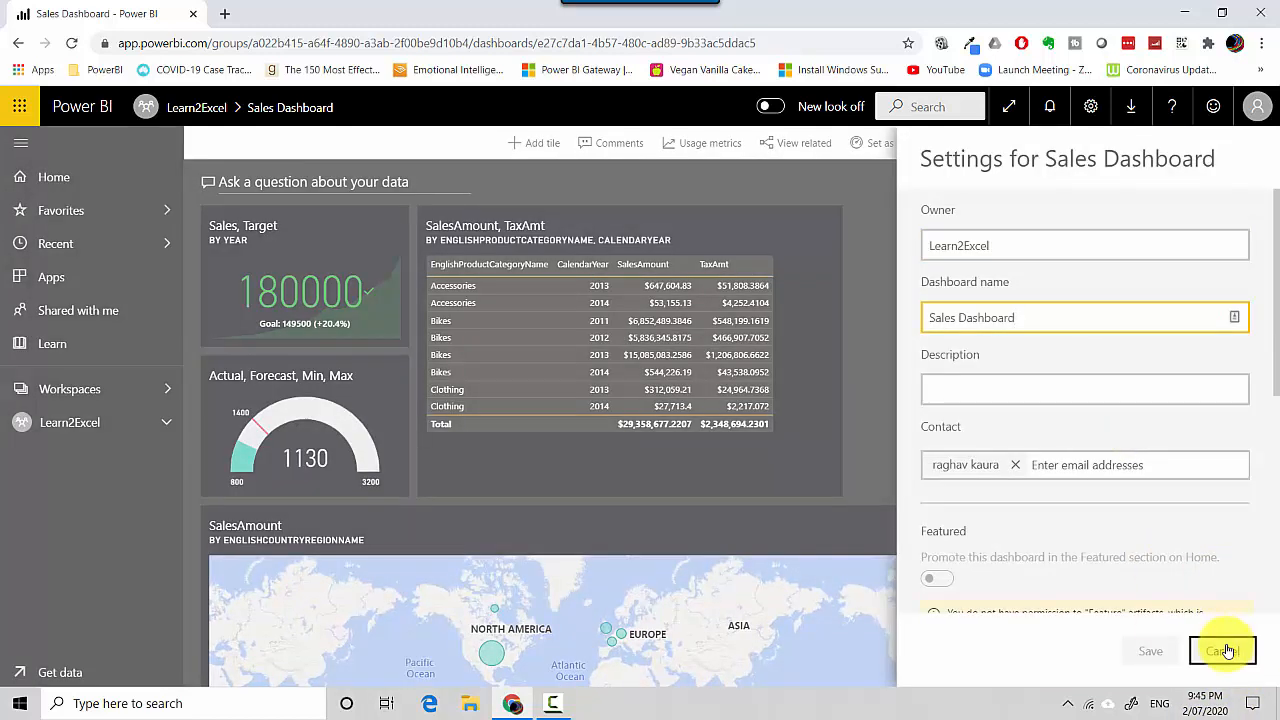
Step: Close settings unchanged and show the Sales, Target tile's options menu
{"action": "left_click", "coordinate": [1222, 651]}
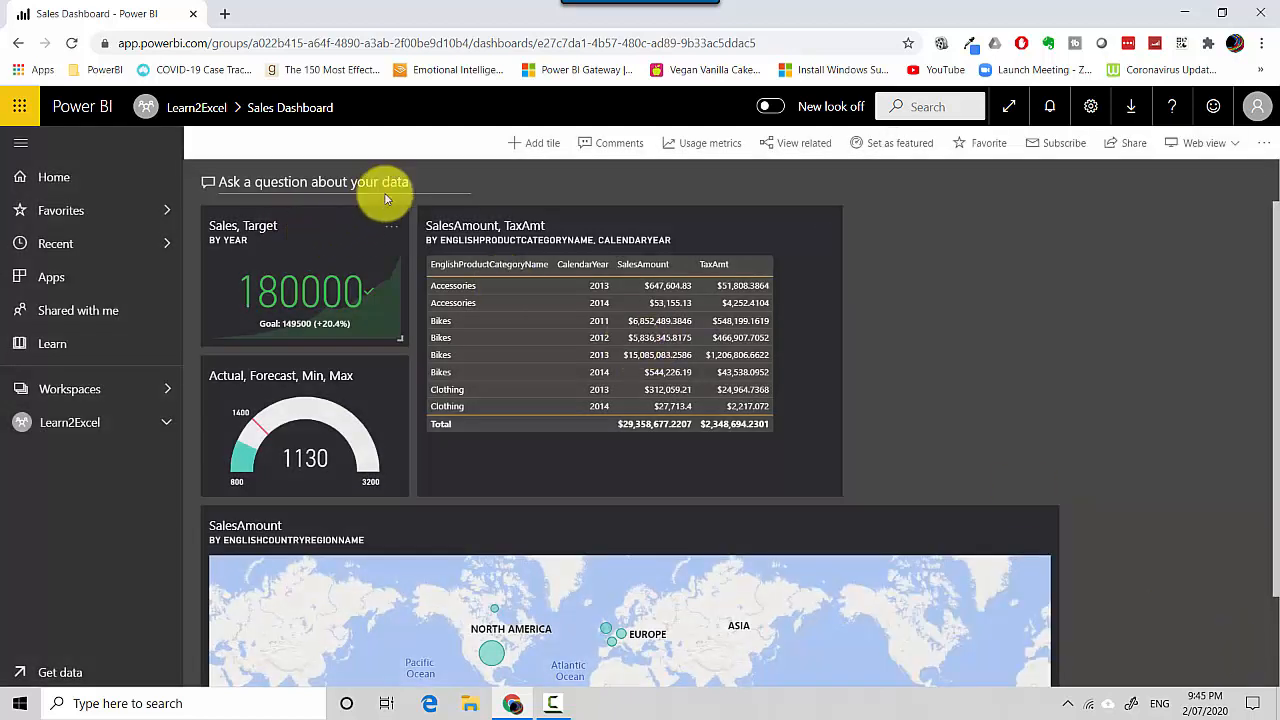
{"action": "mouse_move", "coordinate": [395, 227]}
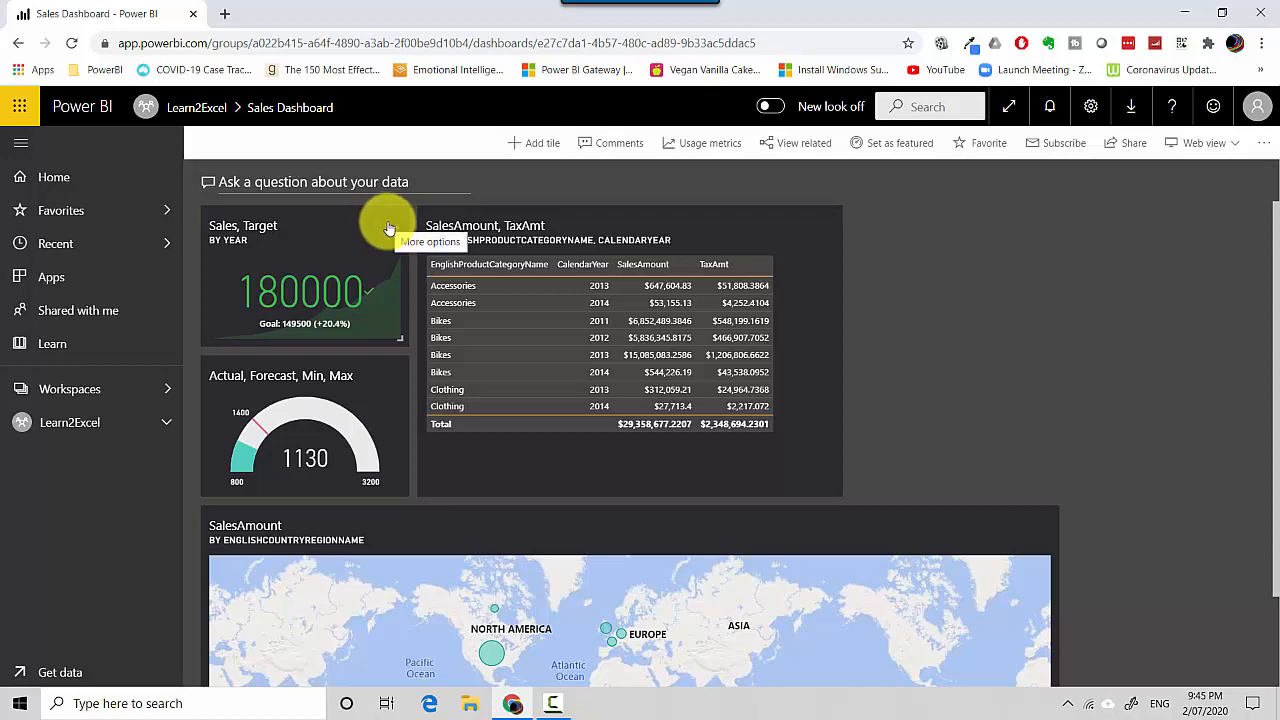
{"action": "left_click", "coordinate": [389, 228]}
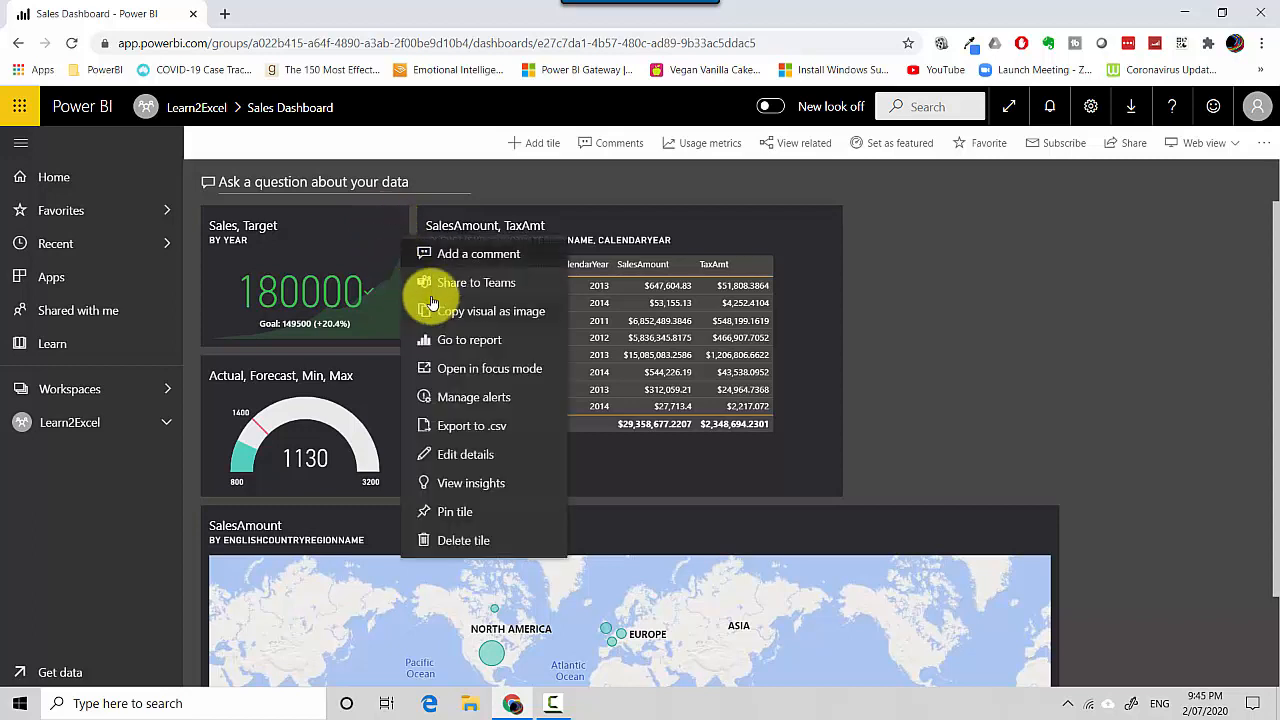
{"action": "mouse_move", "coordinate": [445, 311]}
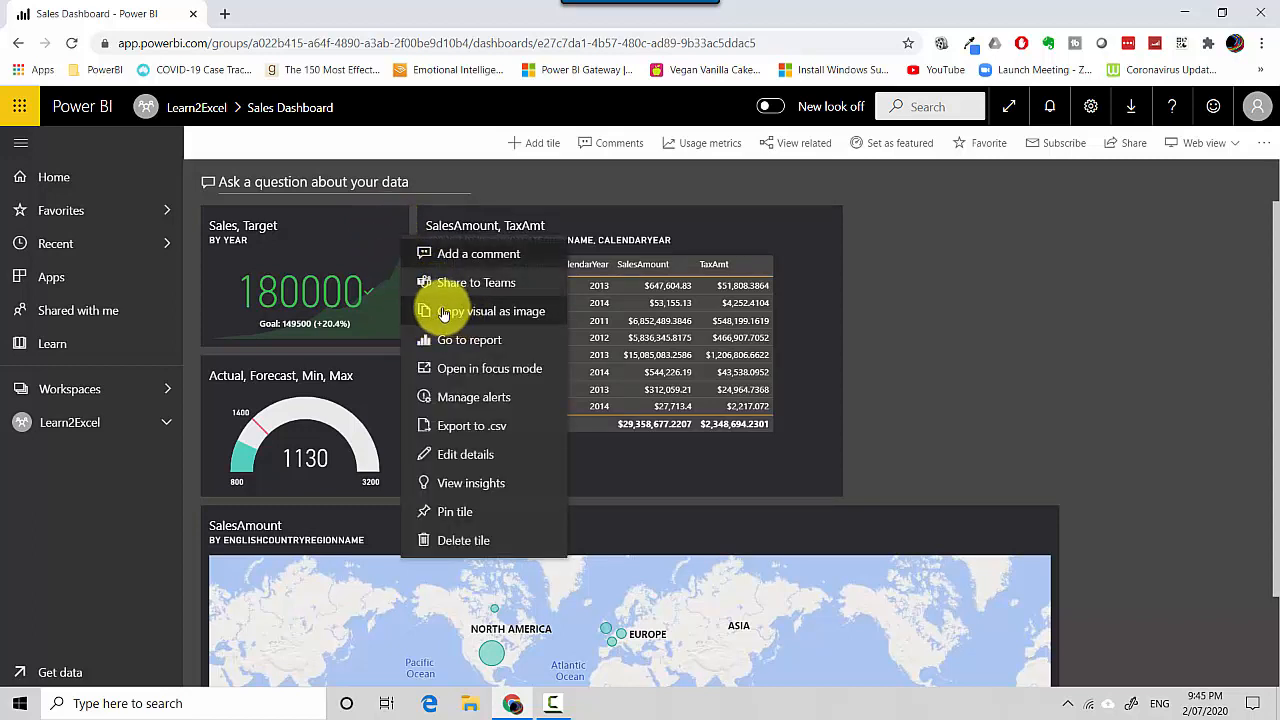
{"action": "mouse_move", "coordinate": [490, 311]}
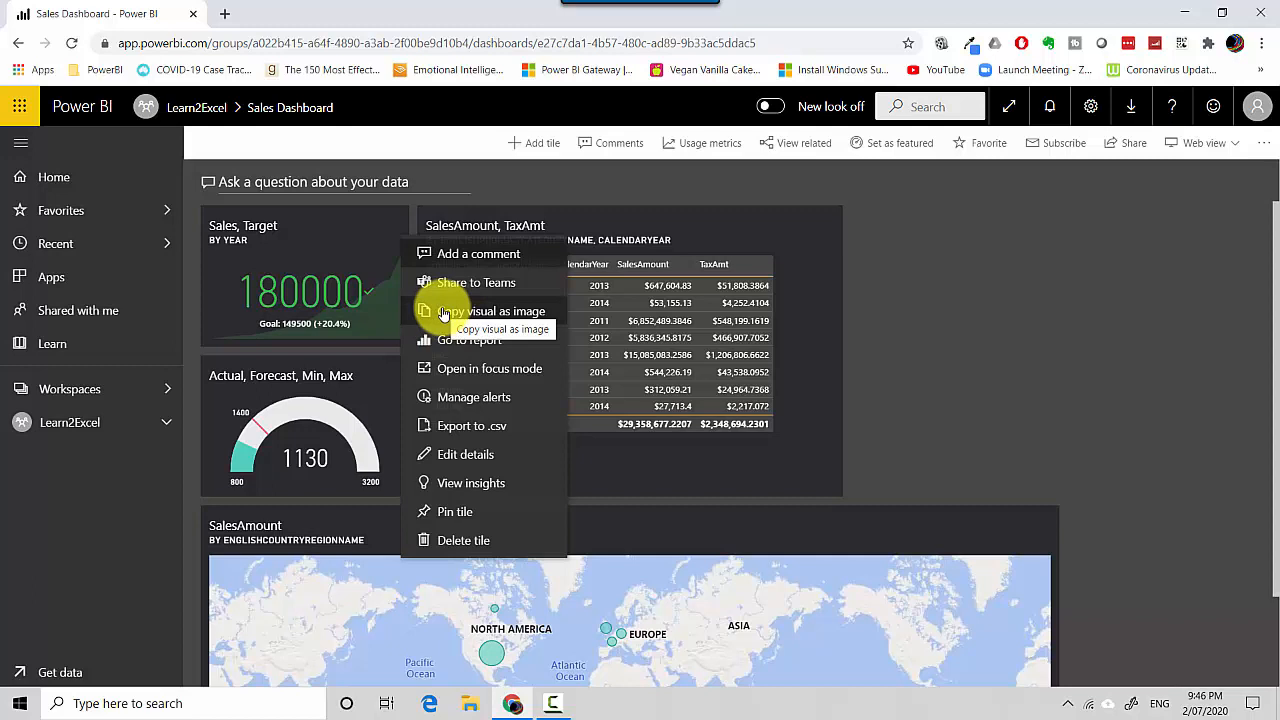
{"action": "mouse_move", "coordinate": [469, 340]}
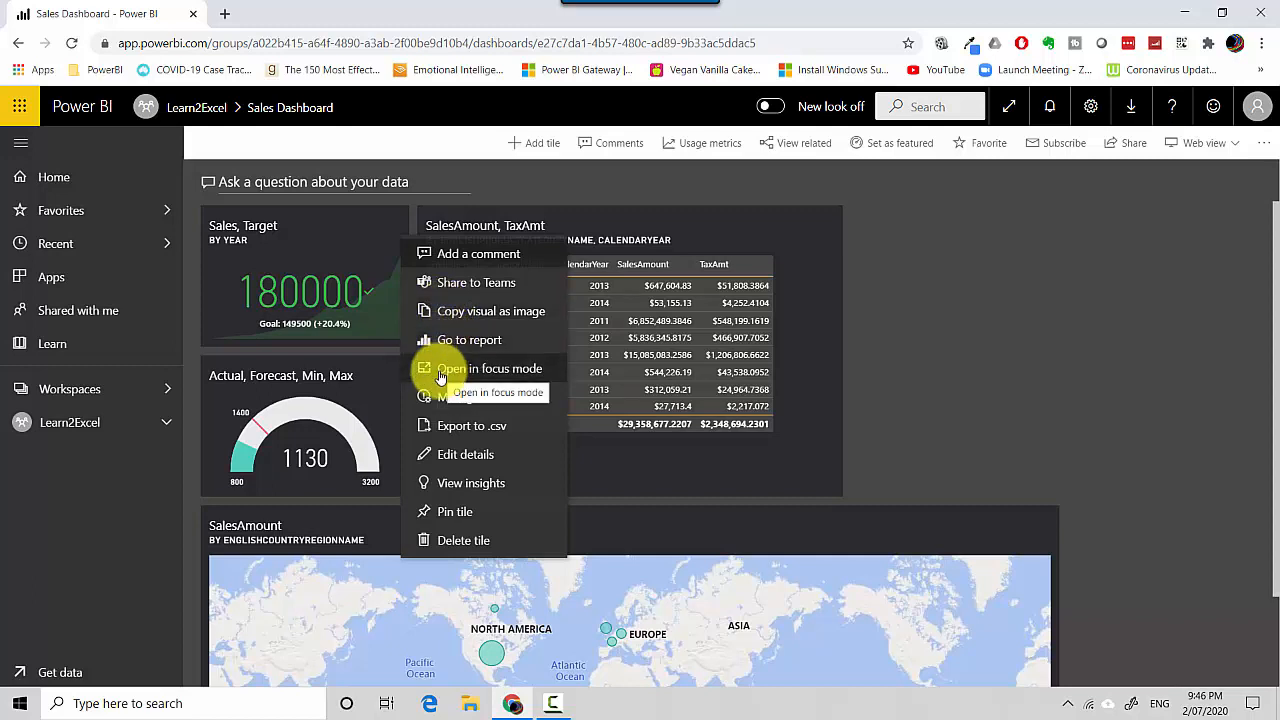
{"action": "left_click", "coordinate": [491, 368]}
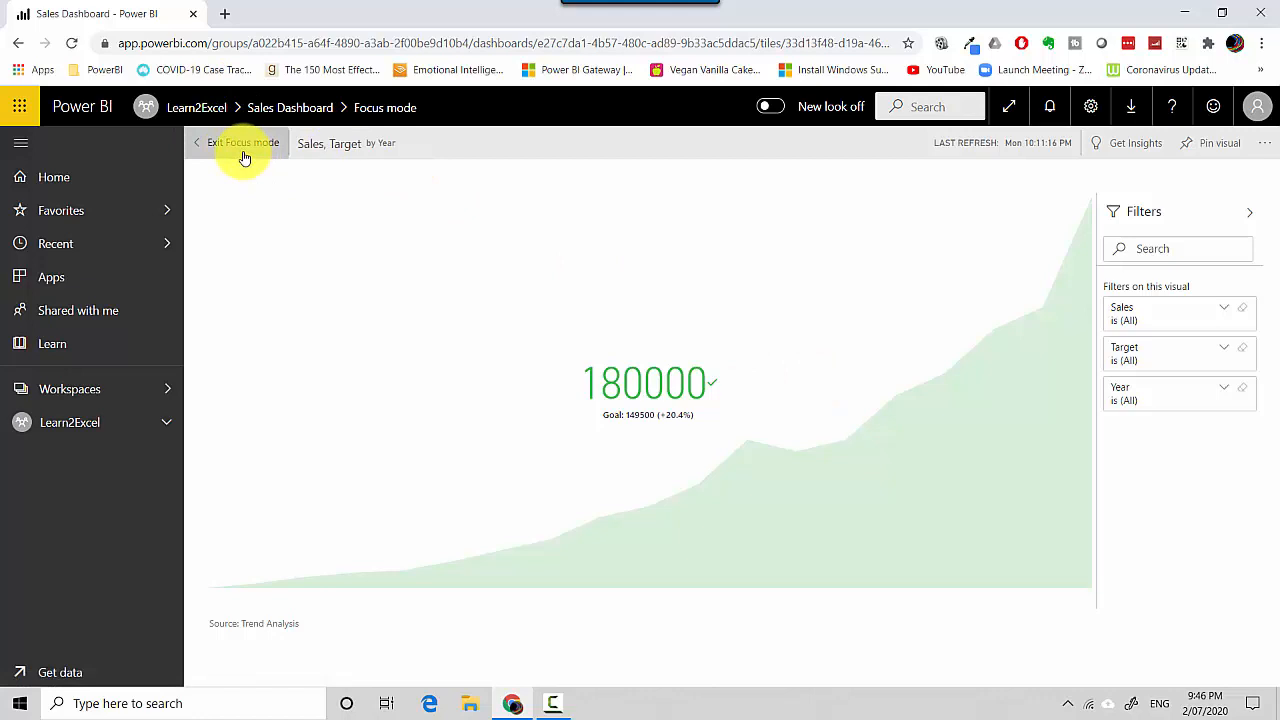
{"action": "left_click", "coordinate": [237, 142]}
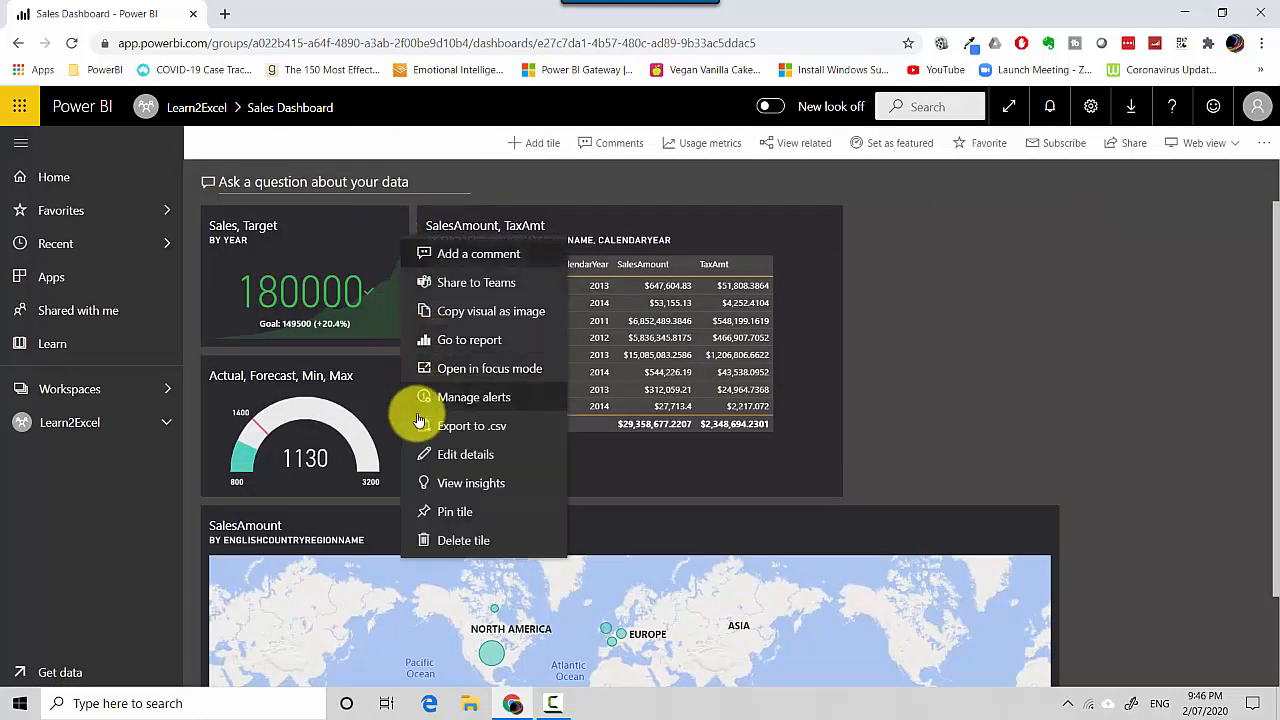
{"action": "mouse_move", "coordinate": [448, 435]}
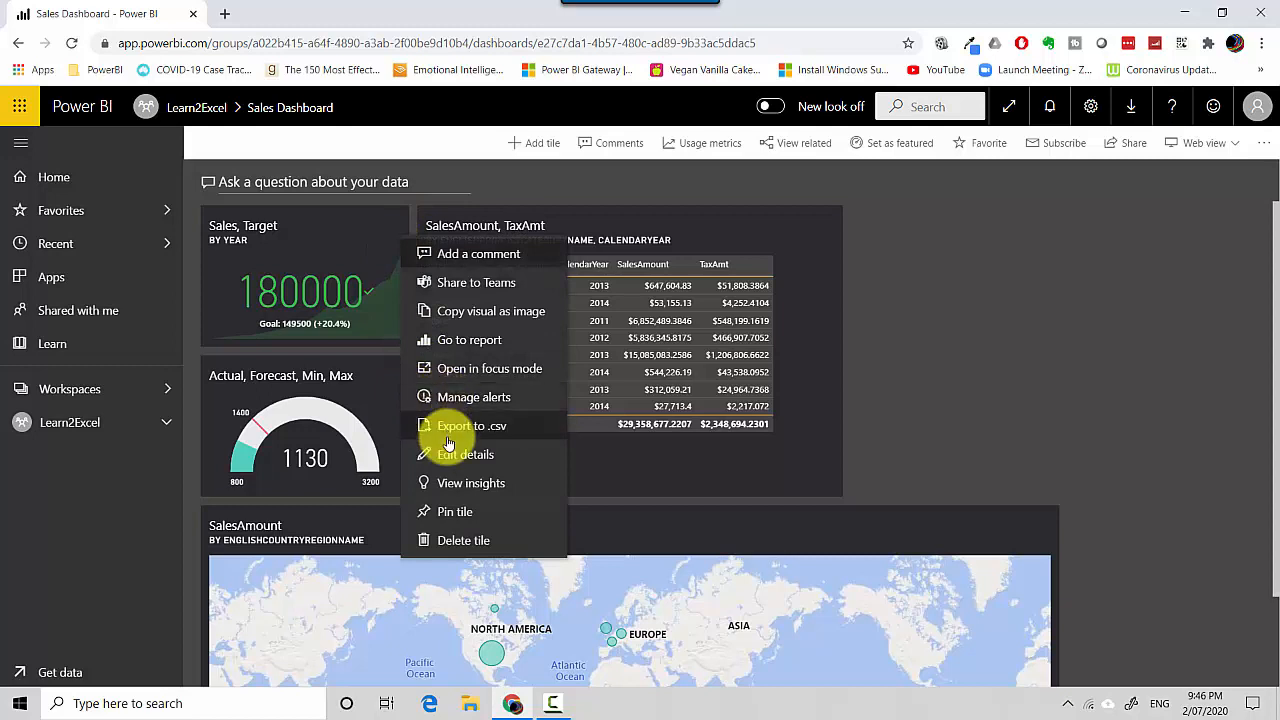
{"action": "mouse_move", "coordinate": [450, 454]}
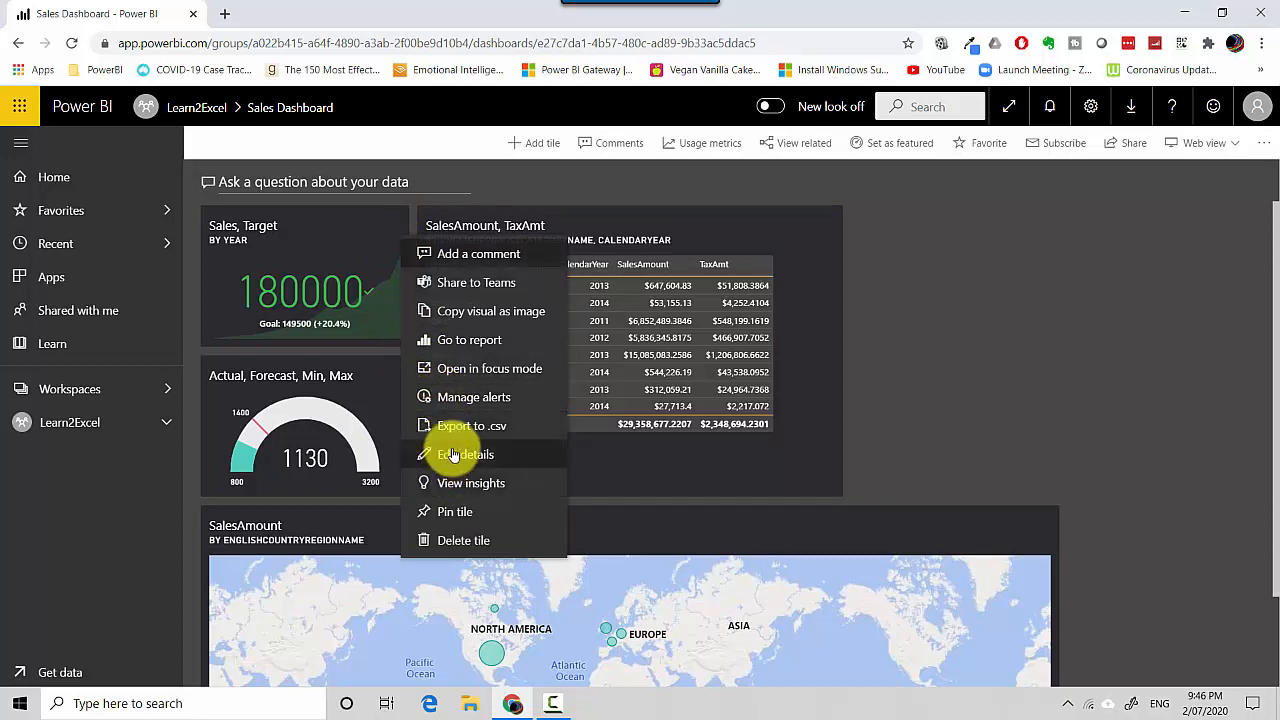
{"action": "mouse_move", "coordinate": [462, 490]}
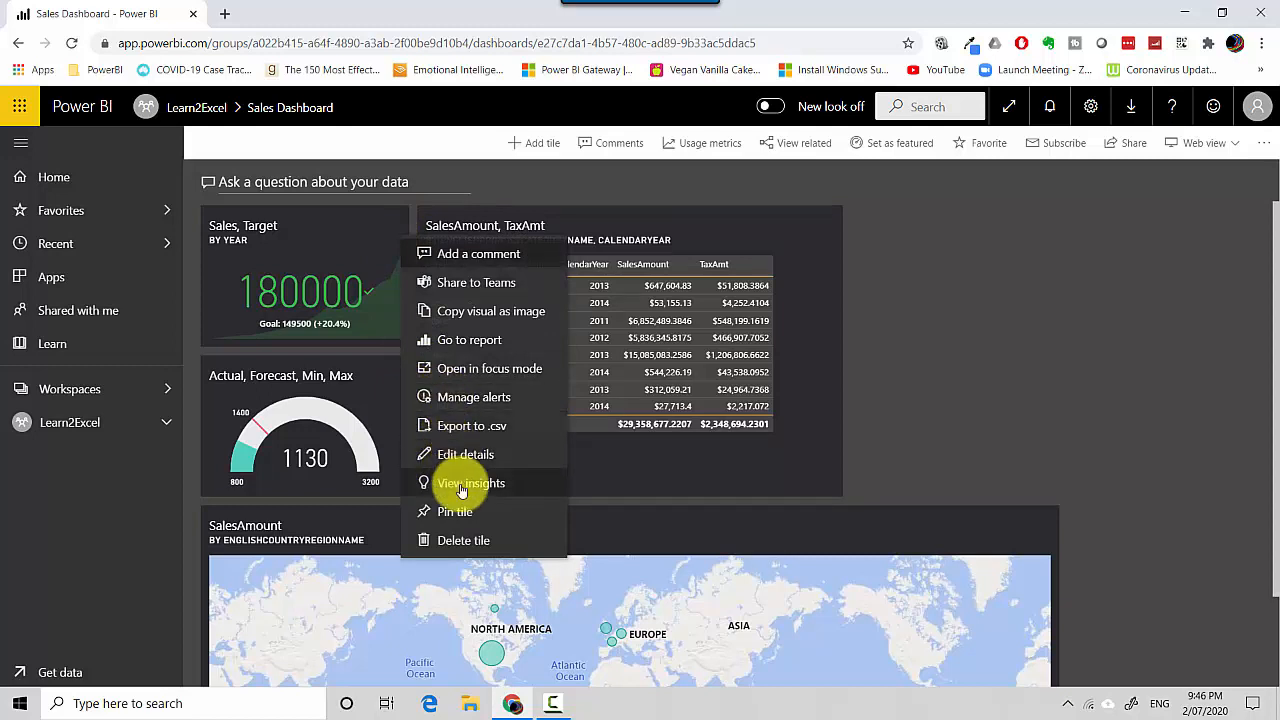
{"action": "mouse_move", "coordinate": [471, 483]}
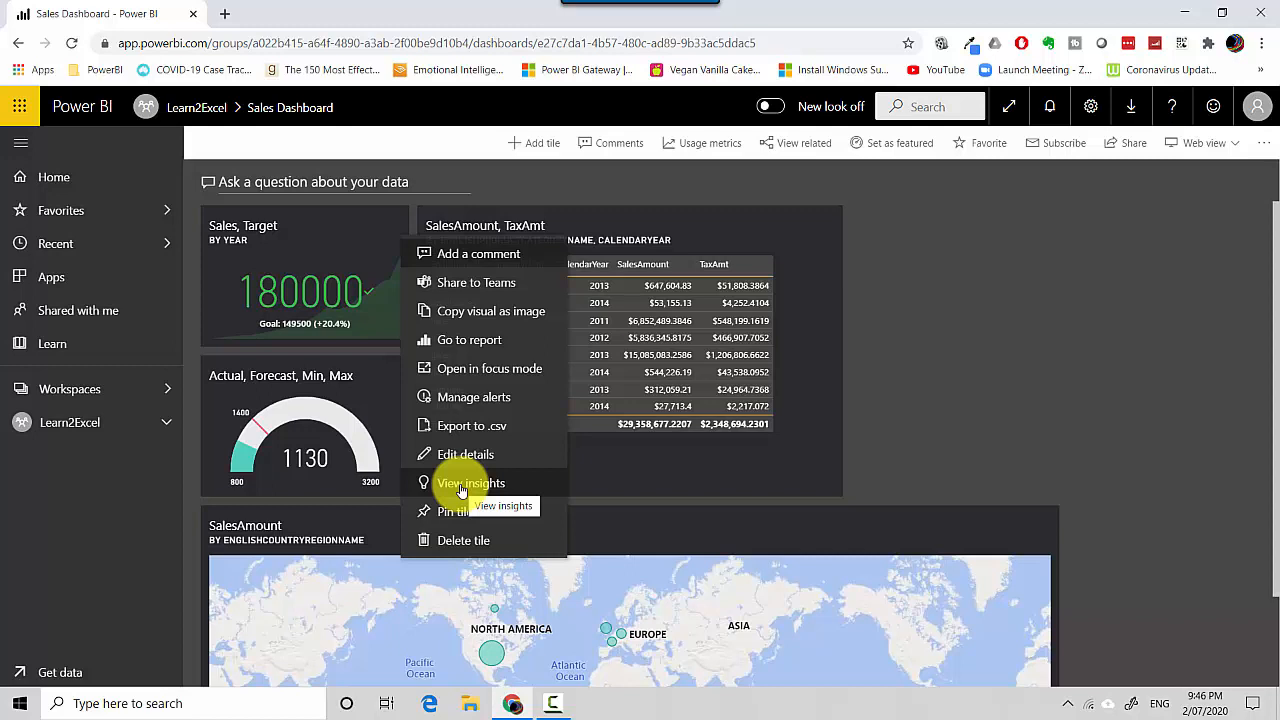
{"action": "mouse_move", "coordinate": [497, 547]}
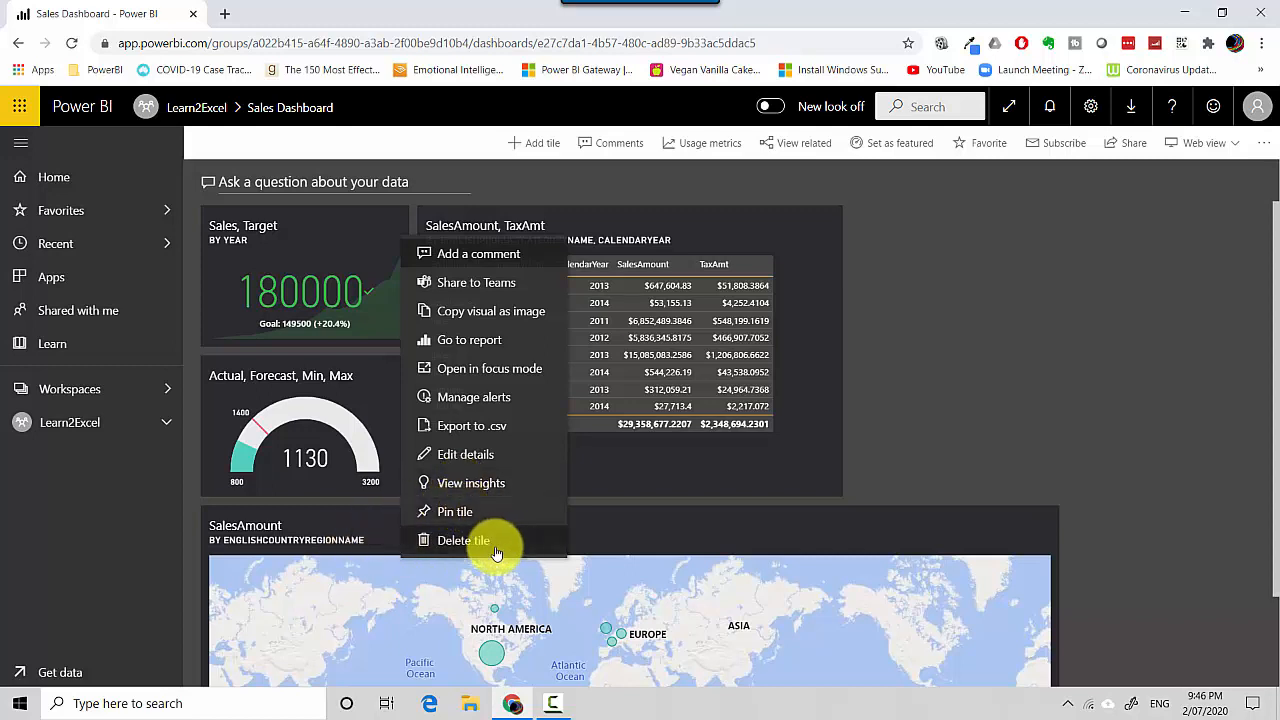
Step: Dismiss the Sales, Target tile's options menu without choosing any item
{"action": "left_click", "coordinate": [1176, 260]}
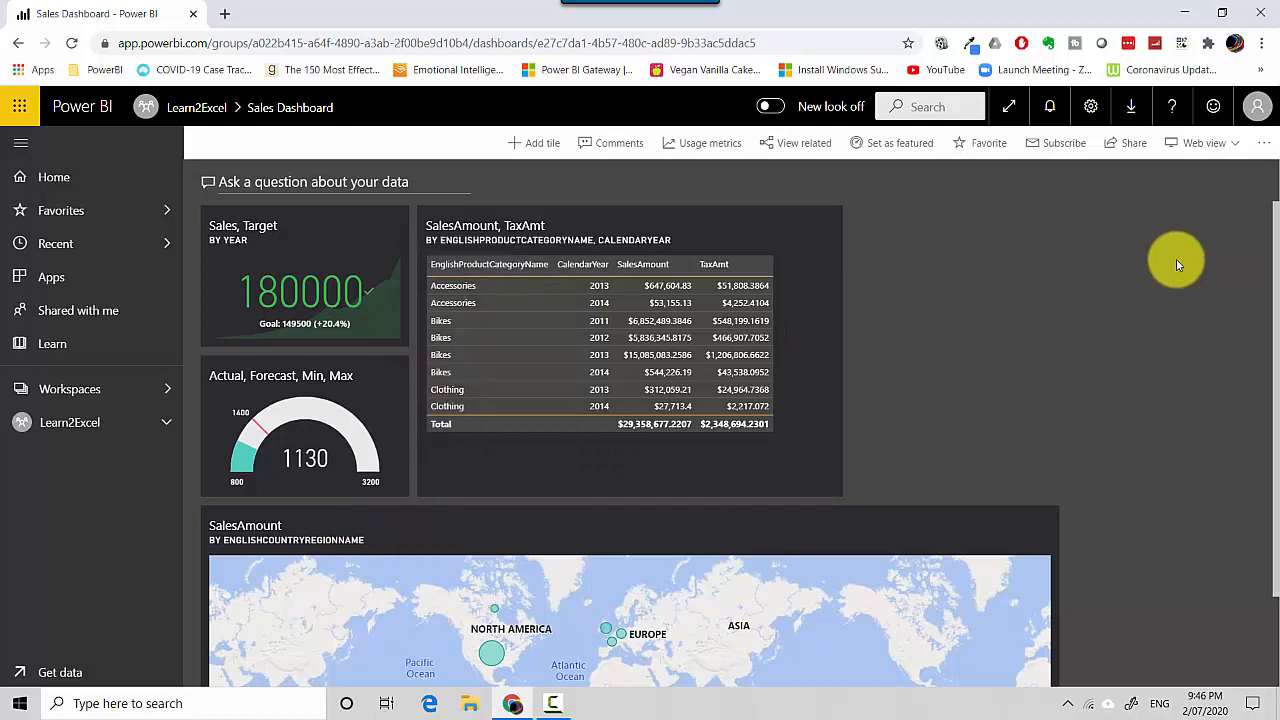